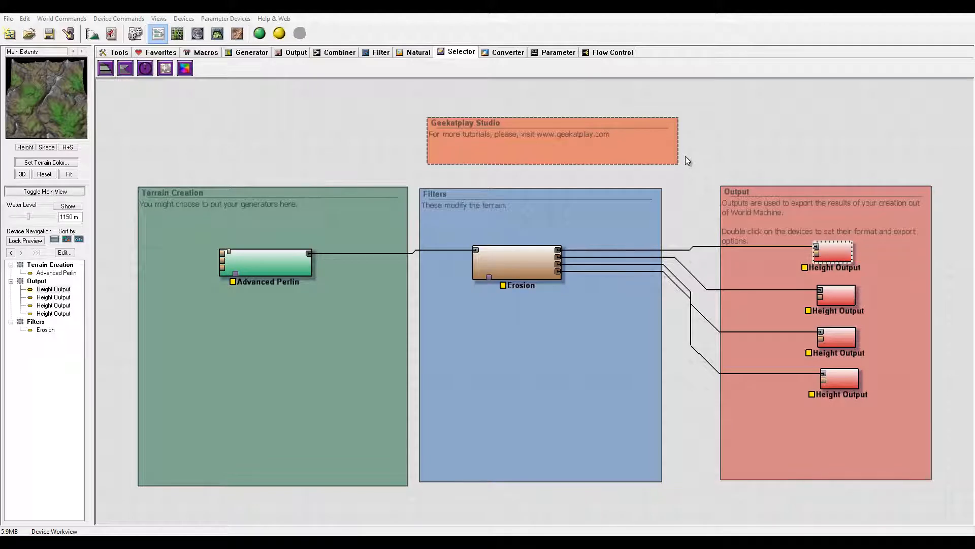
pyautogui.moveTo(694, 154)
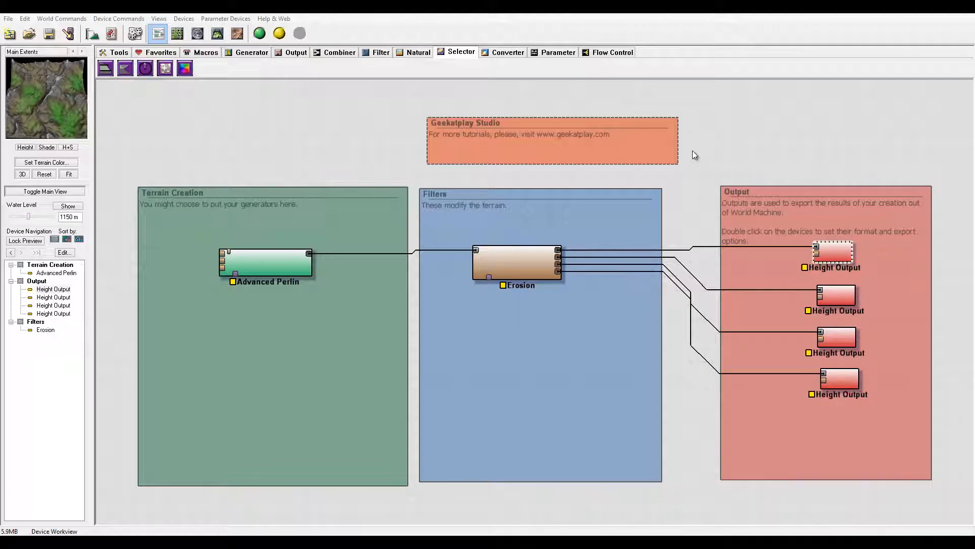
pyautogui.moveTo(323, 172)
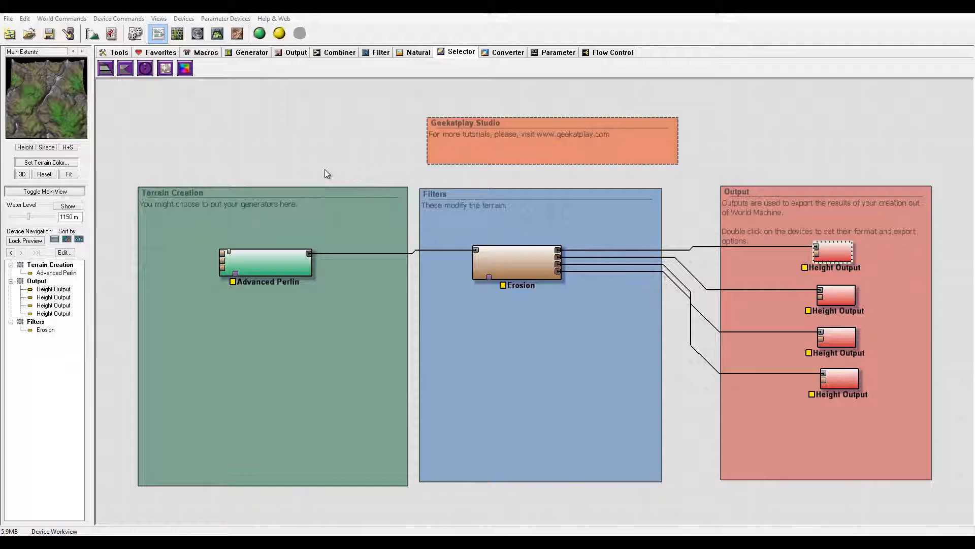
pyautogui.moveTo(600, 189)
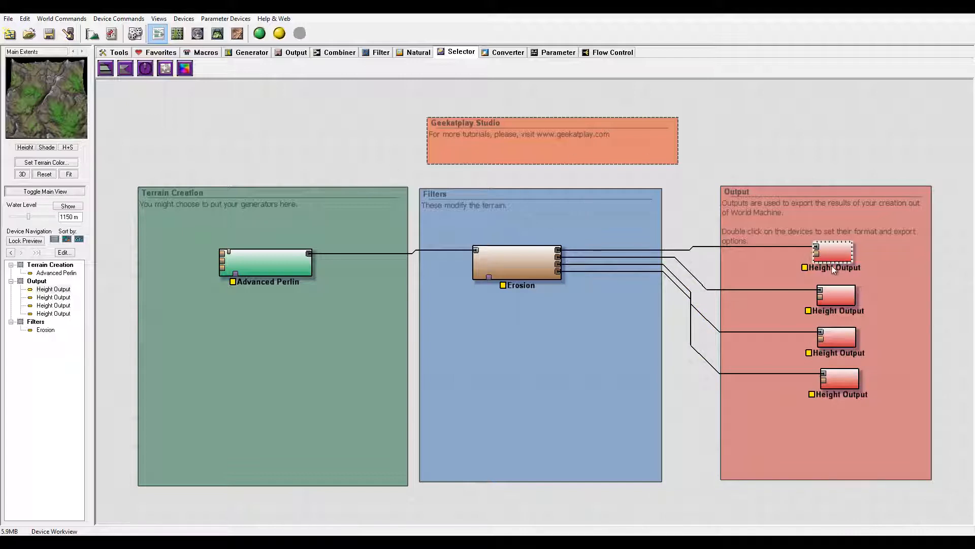
pyautogui.moveTo(876, 222)
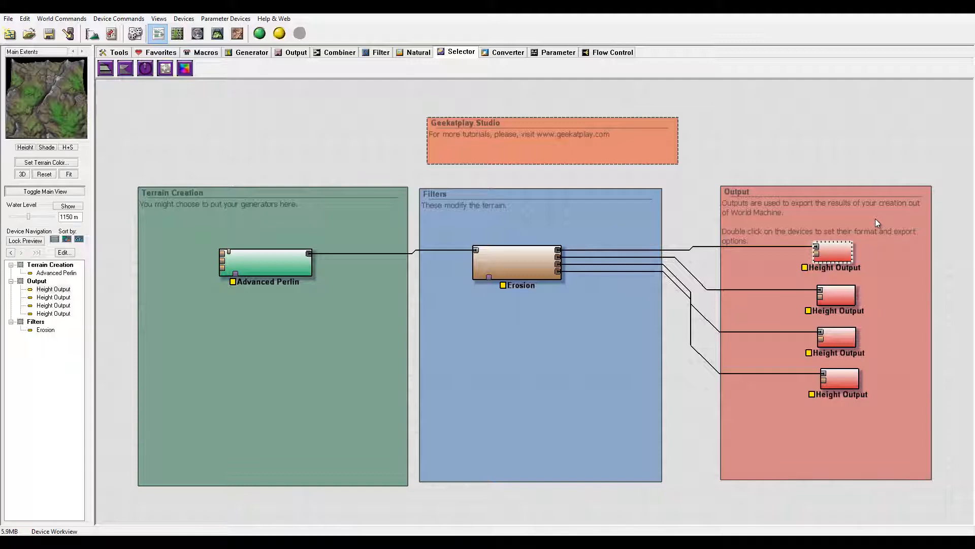
pyautogui.moveTo(368, 182)
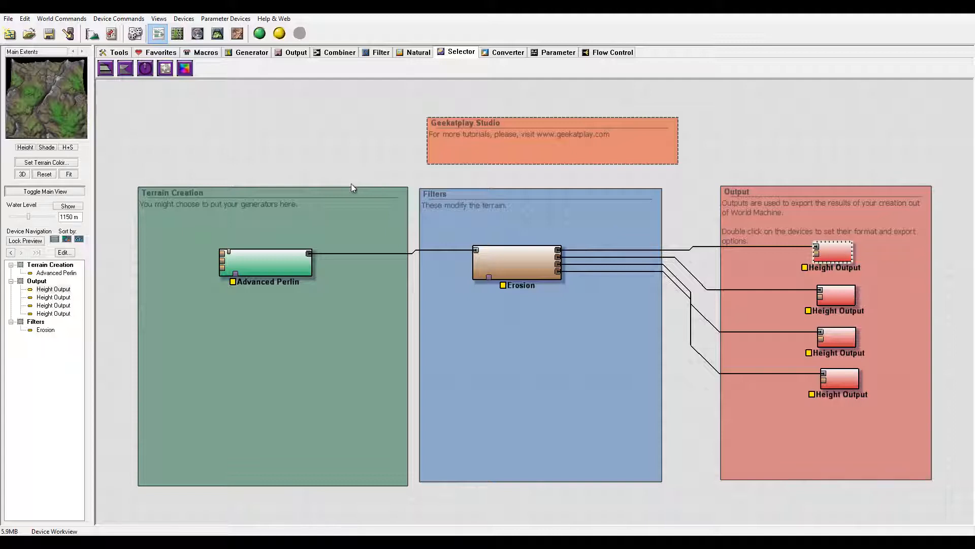
pyautogui.moveTo(347, 292)
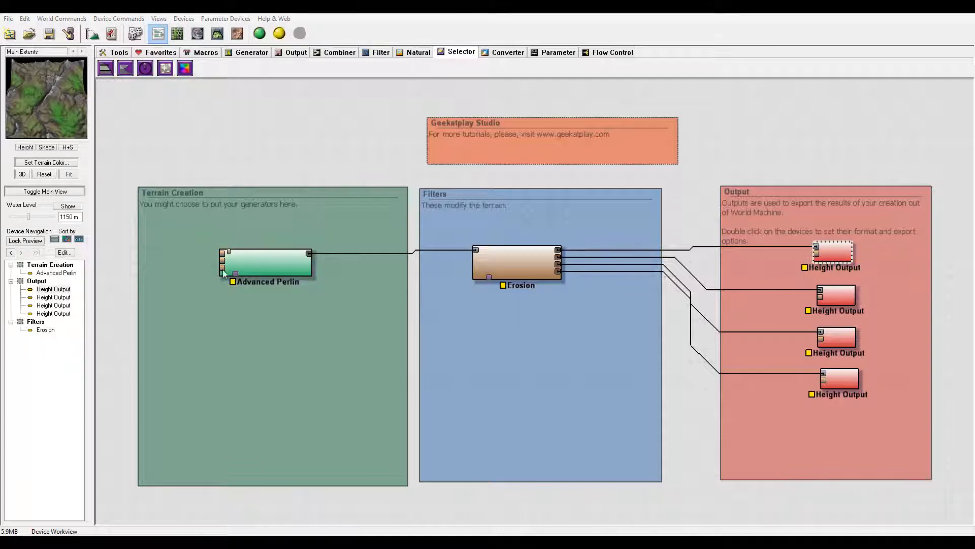
# Step: Set Advanced Perlin to Smooth Ridged style, 771 m feature scale, higher elevation center and steepness
pyautogui.click(266, 262)
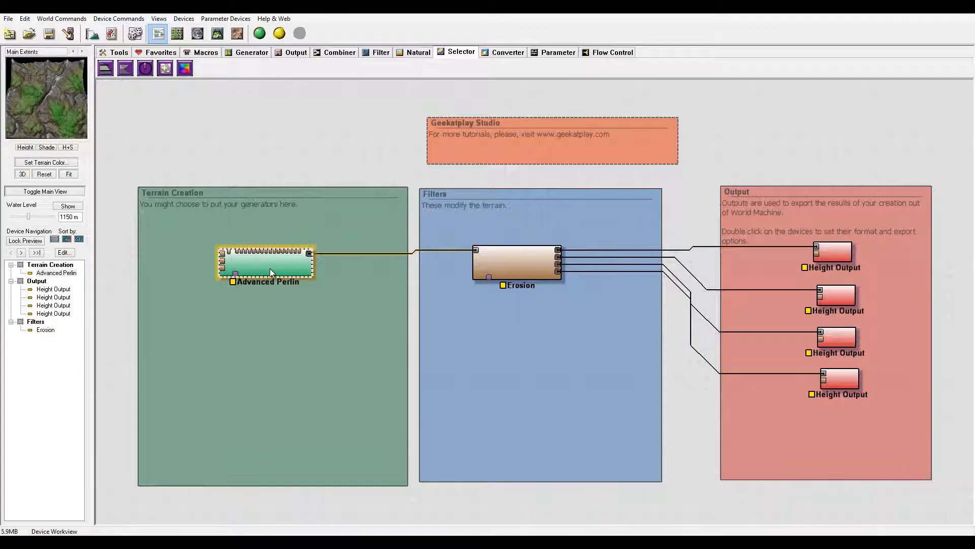
pyautogui.doubleClick(265, 261)
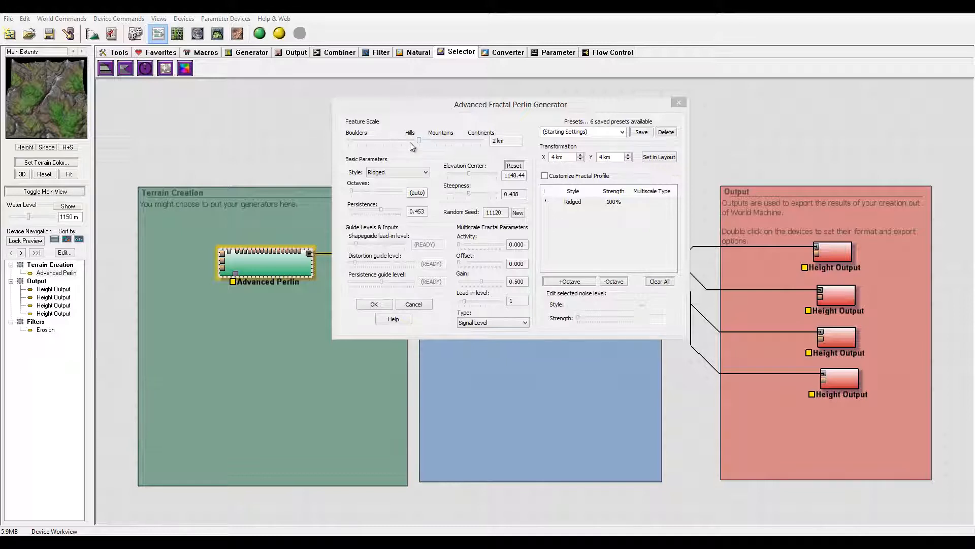
pyautogui.moveTo(435, 141); pyautogui.dragTo(408, 142)
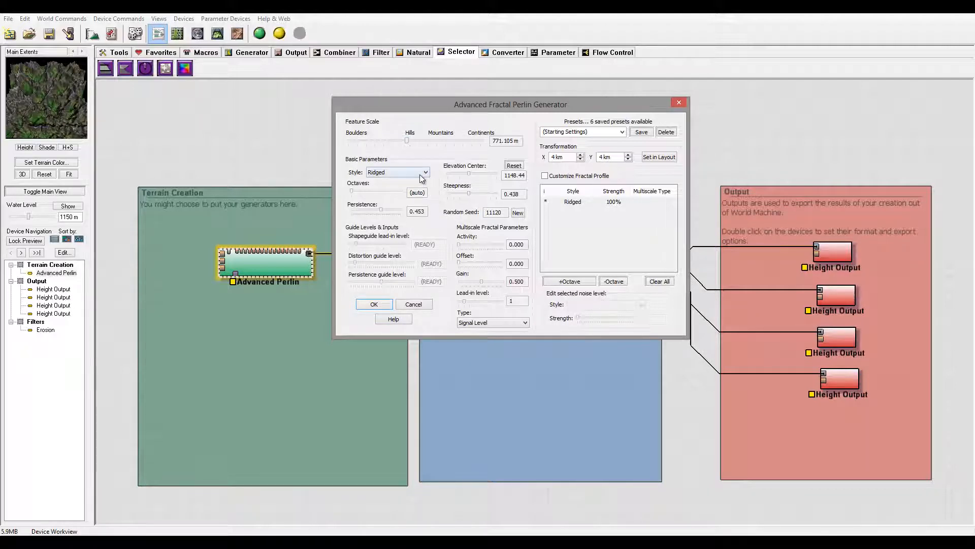
pyautogui.click(397, 171)
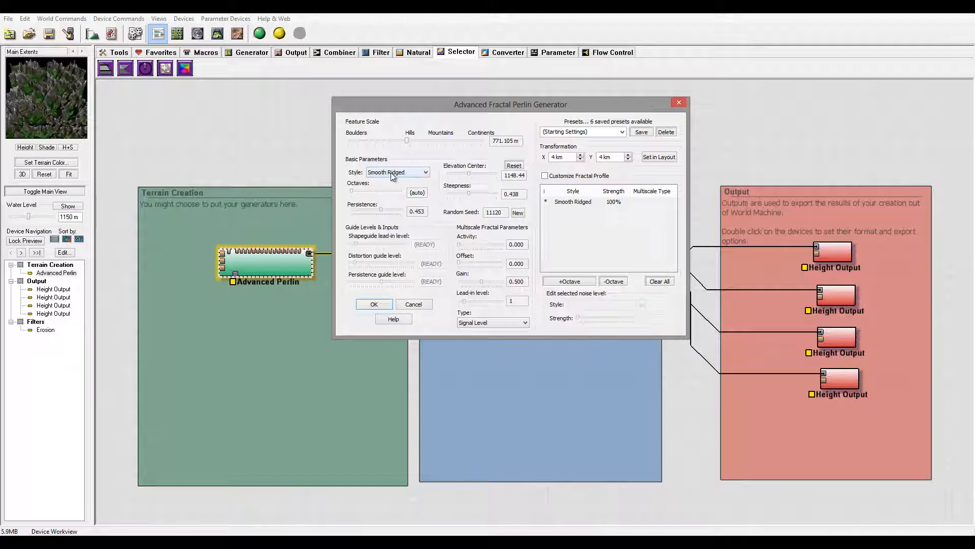
pyautogui.moveTo(61, 120)
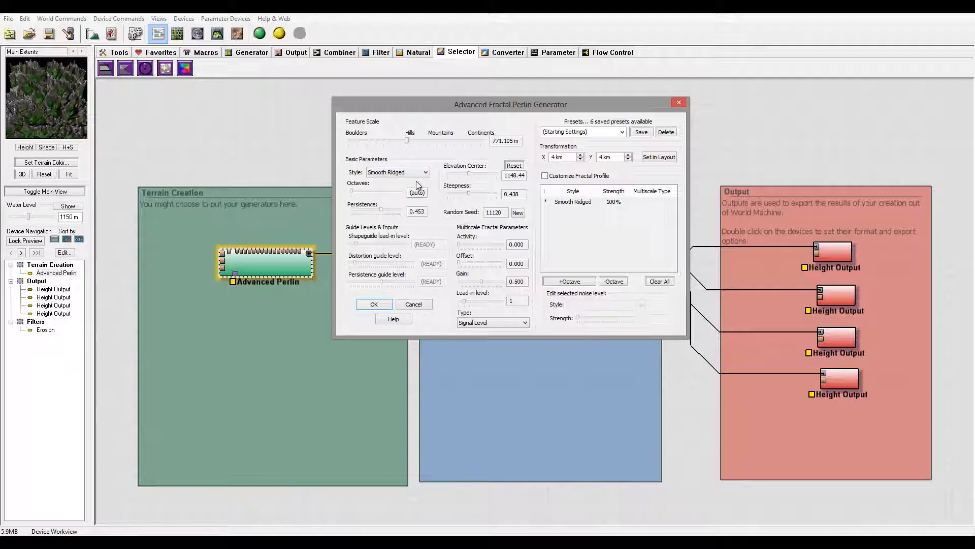
pyautogui.moveTo(471, 179)
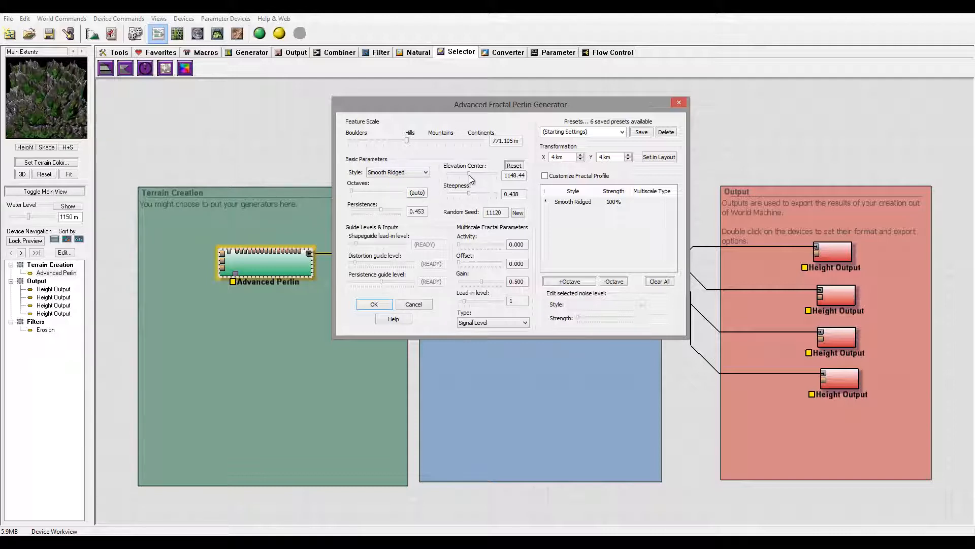
pyautogui.moveTo(475, 181)
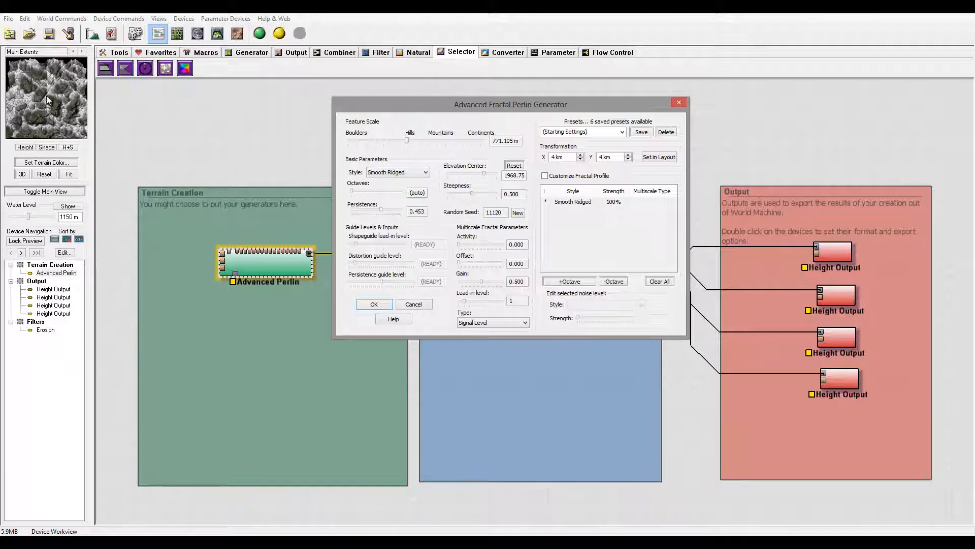
pyautogui.moveTo(217, 154)
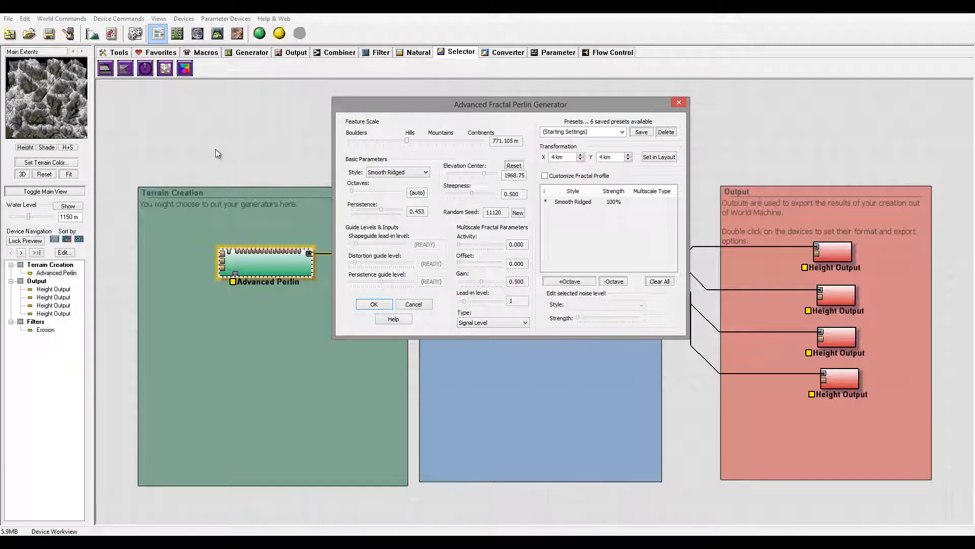
pyautogui.moveTo(450, 234)
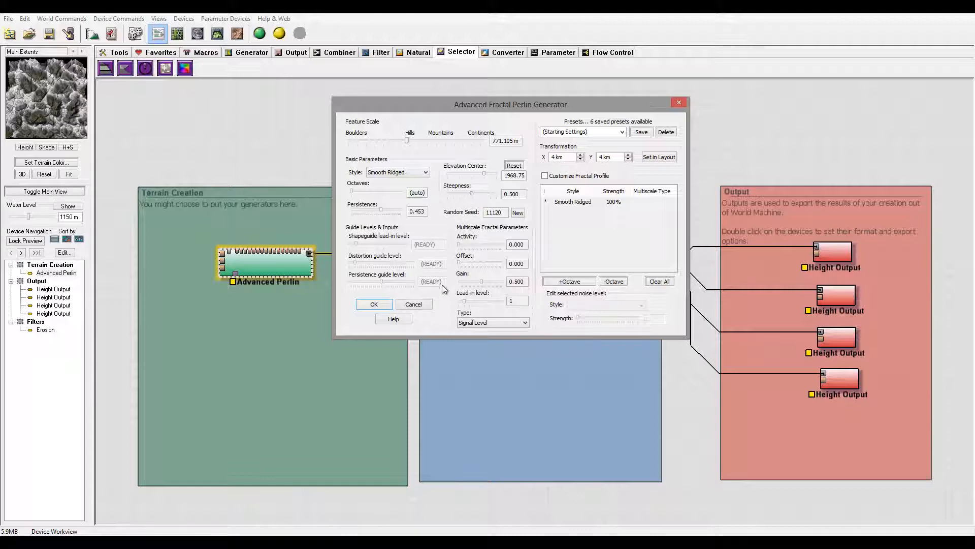
pyautogui.click(372, 304)
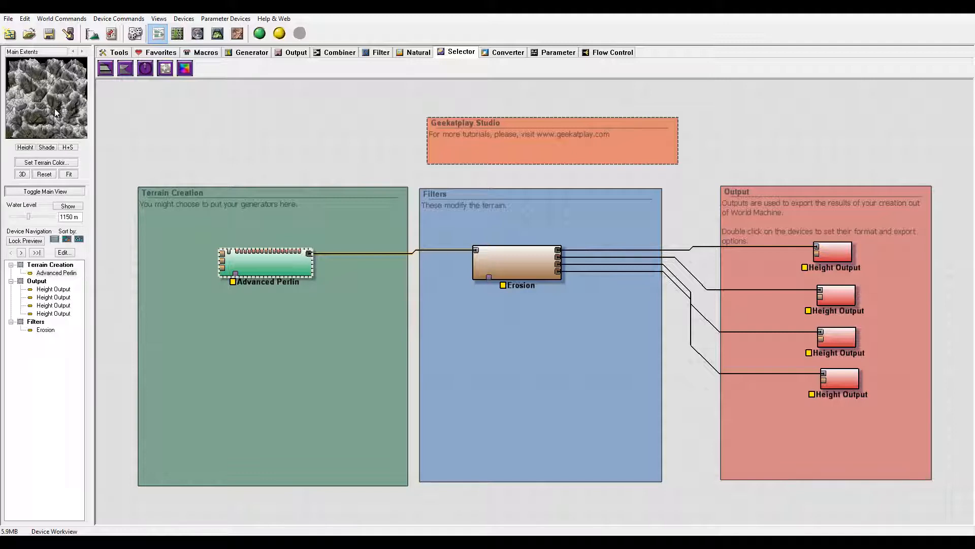
pyautogui.moveTo(170, 179)
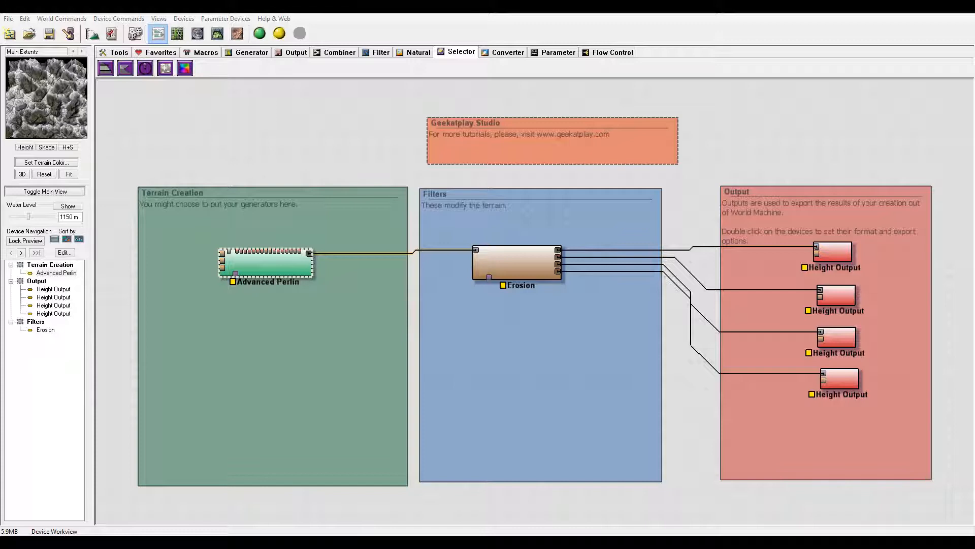
pyautogui.moveTo(257, 241)
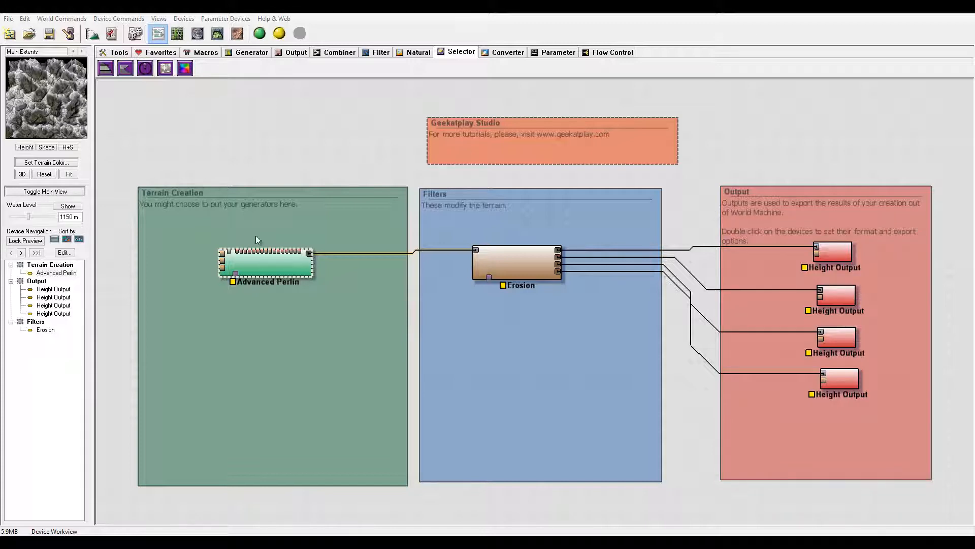
pyautogui.moveTo(342, 287)
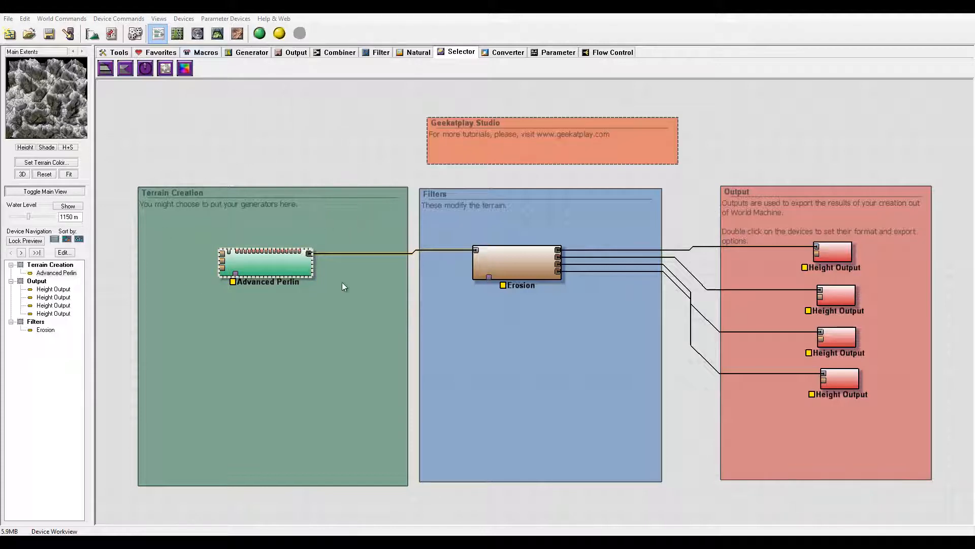
# Step: Place a Voronoi generator below Advanced Perlin with scale about 2.06 km and shape 0.6875
pyautogui.click(251, 52)
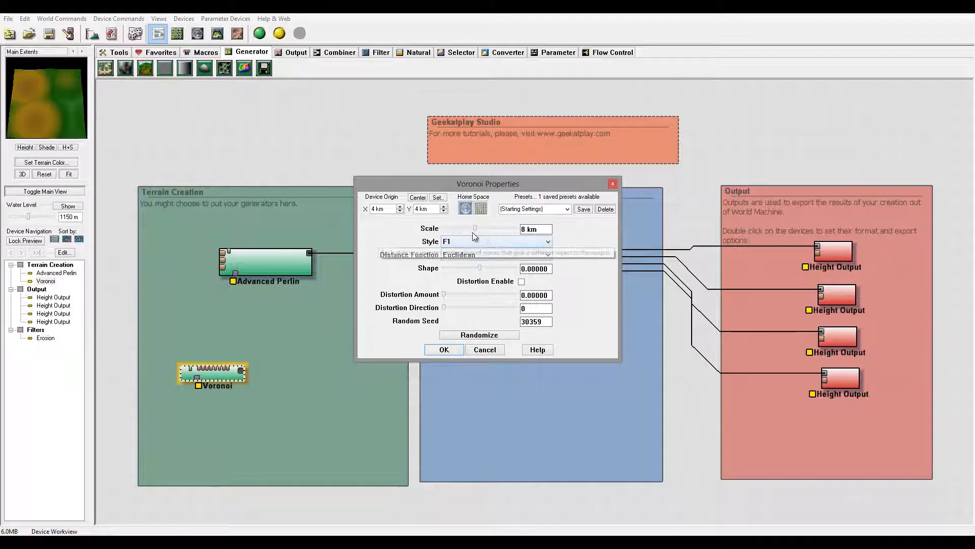
pyautogui.moveTo(476, 229); pyautogui.dragTo(466, 228)
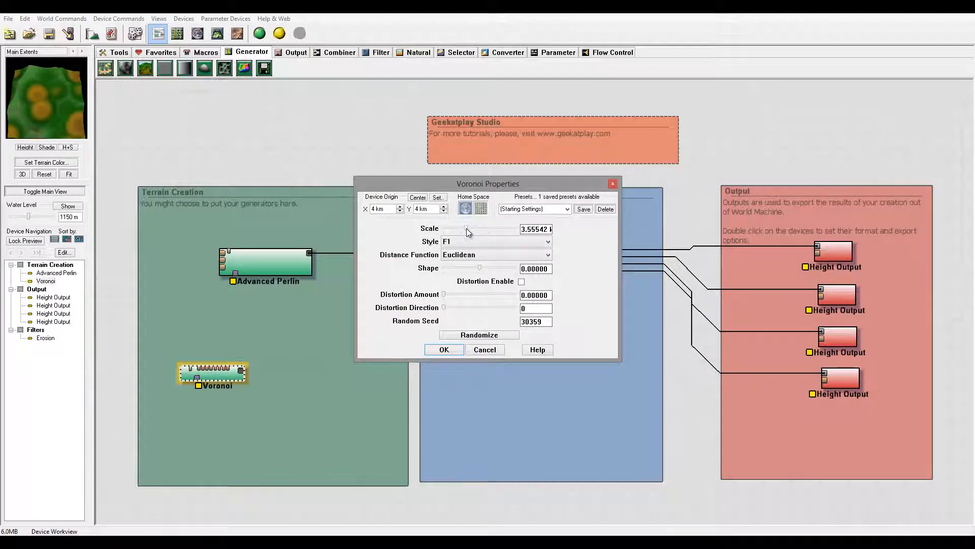
pyautogui.moveTo(482, 232); pyautogui.dragTo(464, 232)
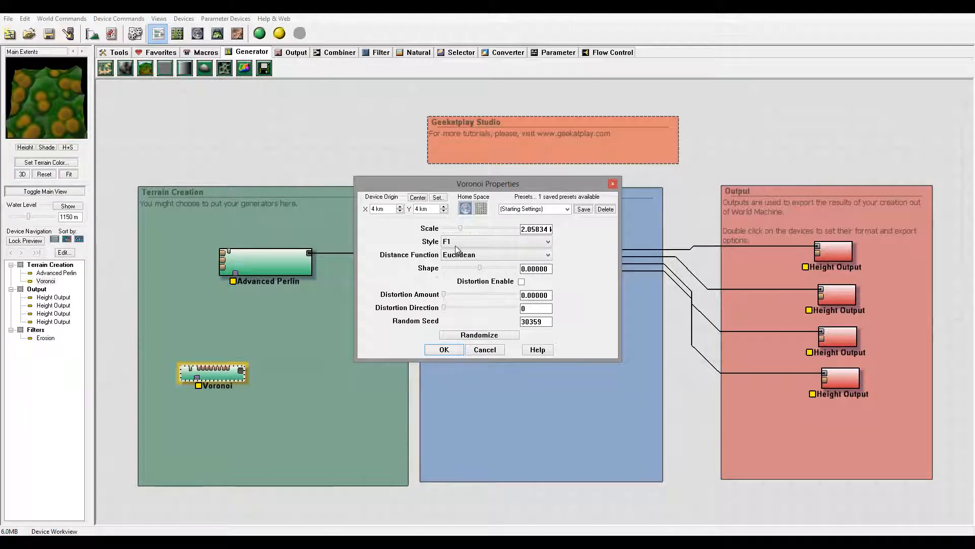
pyautogui.moveTo(443, 269); pyautogui.dragTo(492, 268)
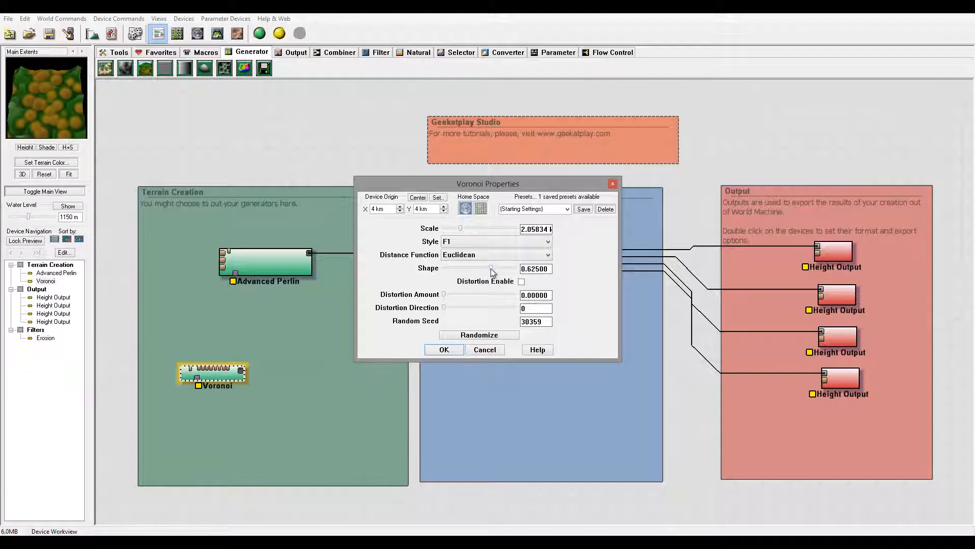
pyautogui.moveTo(491, 269); pyautogui.dragTo(494, 268)
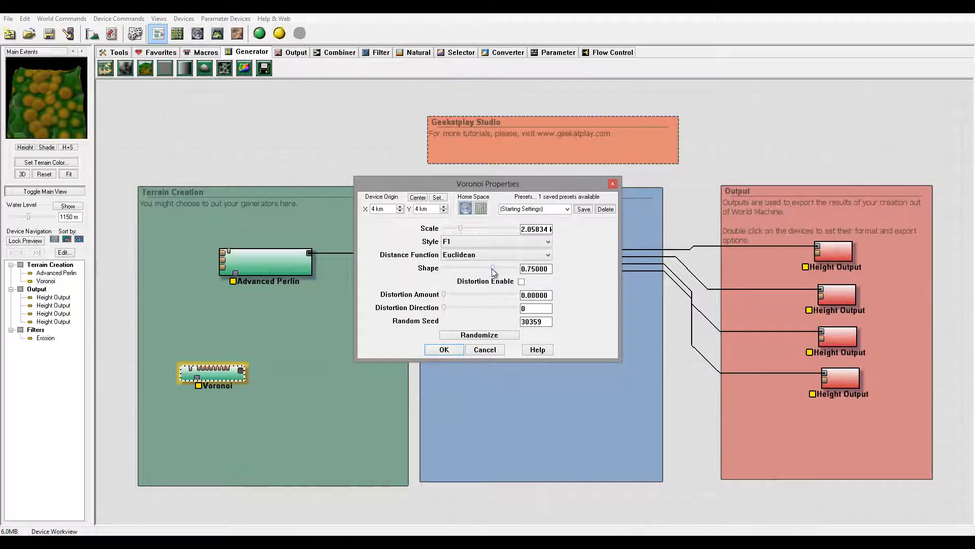
pyautogui.moveTo(494, 268); pyautogui.dragTo(474, 268)
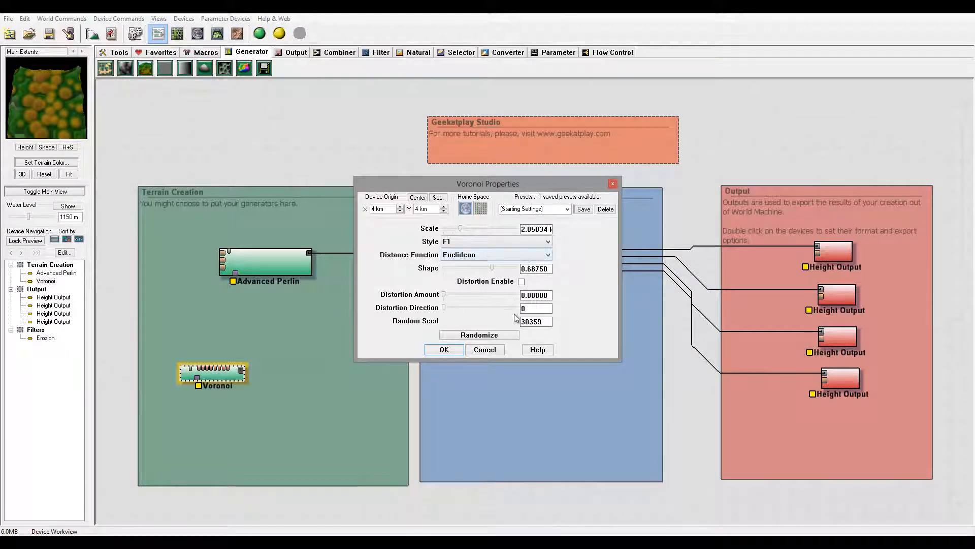
pyautogui.moveTo(497, 241)
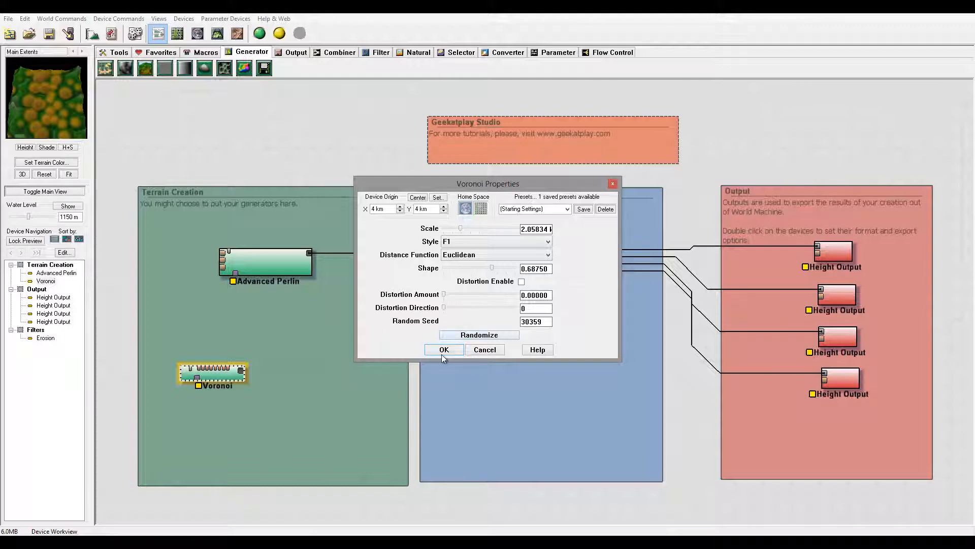
pyautogui.click(444, 349)
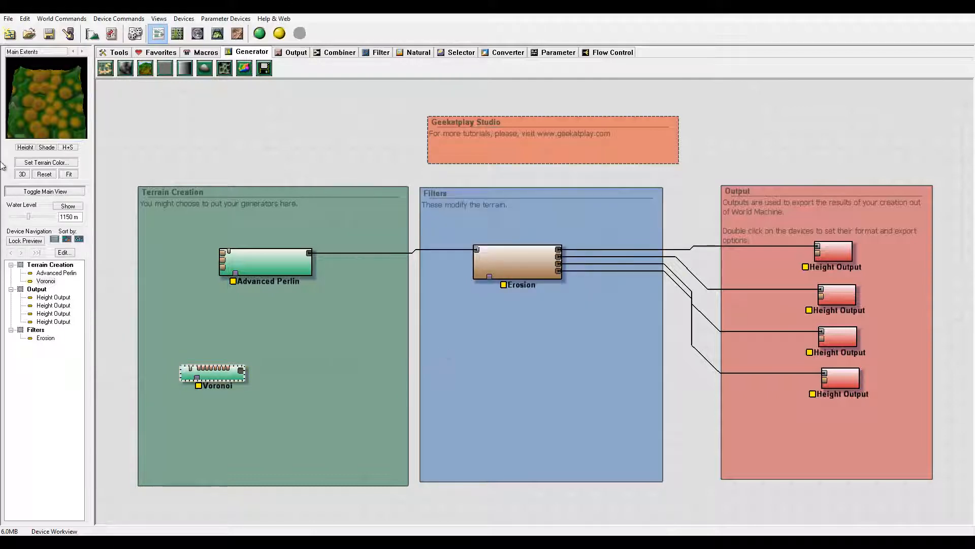
# Step: Switch the device toolbar to the Filter devices collection
pyautogui.click(46, 280)
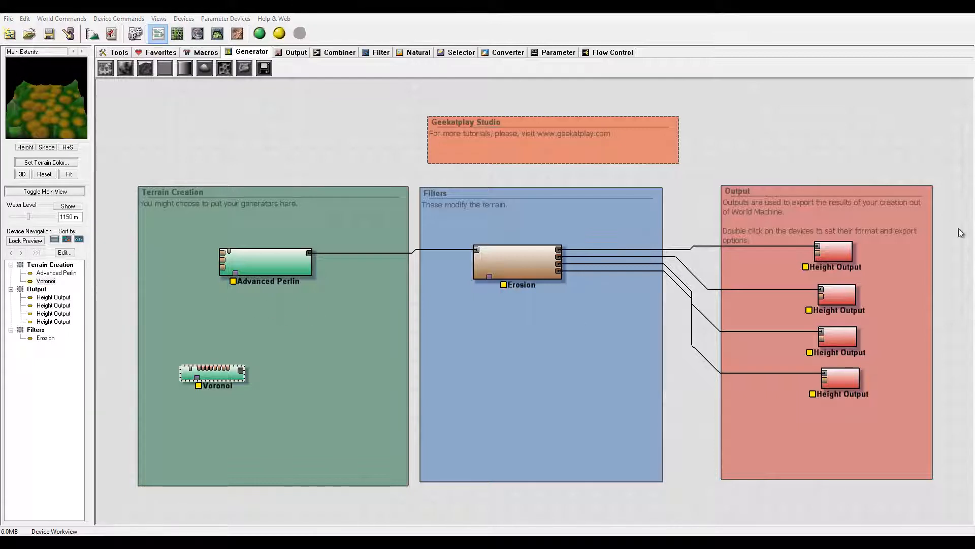
pyautogui.click(380, 52)
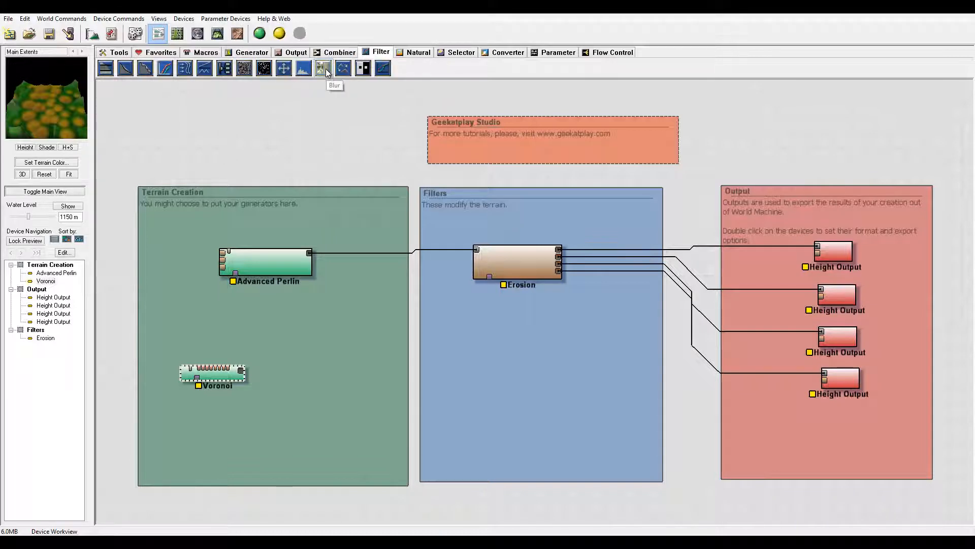
# Step: Add a Blur filter fed by the Voronoi with a Gaussian radius of 21
pyautogui.click(323, 67)
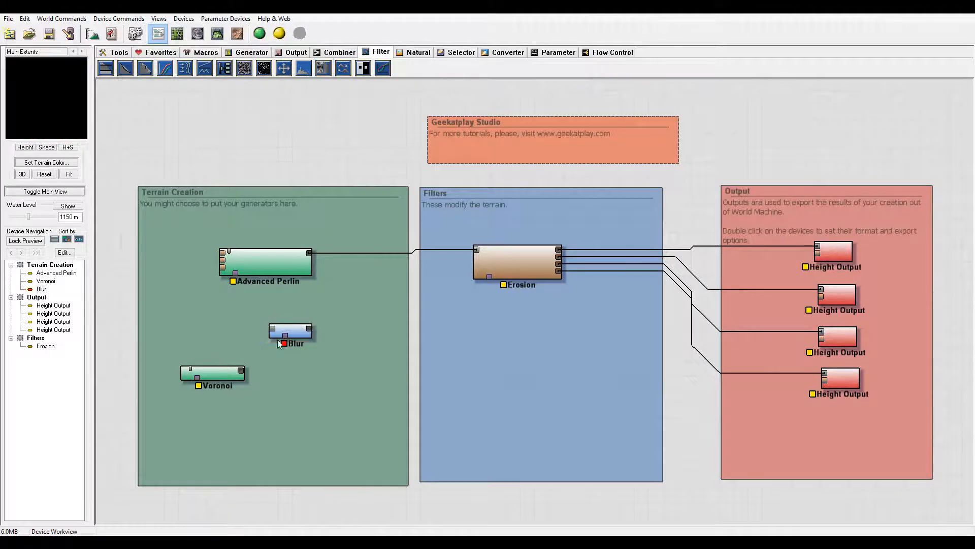
pyautogui.click(290, 330)
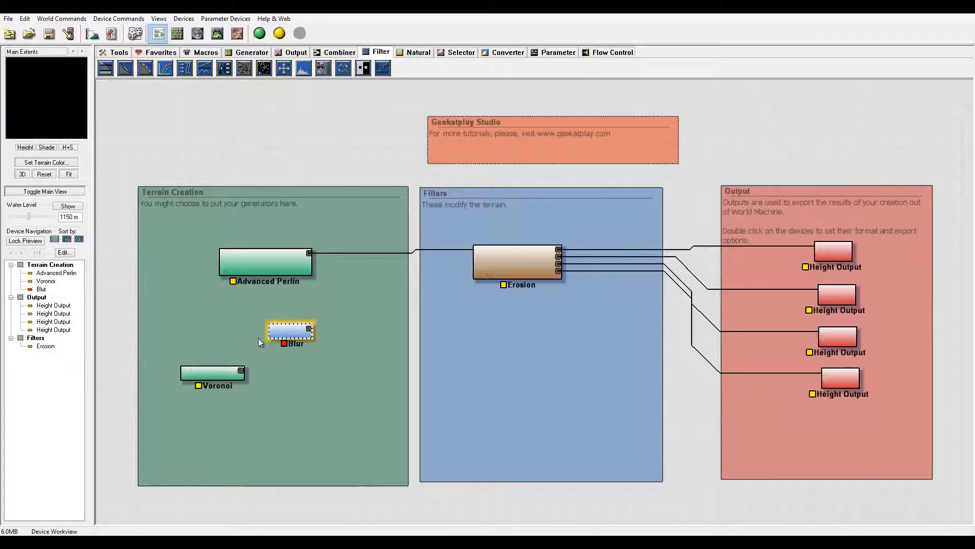
pyautogui.doubleClick(291, 330)
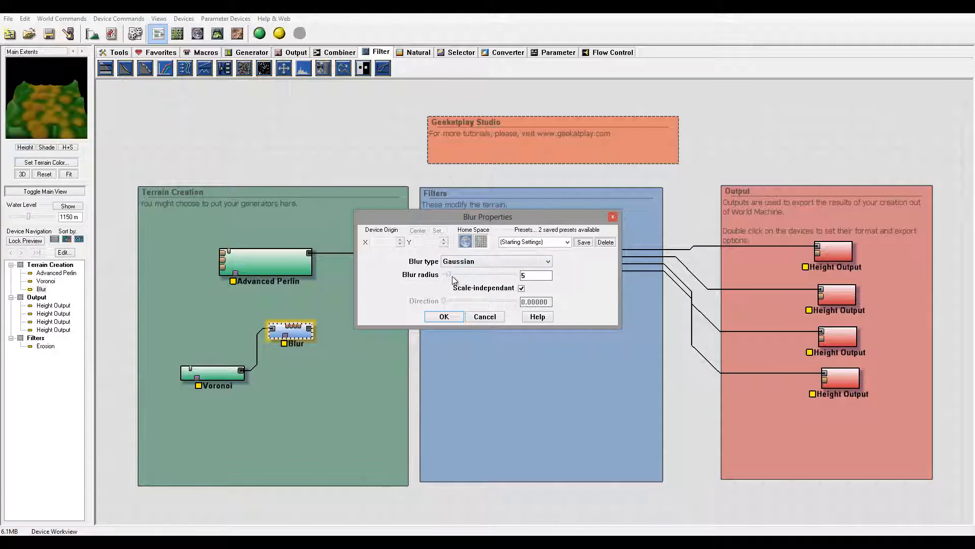
pyautogui.moveTo(448, 275); pyautogui.dragTo(456, 274)
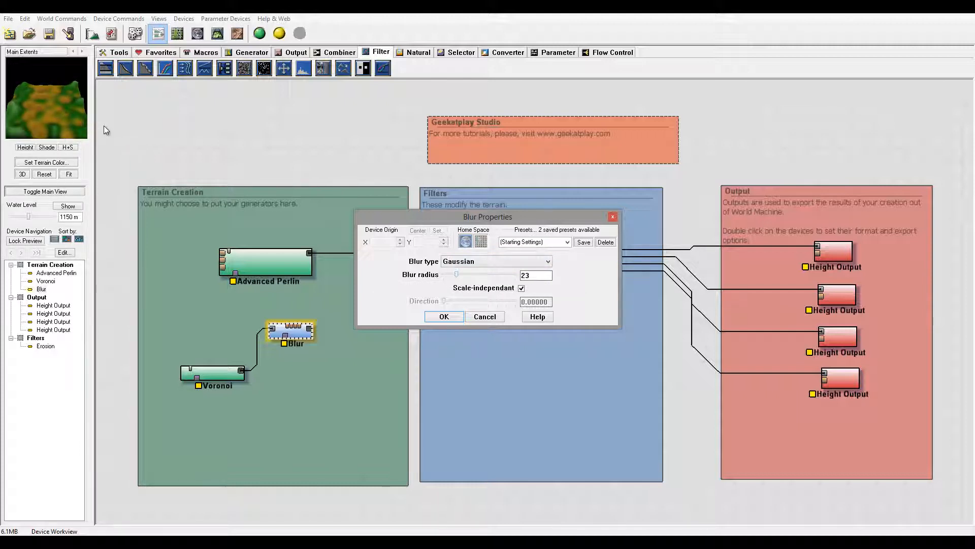
pyautogui.moveTo(457, 275)
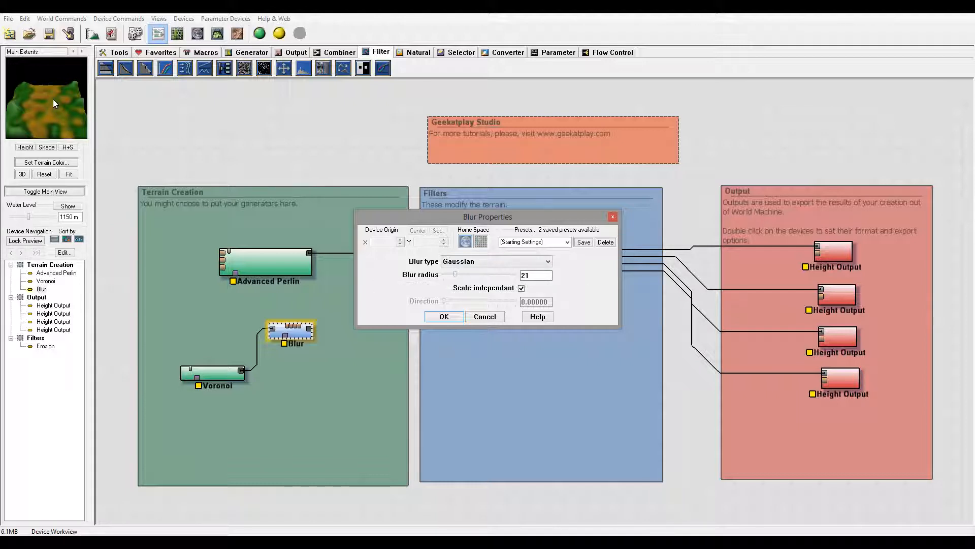
pyautogui.click(444, 316)
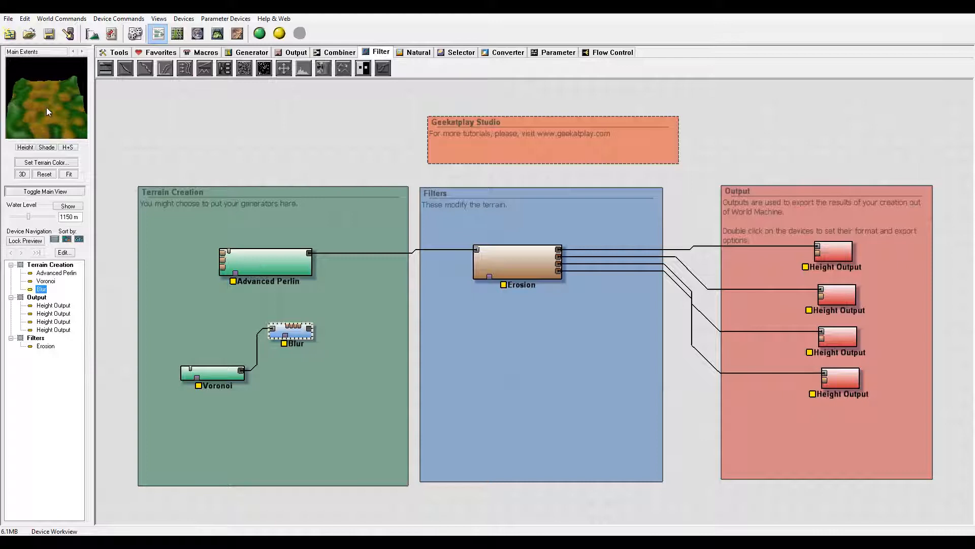
# Step: Re-roll the Voronoi random seed several times, settling on 18899
pyautogui.doubleClick(217, 373)
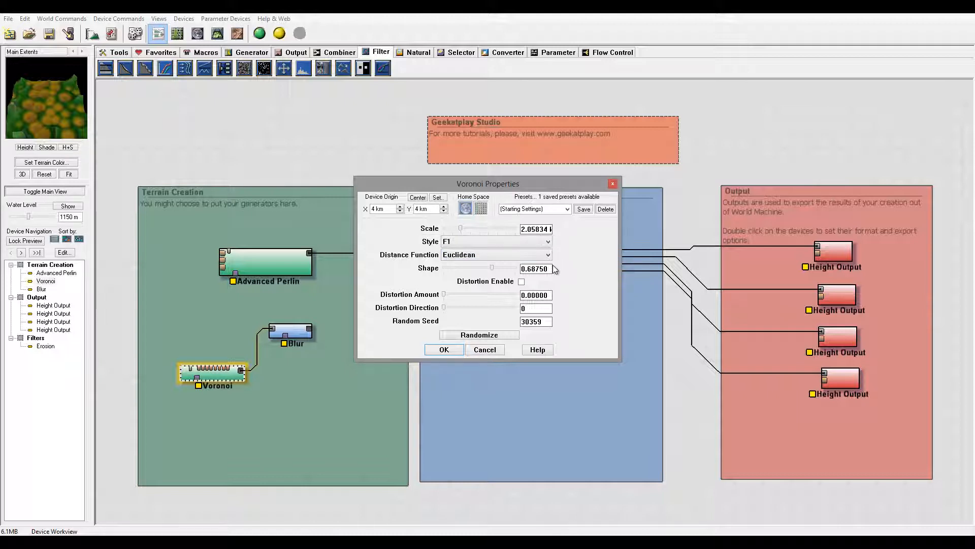
pyautogui.click(478, 334)
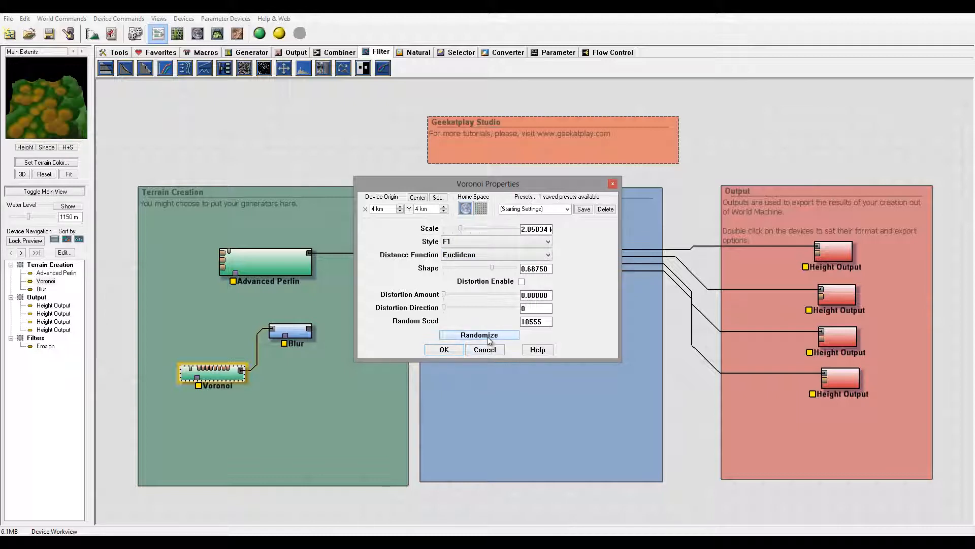
pyautogui.click(478, 335)
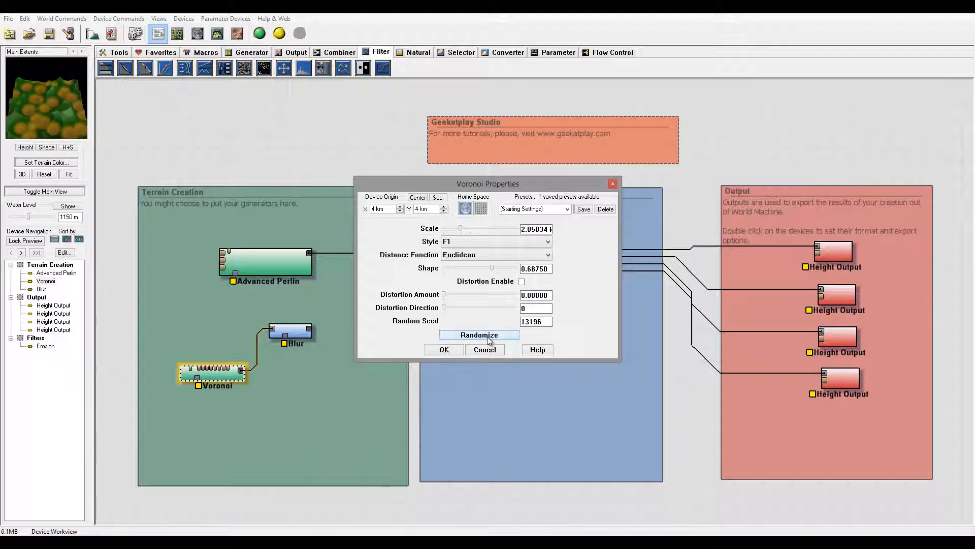
pyautogui.click(478, 335)
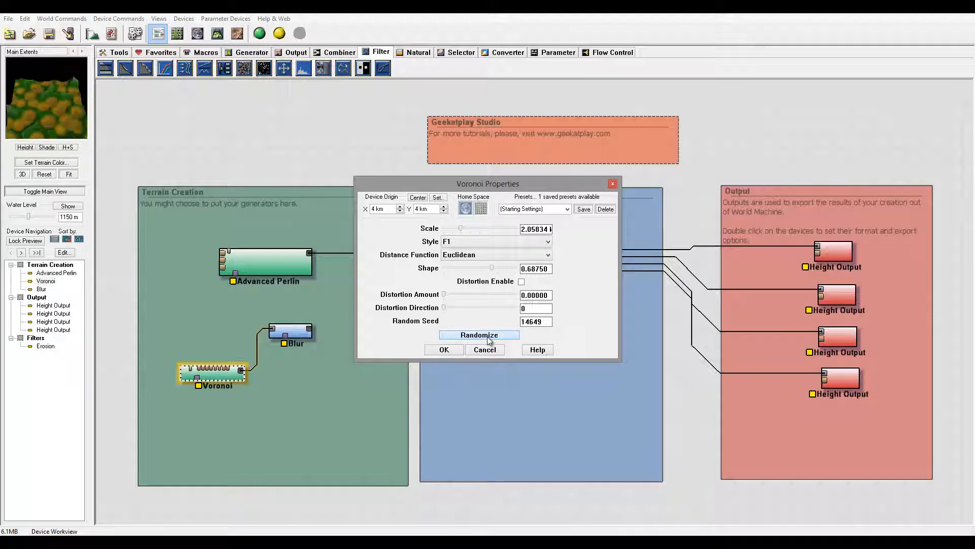
pyautogui.click(478, 334)
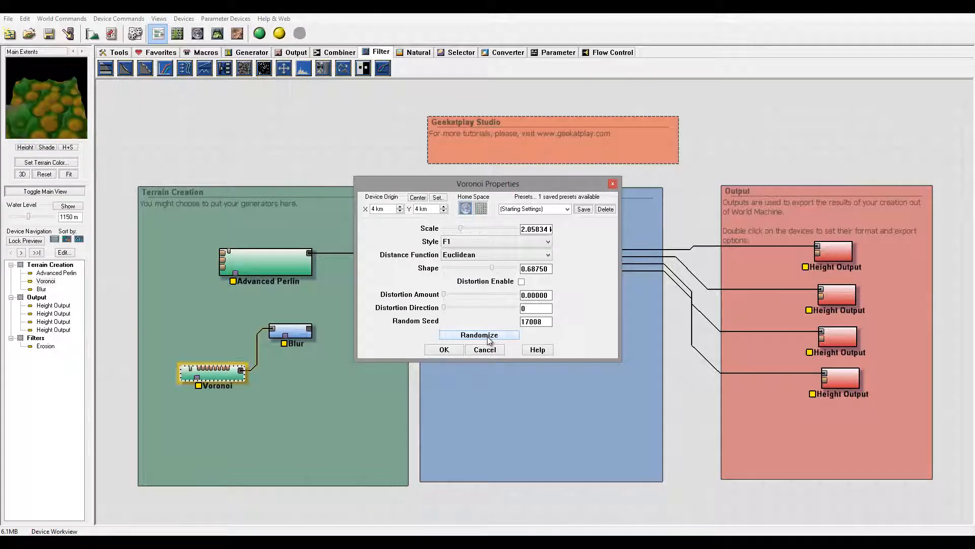
pyautogui.click(478, 334)
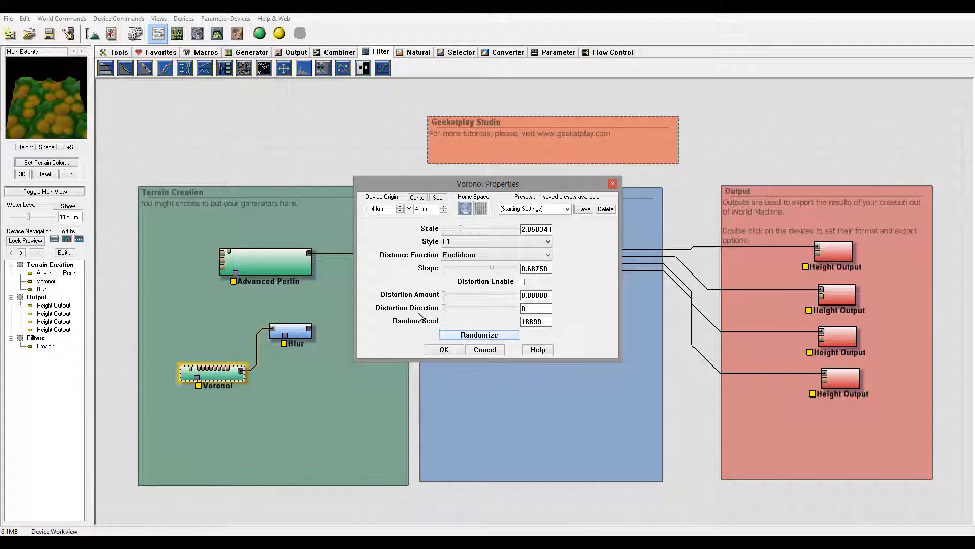
pyautogui.click(444, 348)
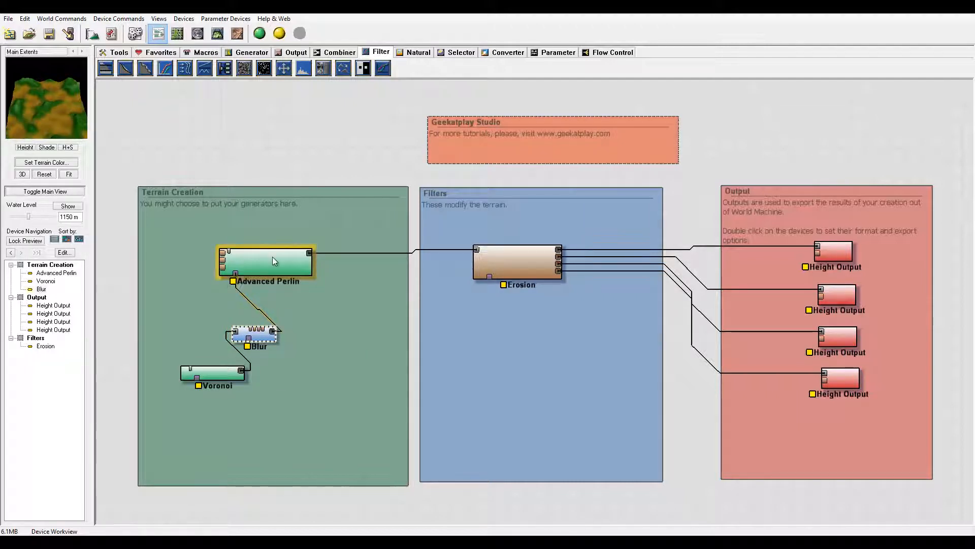
pyautogui.click(265, 261)
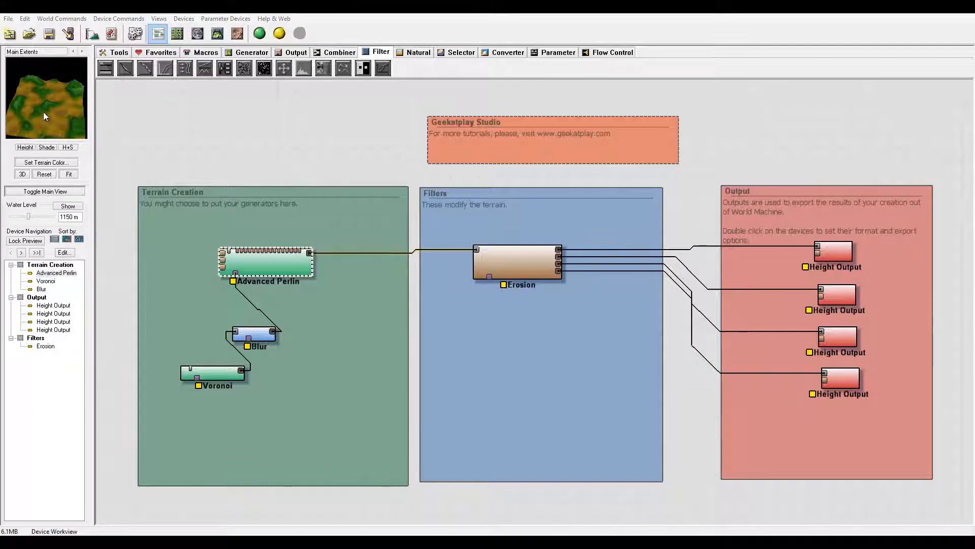
pyautogui.moveTo(68, 132)
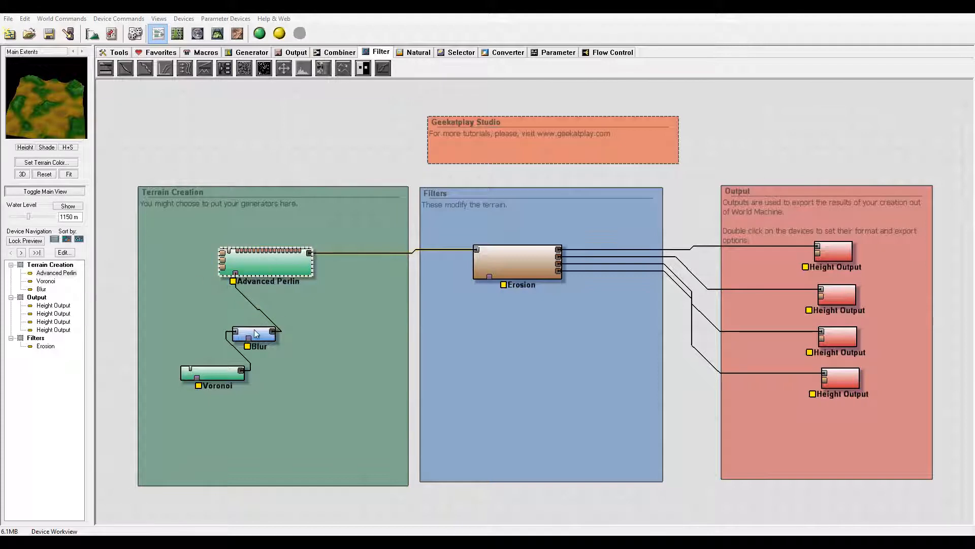
# Step: Move Advanced Perlin and Blur left and raise the water level from 1150 m to 1365 m
pyautogui.moveTo(266, 258); pyautogui.dragTo(220, 254)
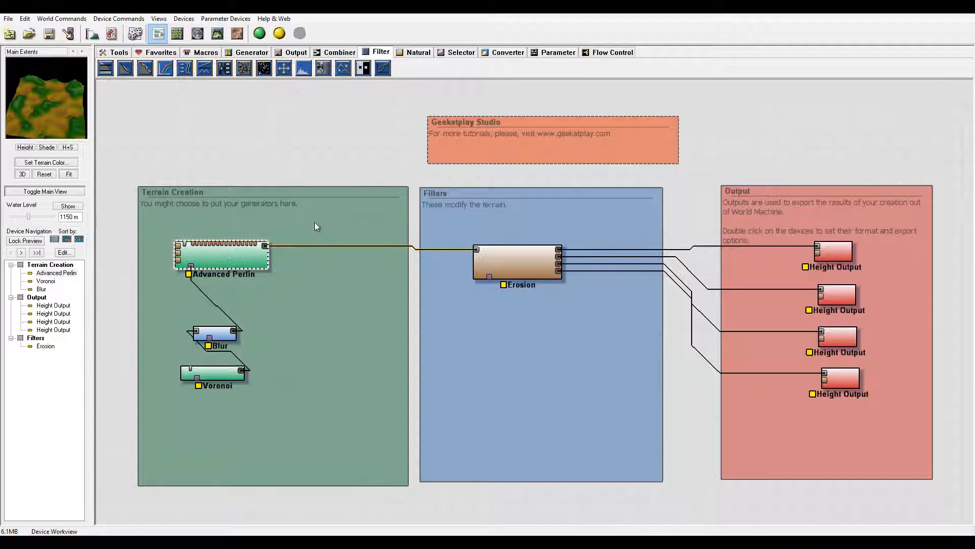
pyautogui.click(220, 255)
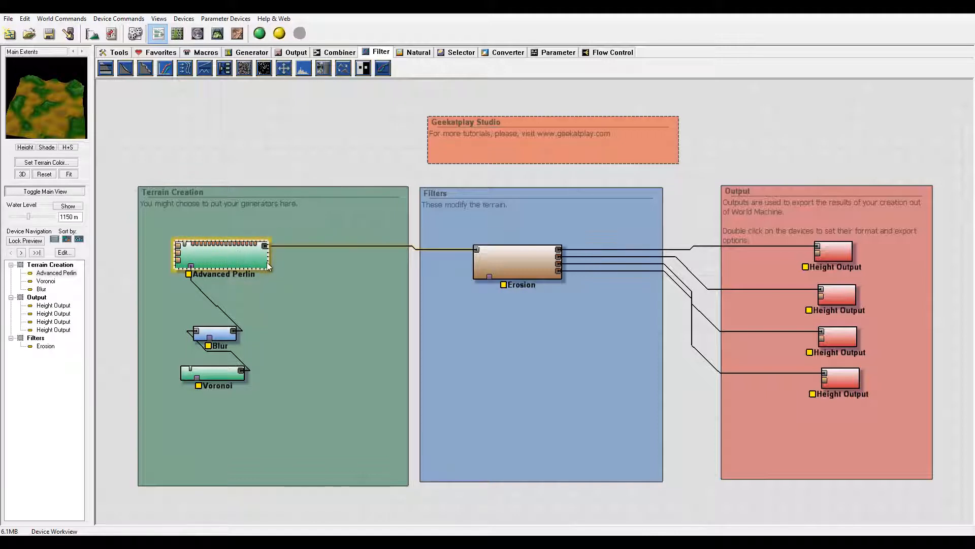
pyautogui.moveTo(218, 242)
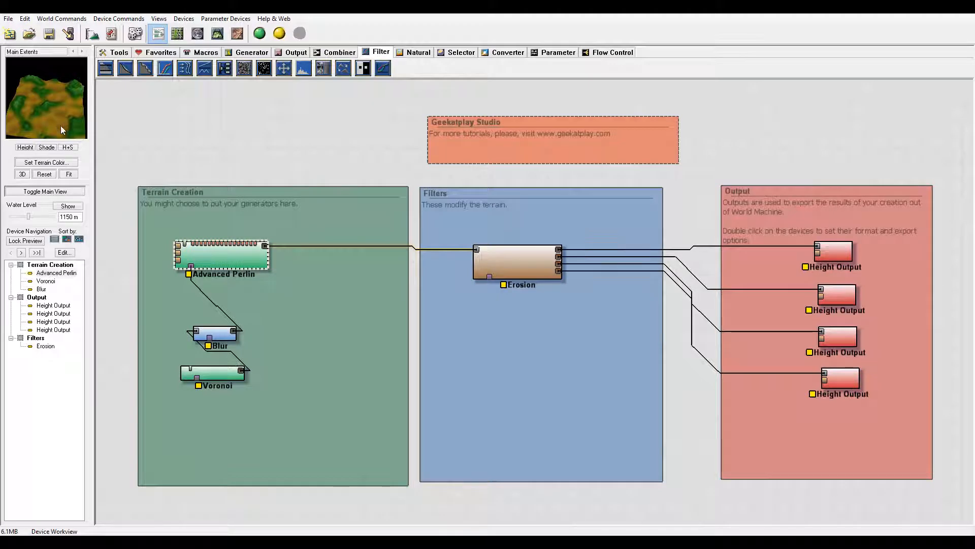
pyautogui.moveTo(44, 111)
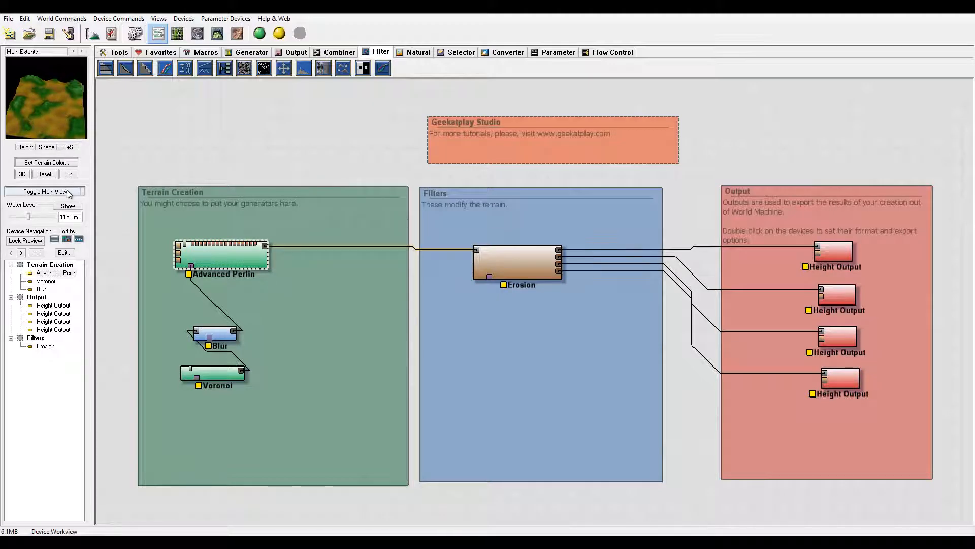
pyautogui.moveTo(43, 222); pyautogui.dragTo(44, 214)
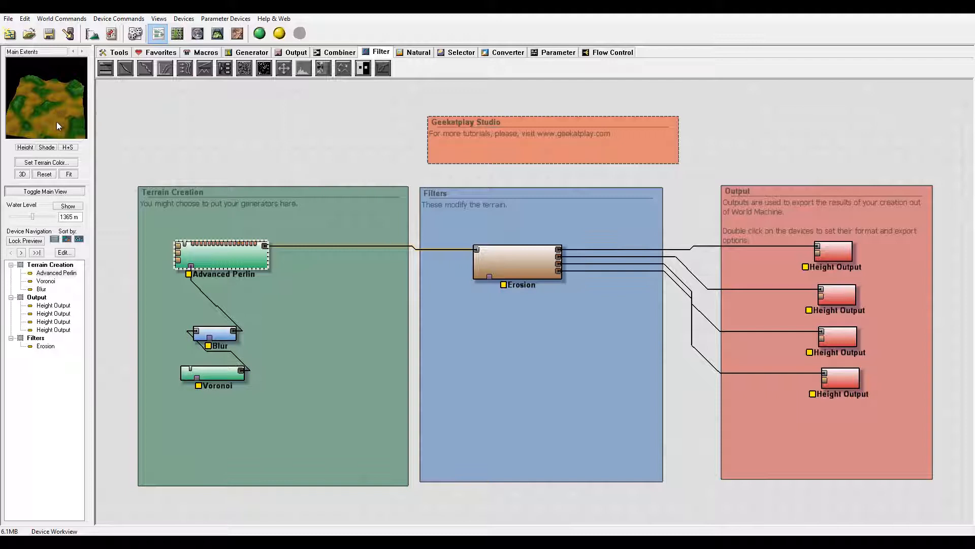
pyautogui.moveTo(59, 123)
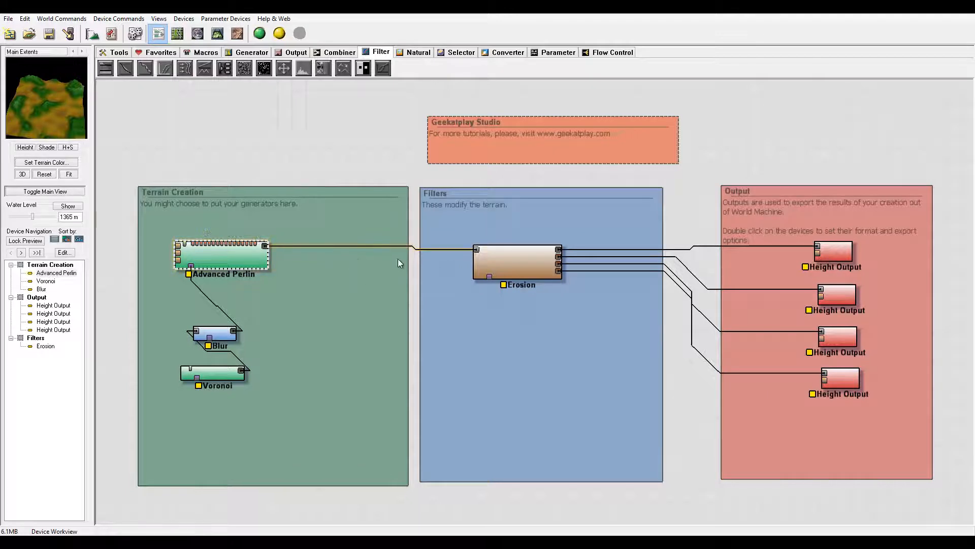
# Step: Move Erosion right and insert a second Blur with radius 7 between Advanced Perlin and Erosion
pyautogui.click(519, 264)
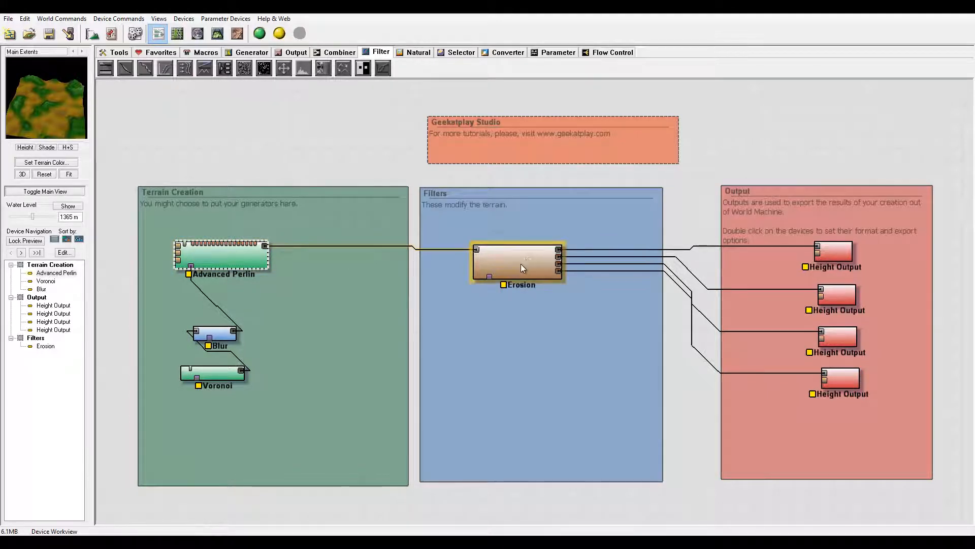
pyautogui.moveTo(519, 267); pyautogui.dragTo(562, 255)
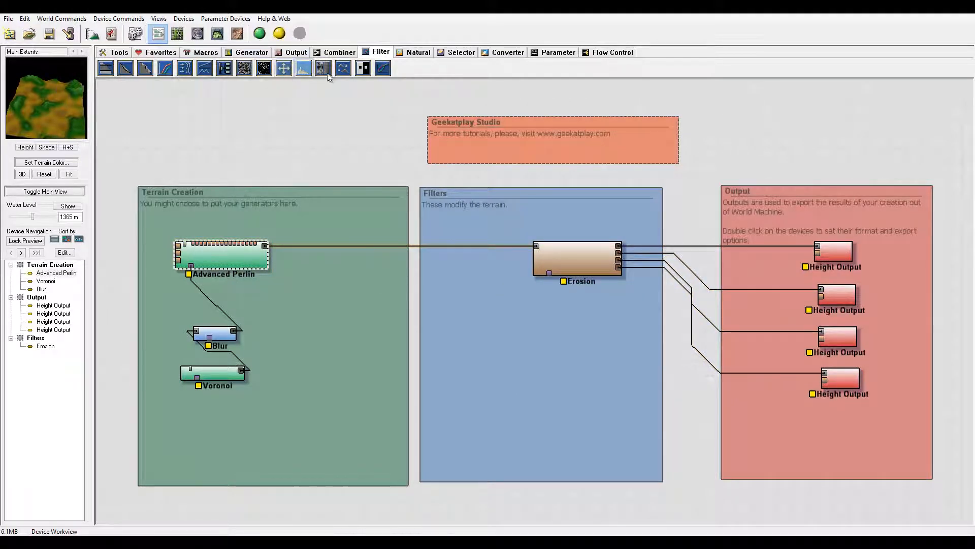
pyautogui.click(323, 68)
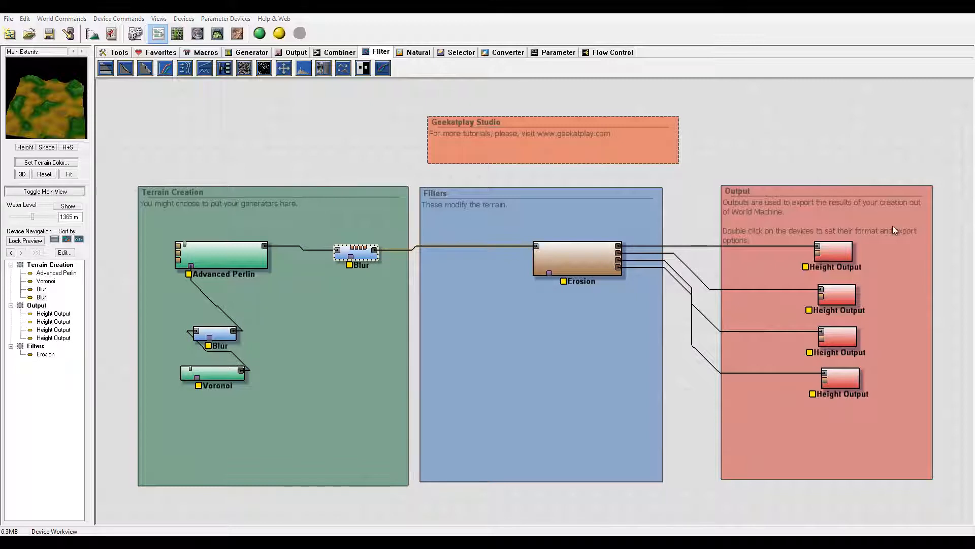
pyautogui.doubleClick(357, 252)
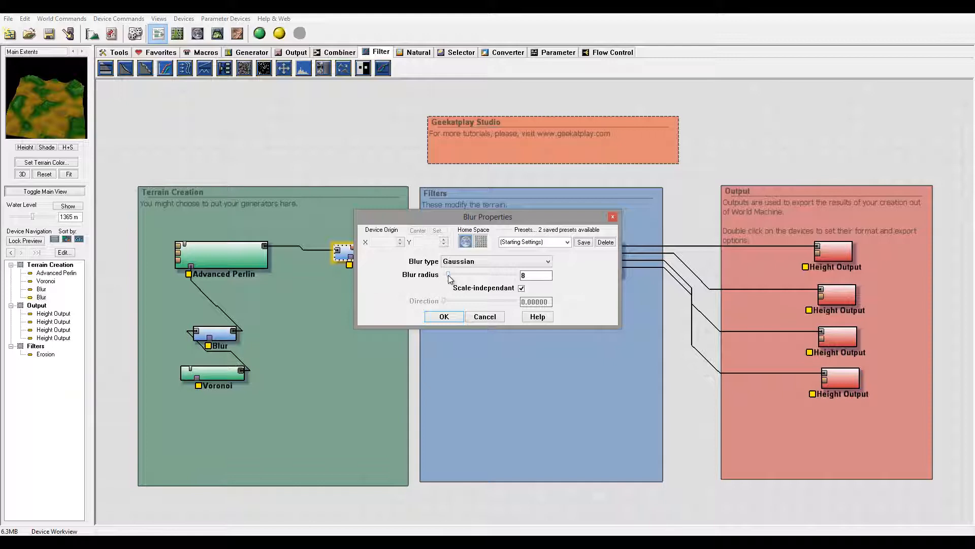
pyautogui.moveTo(449, 276); pyautogui.dragTo(444, 275)
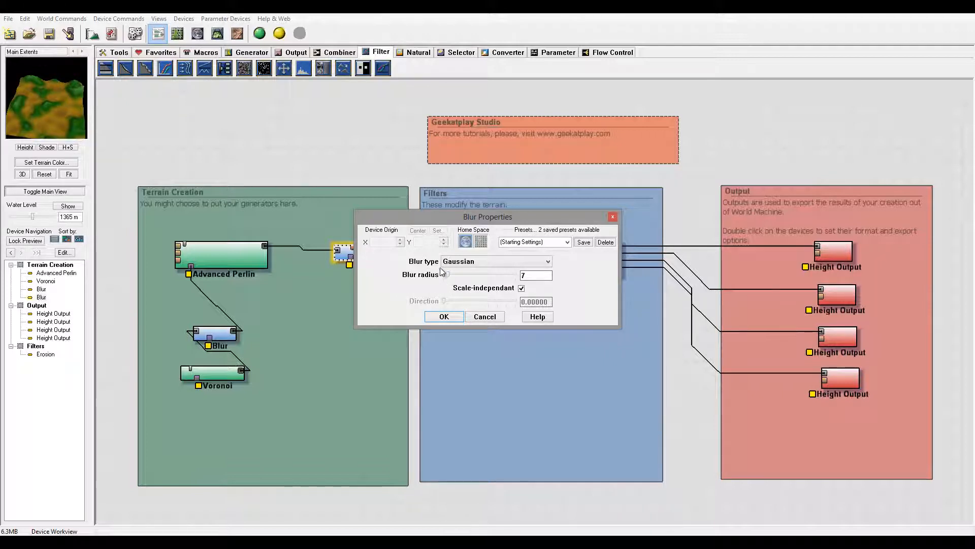
pyautogui.moveTo(393, 272)
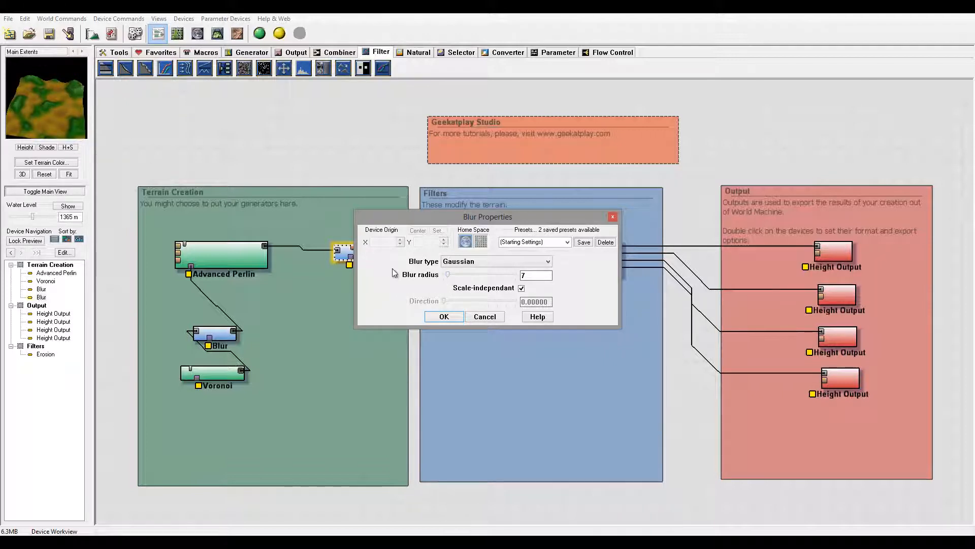
pyautogui.click(444, 316)
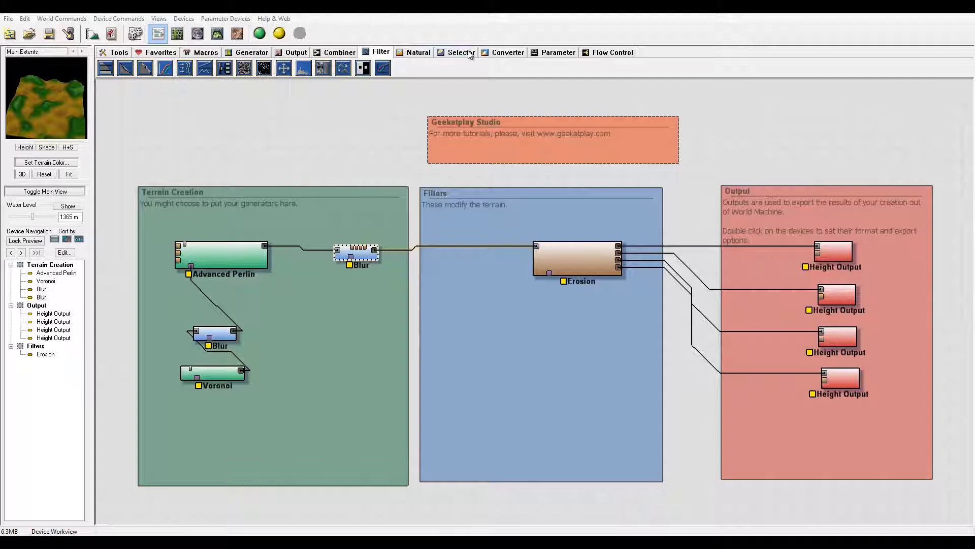
# Step: Add a Select Height device after Advanced Perlin keeping heights from 0 m to about 136.7 m
pyautogui.click(461, 52)
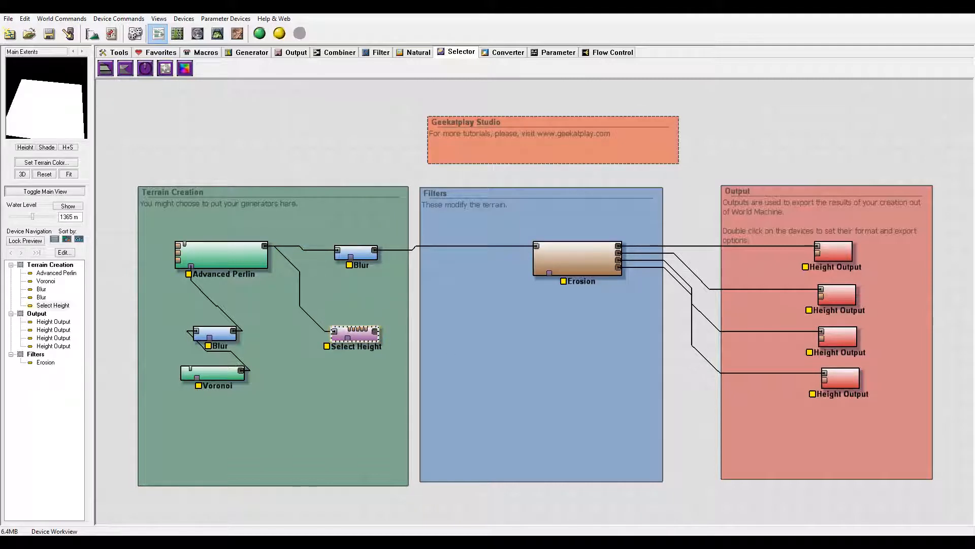
pyautogui.click(356, 334)
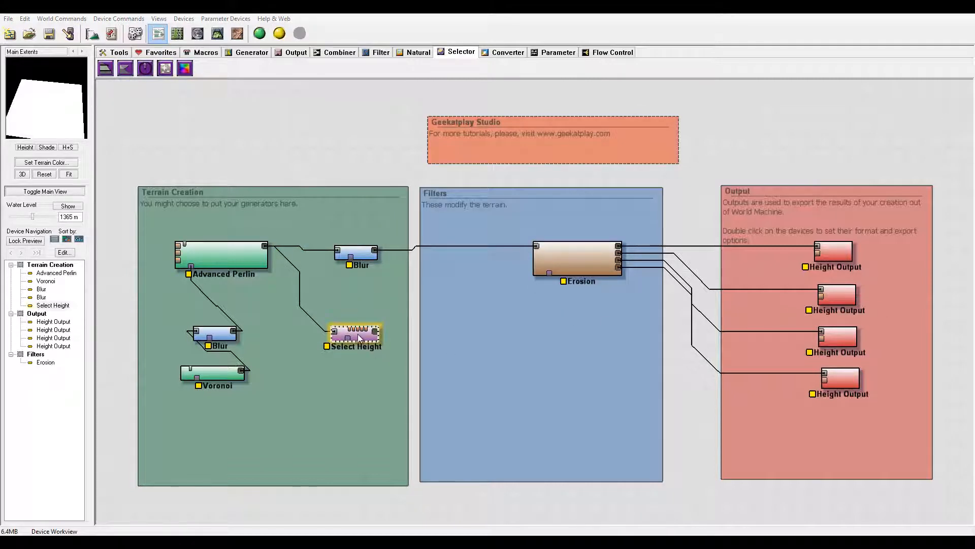
pyautogui.doubleClick(355, 334)
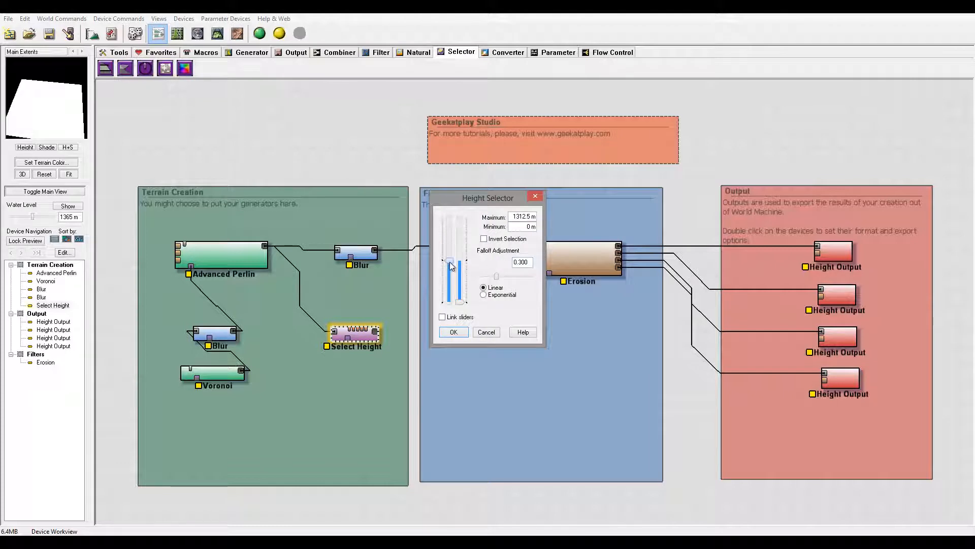
pyautogui.moveTo(450, 264); pyautogui.dragTo(453, 301)
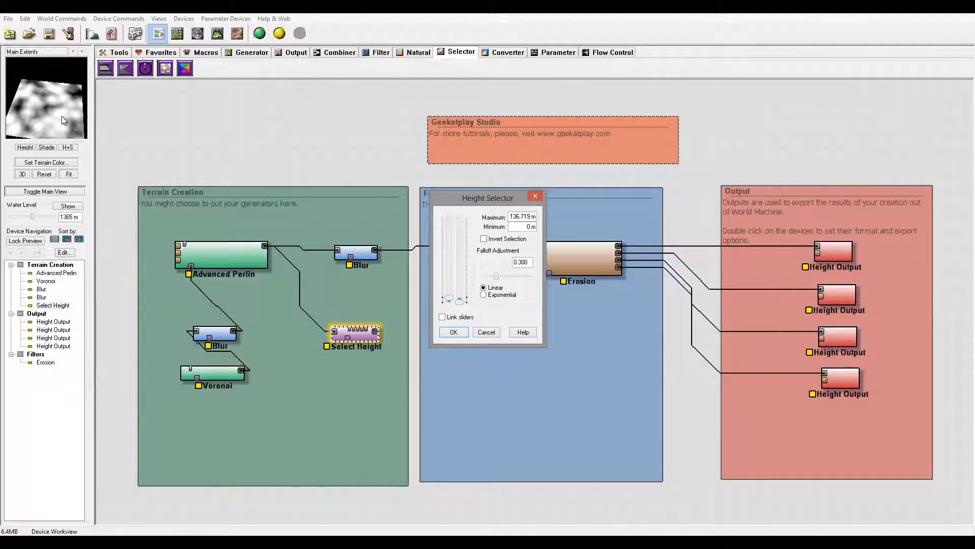
pyautogui.moveTo(298, 265)
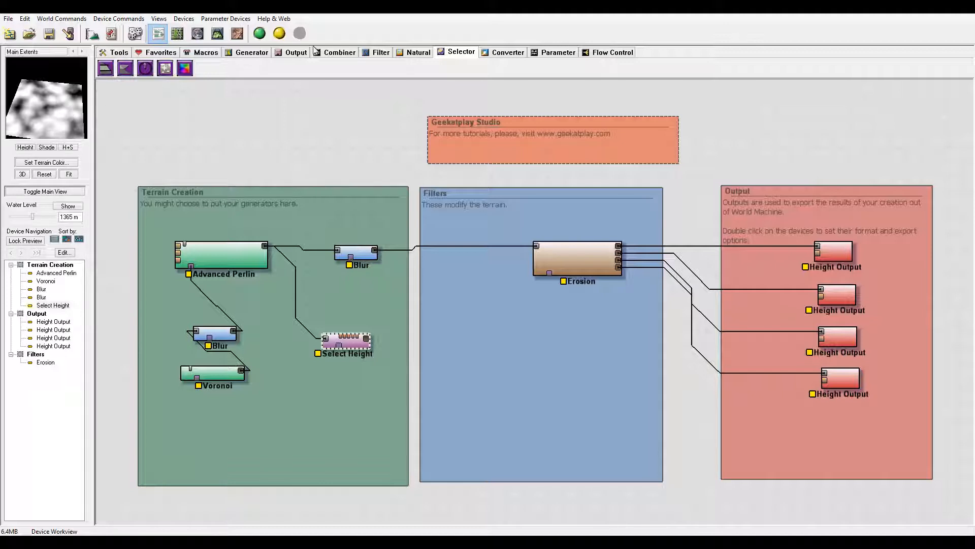
# Step: Add a Probability device after Select Height with bias 0.04688 and strength 0.85938, then preview its mask
pyautogui.click(380, 52)
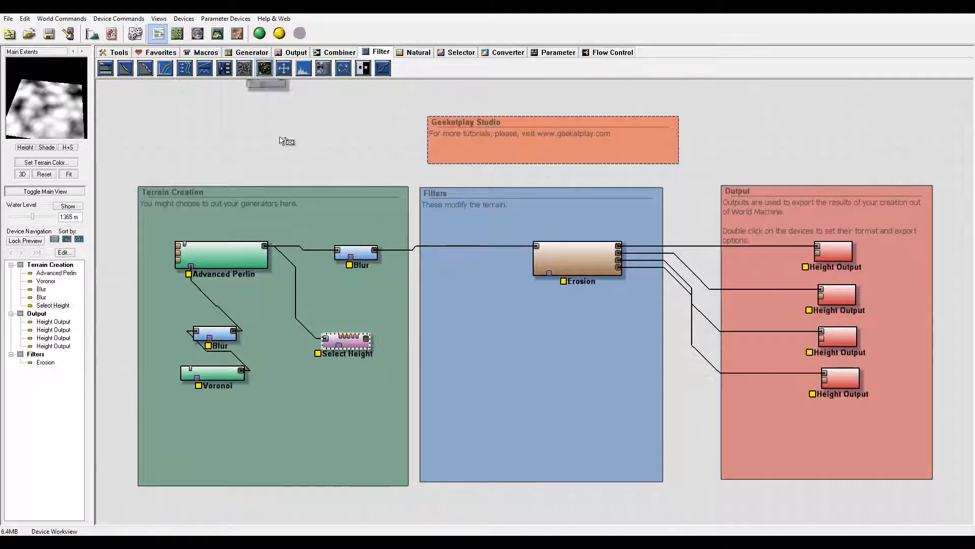
pyautogui.click(450, 343)
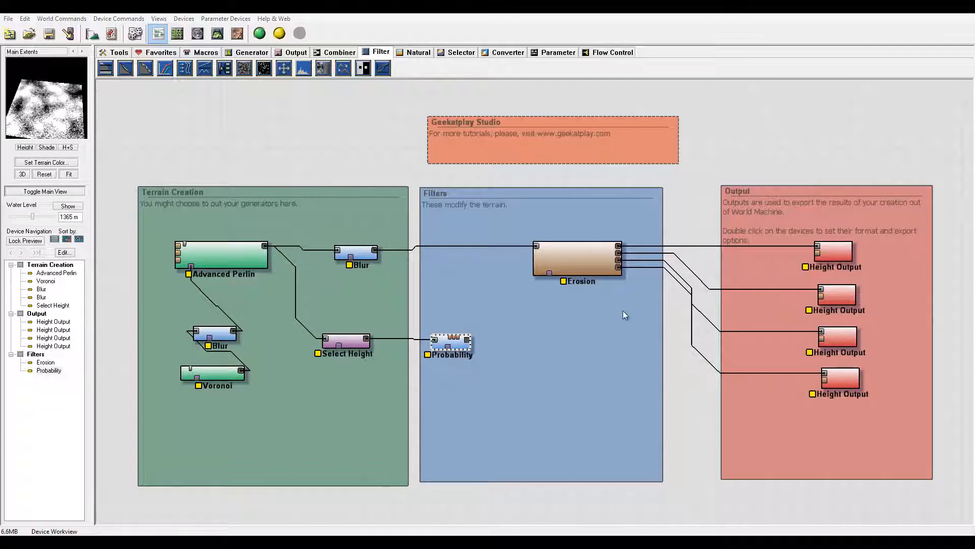
pyautogui.doubleClick(451, 345)
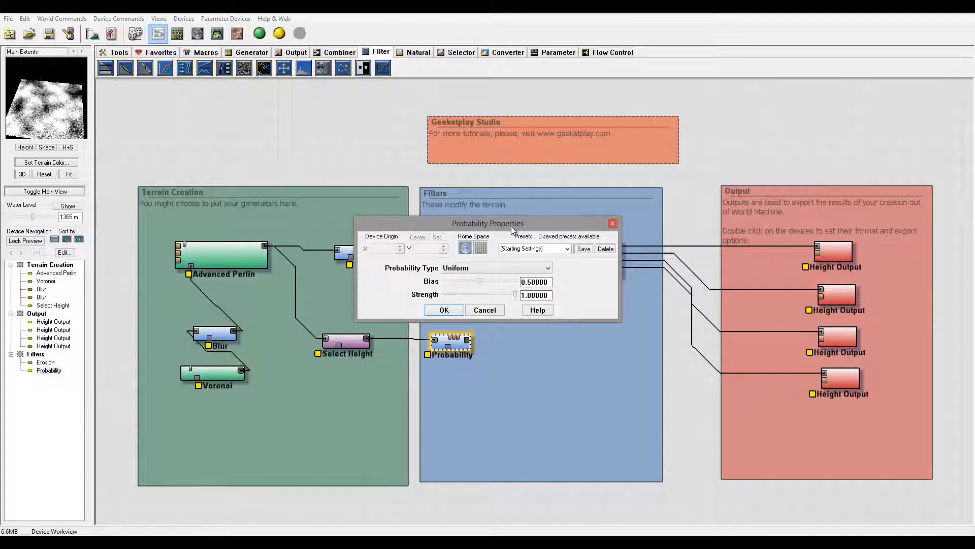
pyautogui.moveTo(489, 223); pyautogui.dragTo(636, 175)
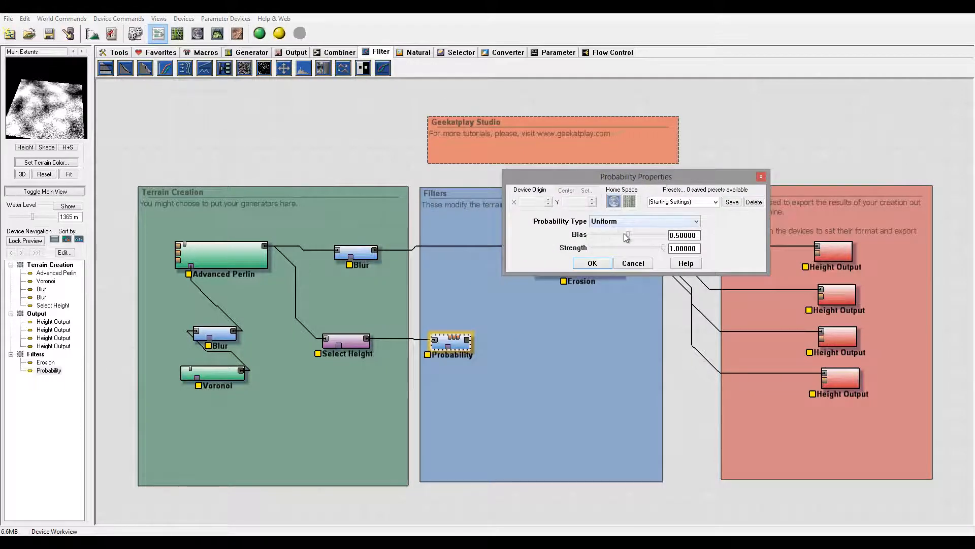
pyautogui.moveTo(625, 234); pyautogui.dragTo(613, 235)
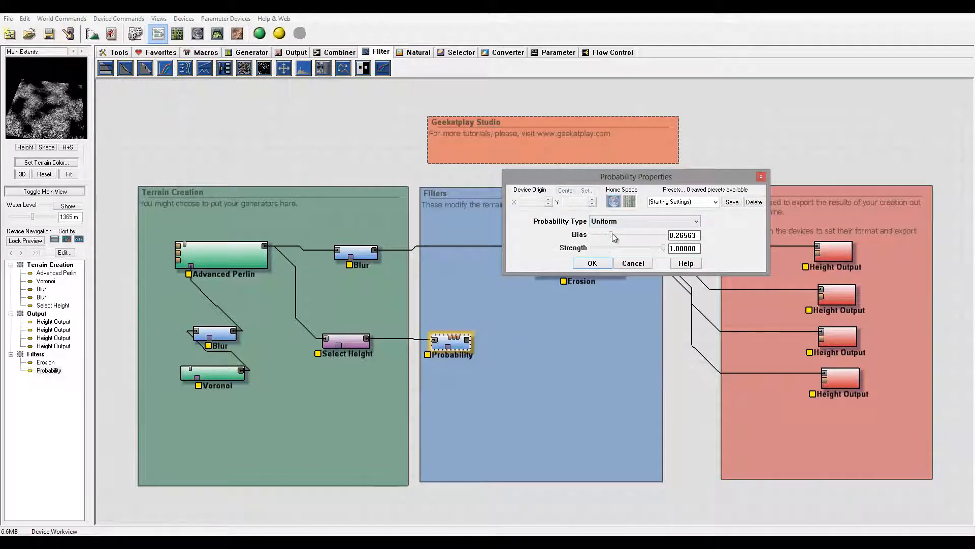
pyautogui.moveTo(613, 235); pyautogui.dragTo(600, 235)
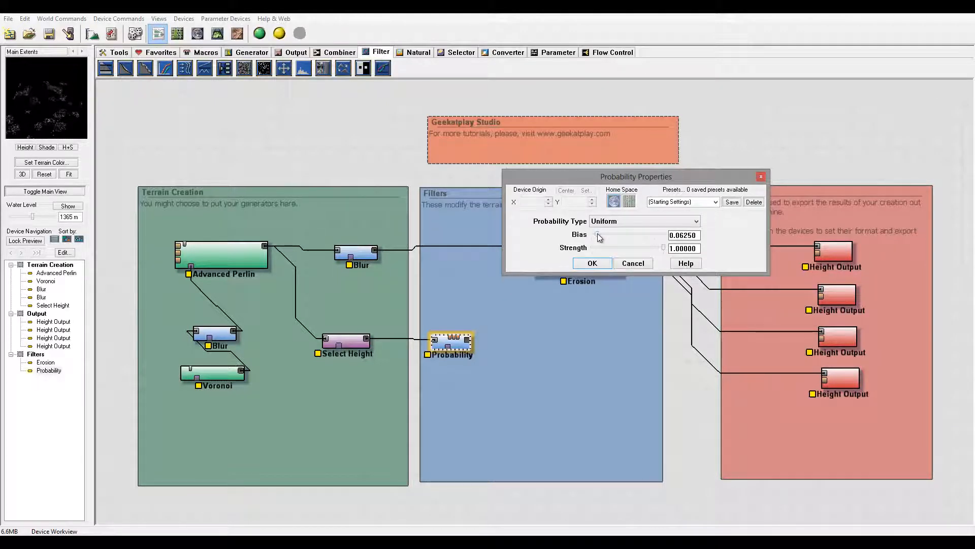
pyautogui.moveTo(598, 235); pyautogui.dragTo(594, 235)
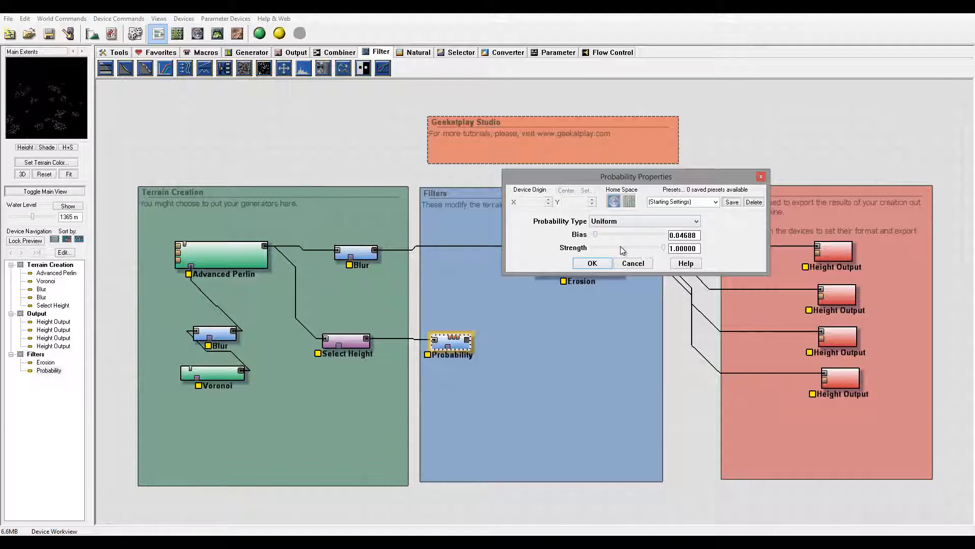
pyautogui.moveTo(663, 248); pyautogui.dragTo(650, 248)
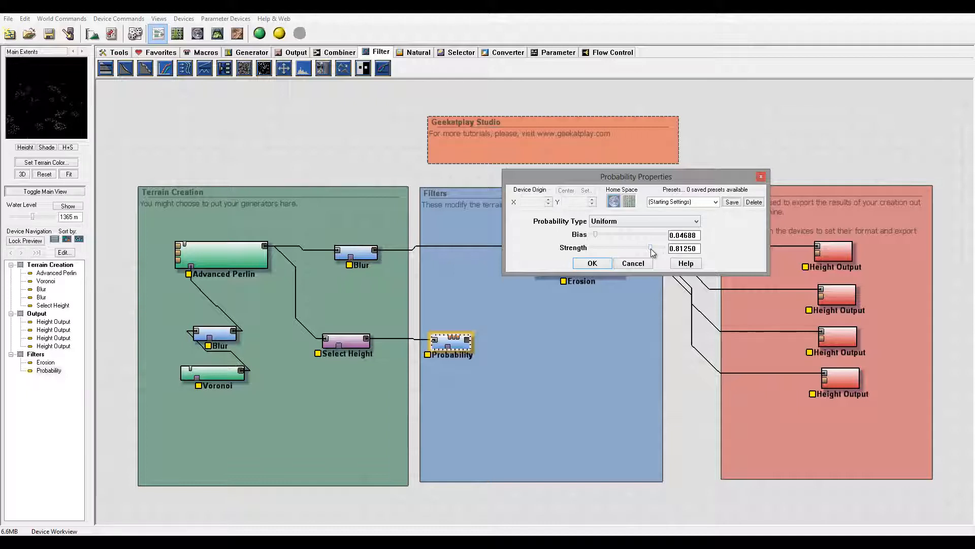
pyautogui.moveTo(647, 248); pyautogui.dragTo(653, 248)
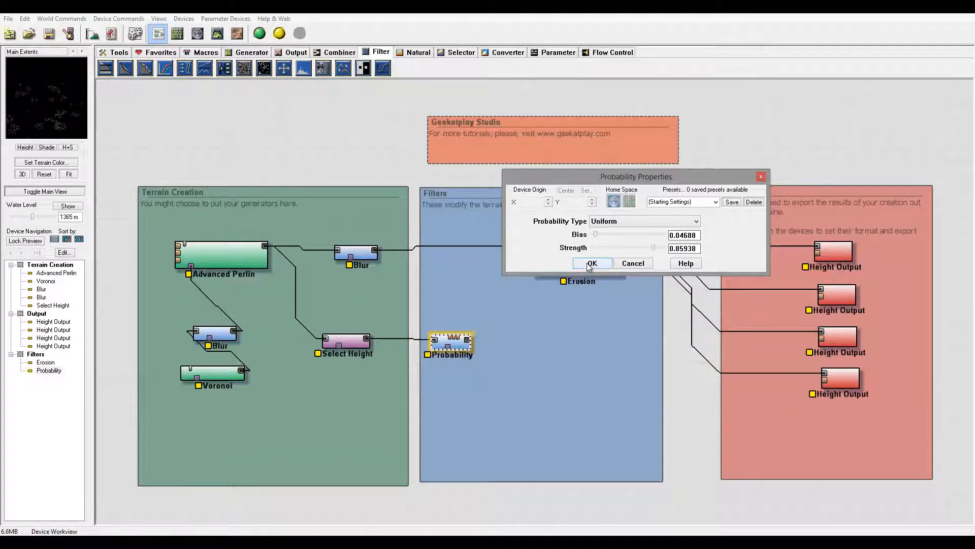
pyautogui.click(591, 263)
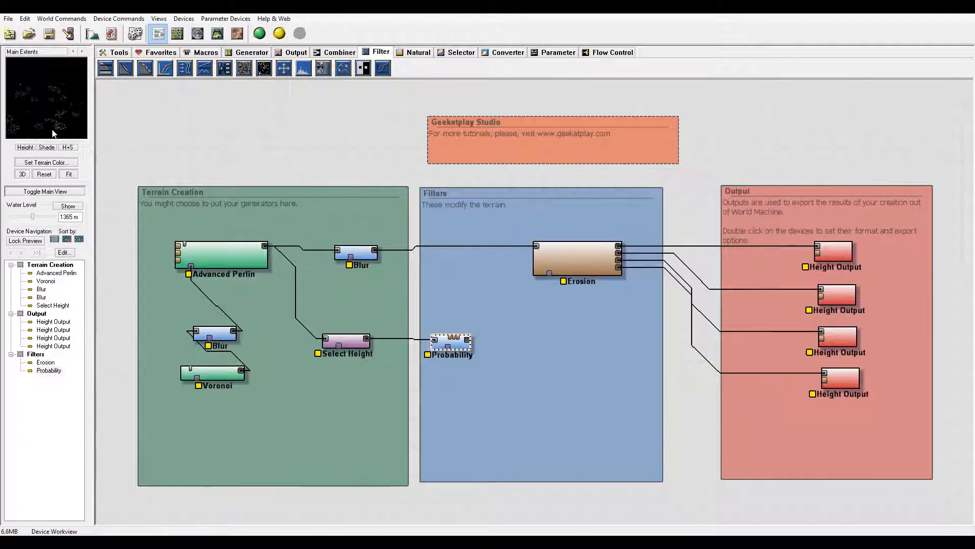
pyautogui.click(221, 255)
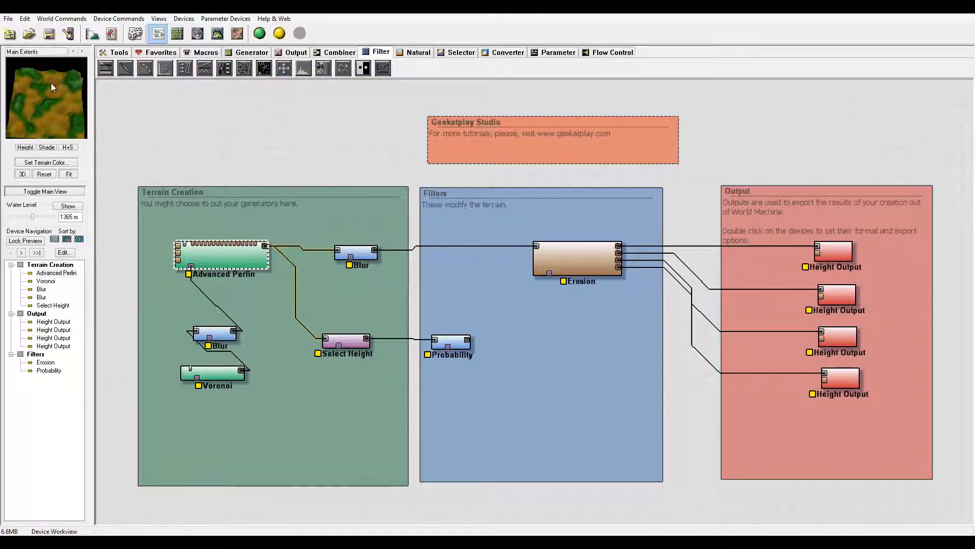
pyautogui.click(451, 343)
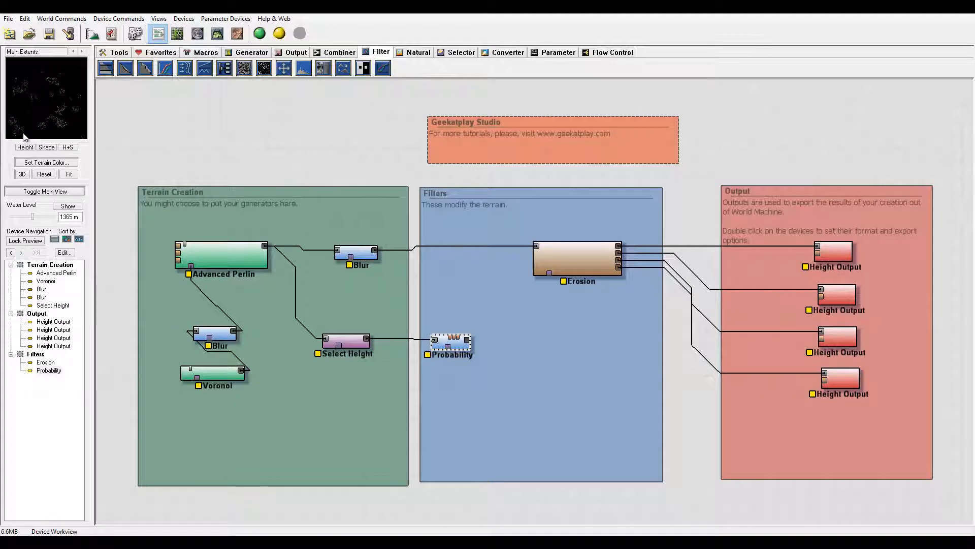
pyautogui.moveTo(67, 113)
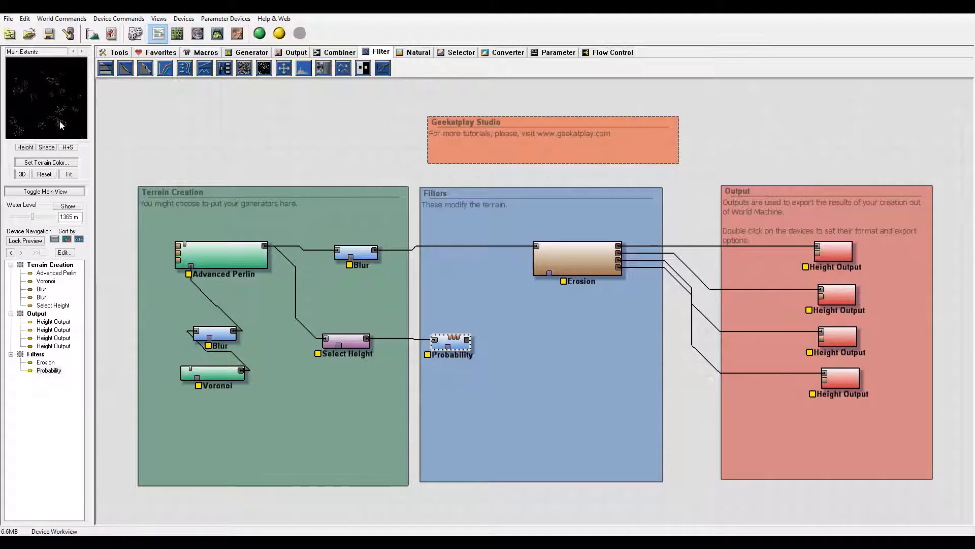
pyautogui.moveTo(955, 351)
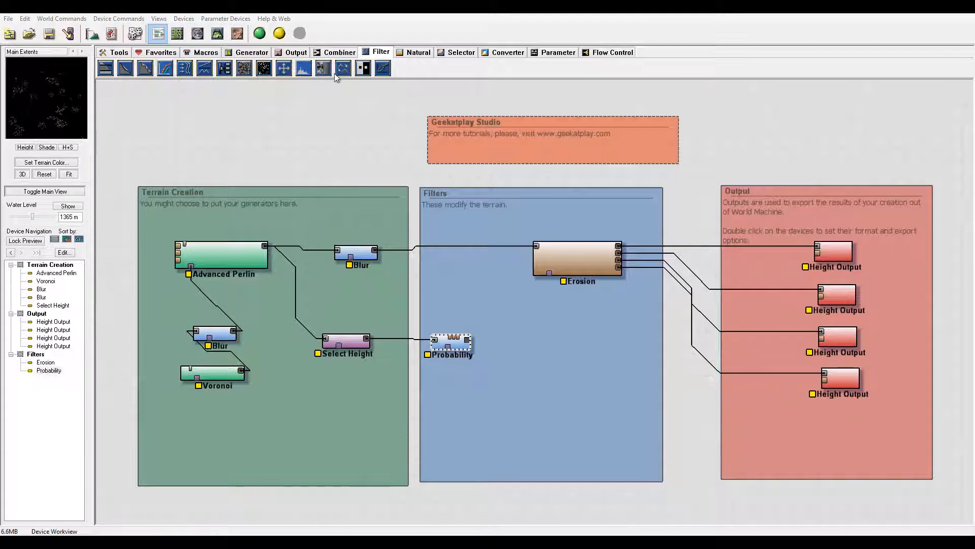
# Step: Add a Blur after Probability, shift it lower and move Erosion further right
pyautogui.click(322, 68)
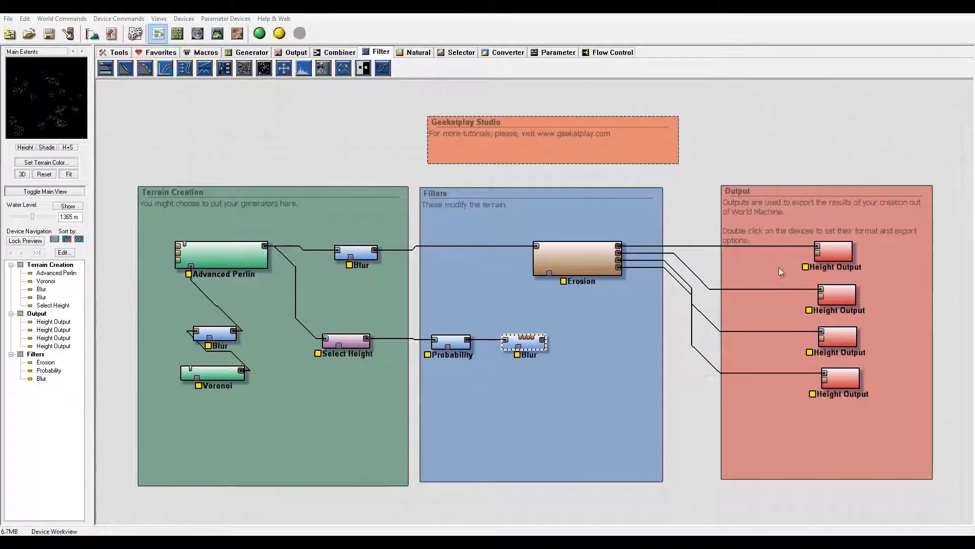
pyautogui.doubleClick(524, 342)
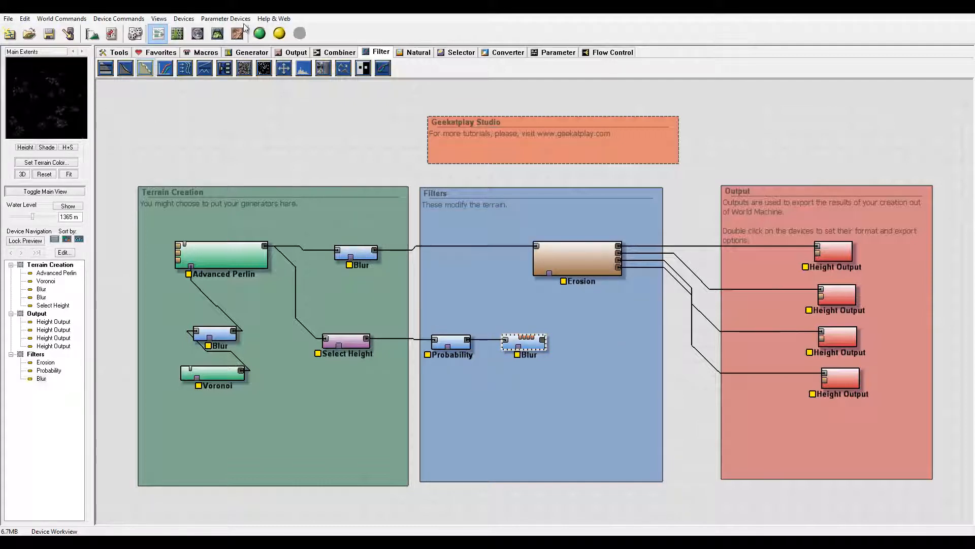
pyautogui.moveTo(524, 343); pyautogui.dragTo(524, 366)
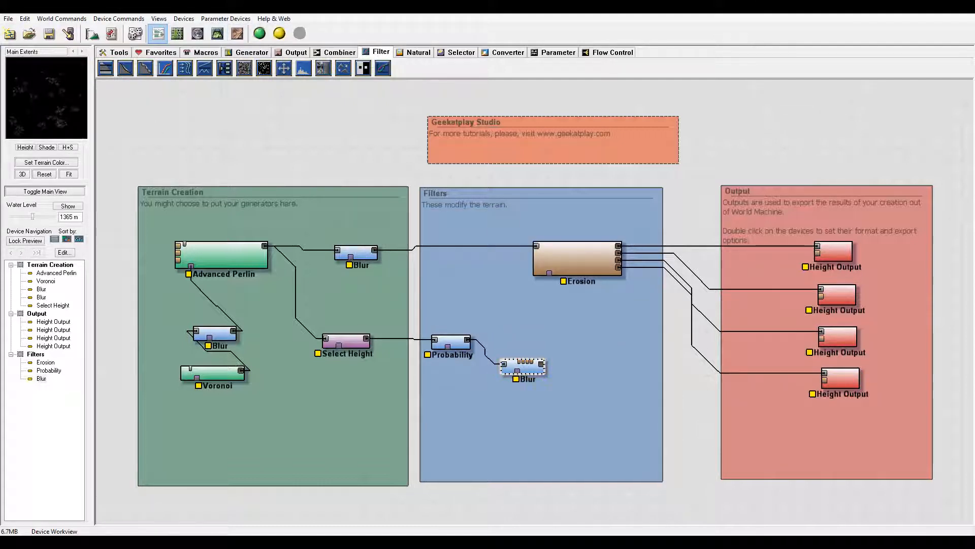
pyautogui.moveTo(831, 294)
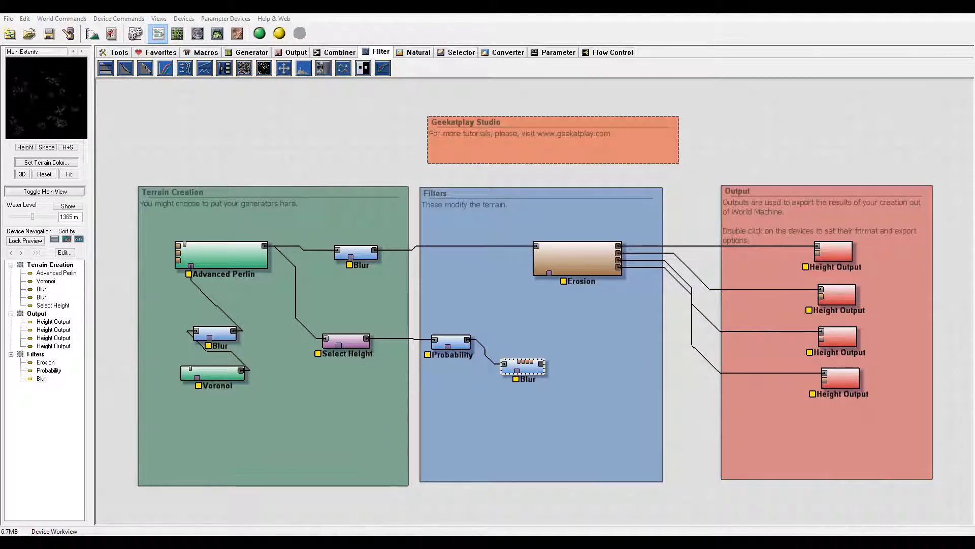
pyautogui.click(577, 258)
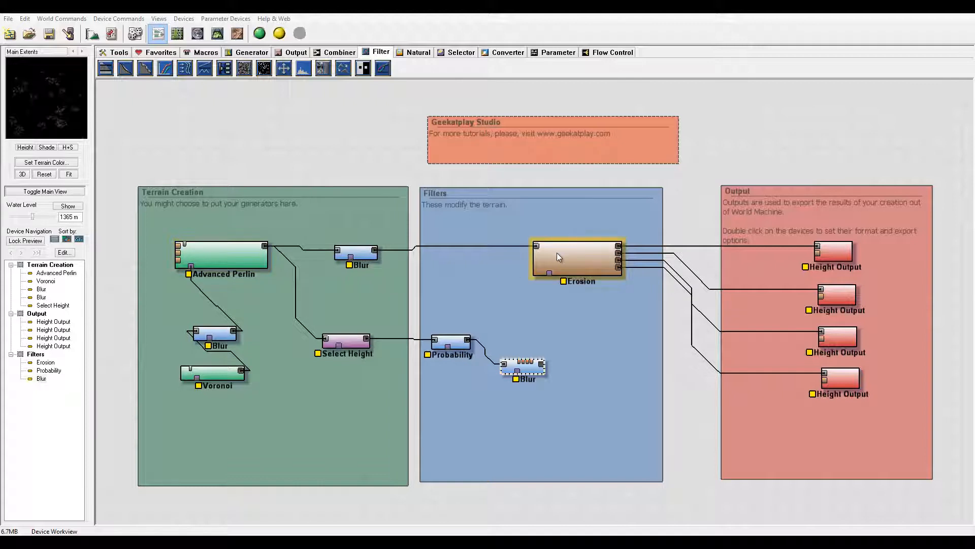
pyautogui.moveTo(577, 258); pyautogui.dragTo(606, 246)
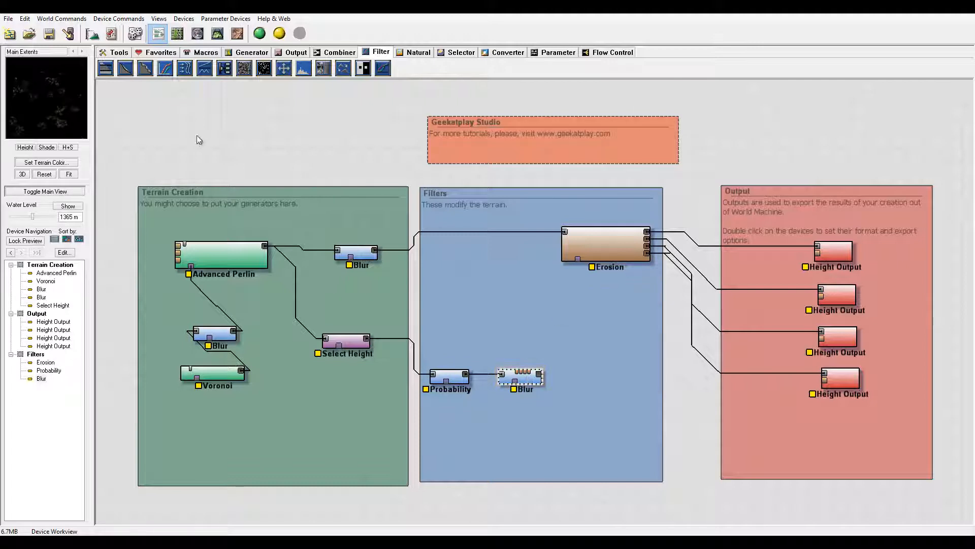
pyautogui.click(251, 51)
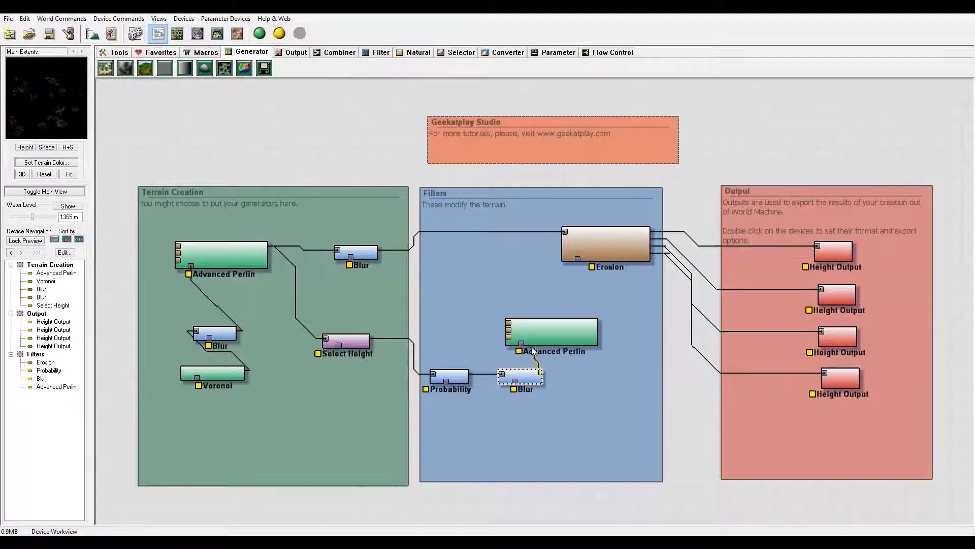
# Step: Set the second Advanced Perlin to Billowy style, feature scale near 354 m, steepness 0
pyautogui.click(550, 334)
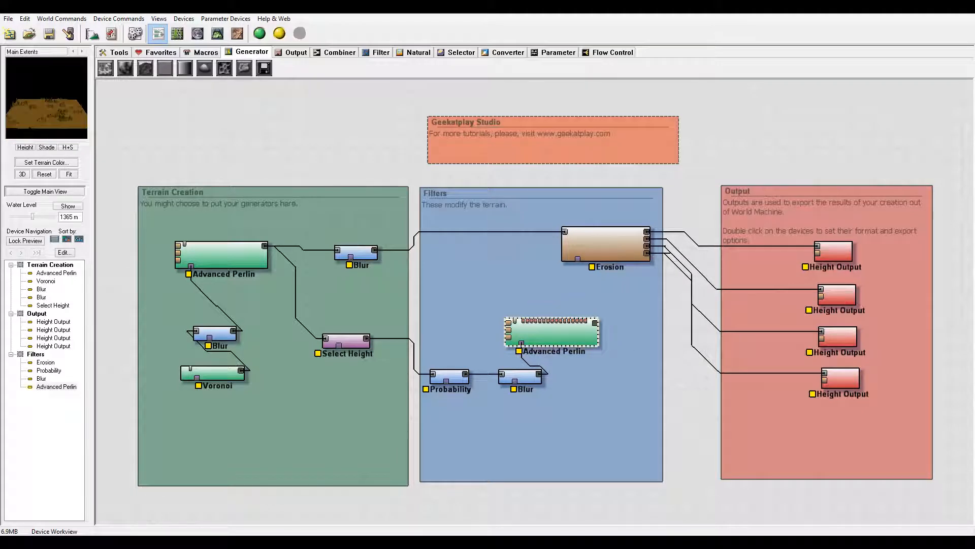
pyautogui.click(551, 333)
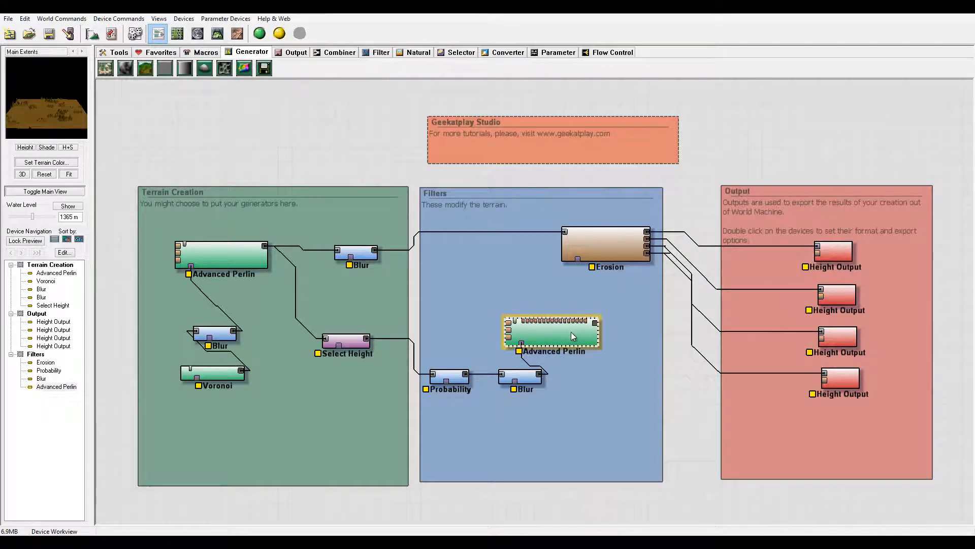
pyautogui.doubleClick(550, 331)
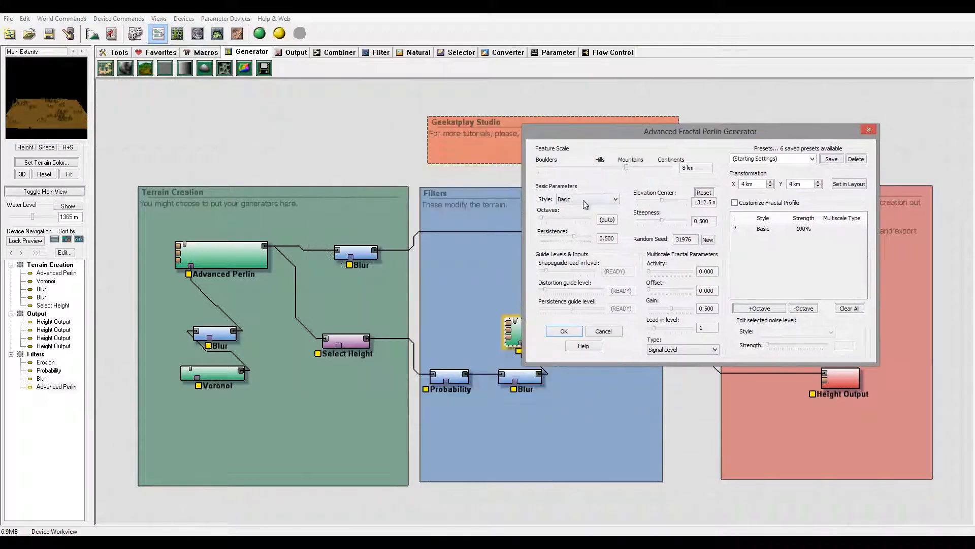
pyautogui.click(615, 199)
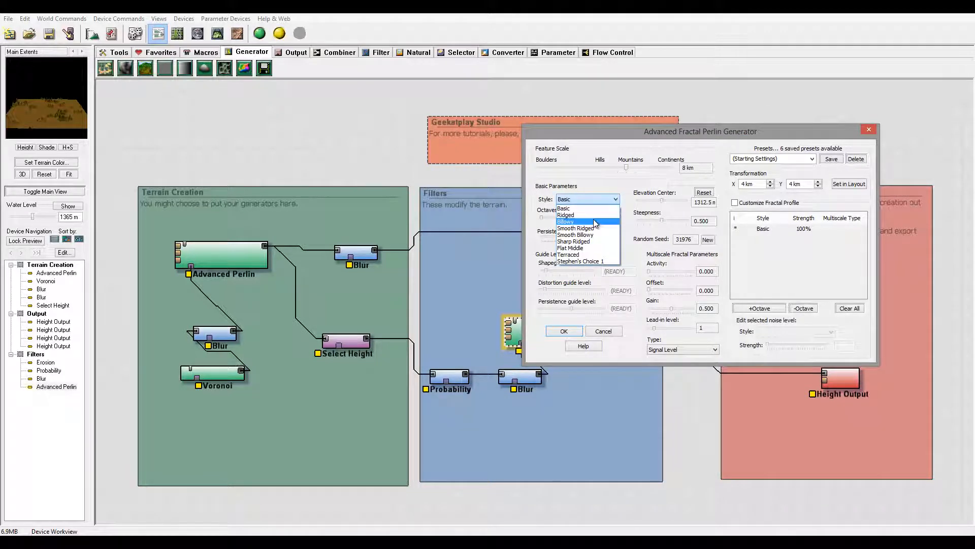
pyautogui.click(565, 221)
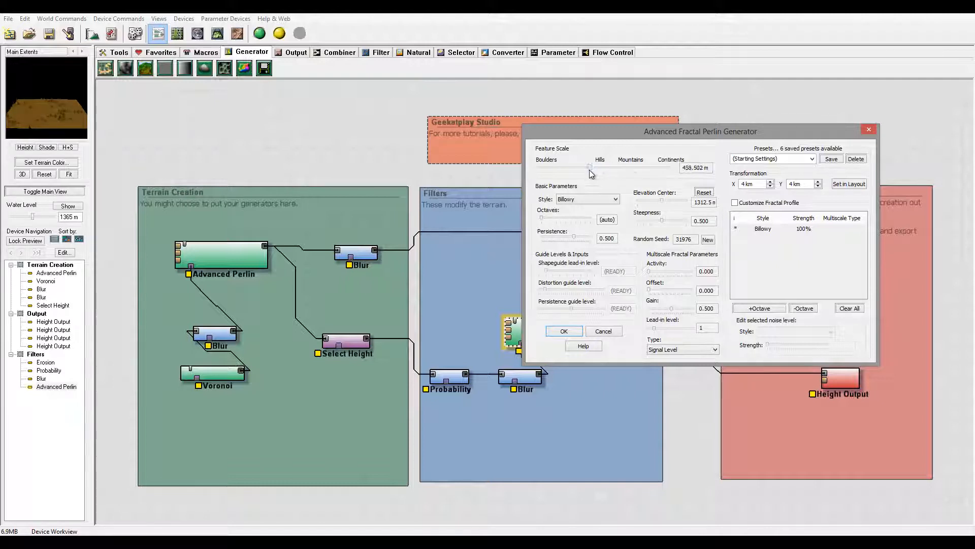
pyautogui.moveTo(591, 167); pyautogui.dragTo(586, 168)
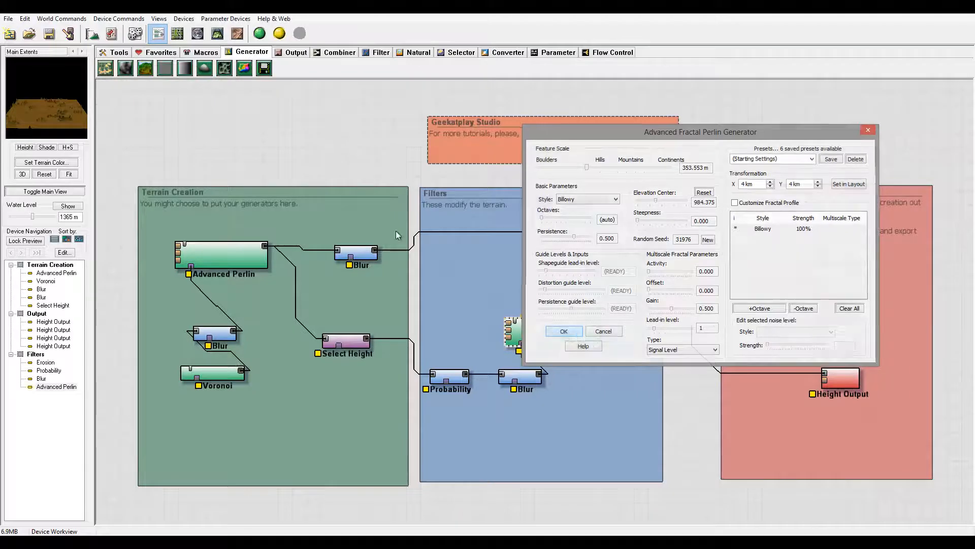
pyautogui.click(563, 331)
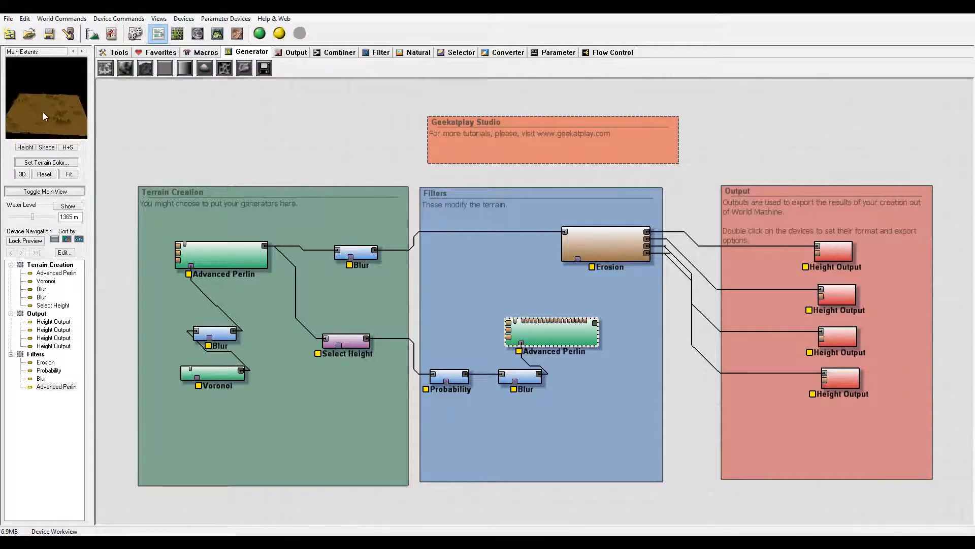
# Step: Build the world, then add a Combiner device to the network
pyautogui.click(218, 34)
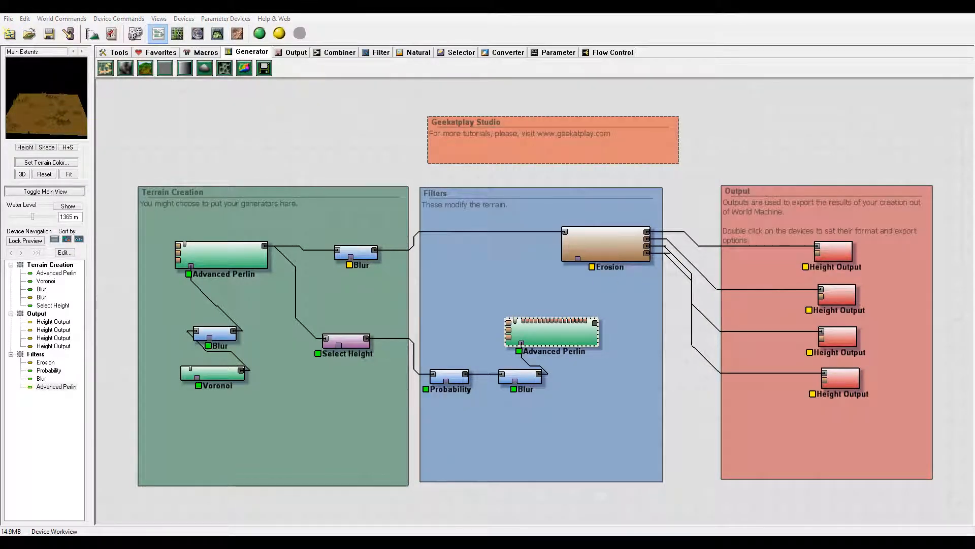
pyautogui.click(604, 245)
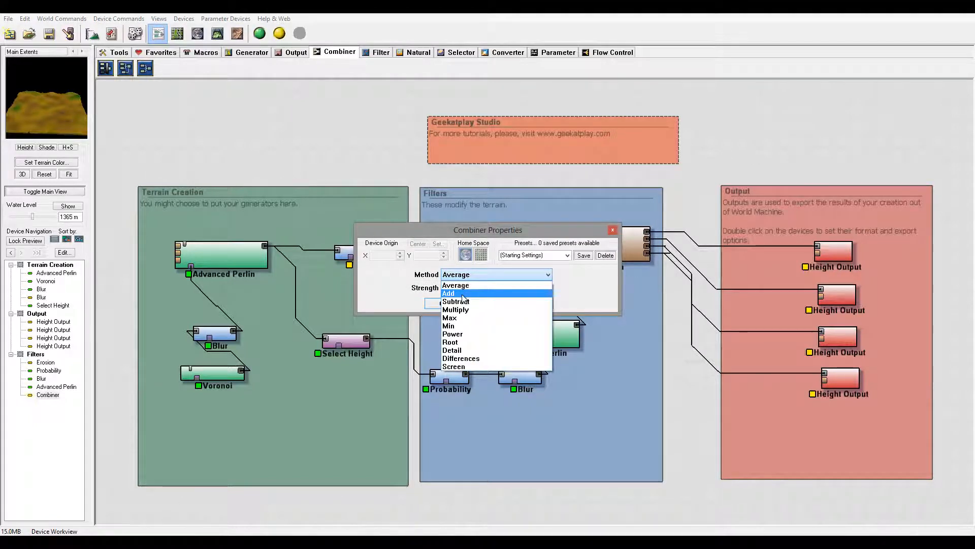
# Step: Set the Combiner method to Add with strength about 0.64 and confirm
pyautogui.click(448, 292)
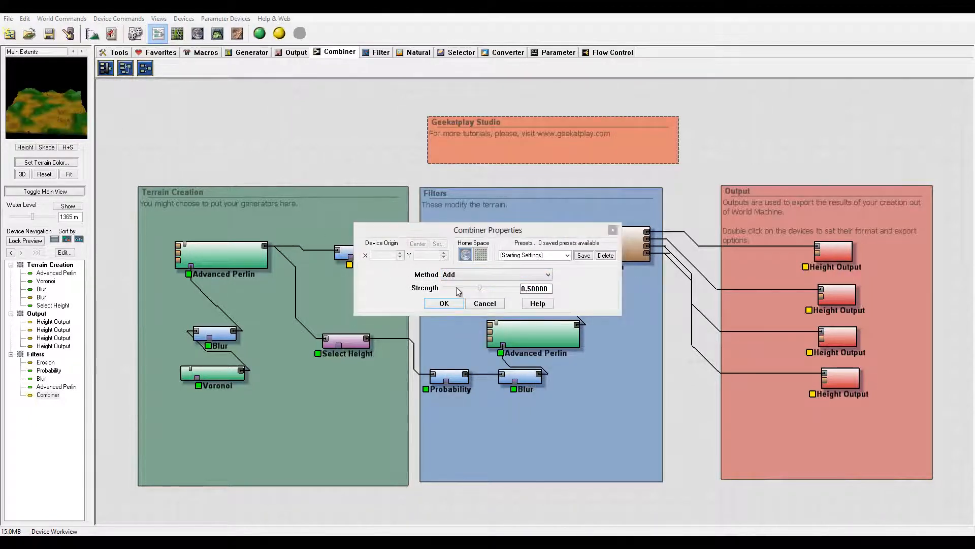
pyautogui.moveTo(478, 287); pyautogui.dragTo(518, 288)
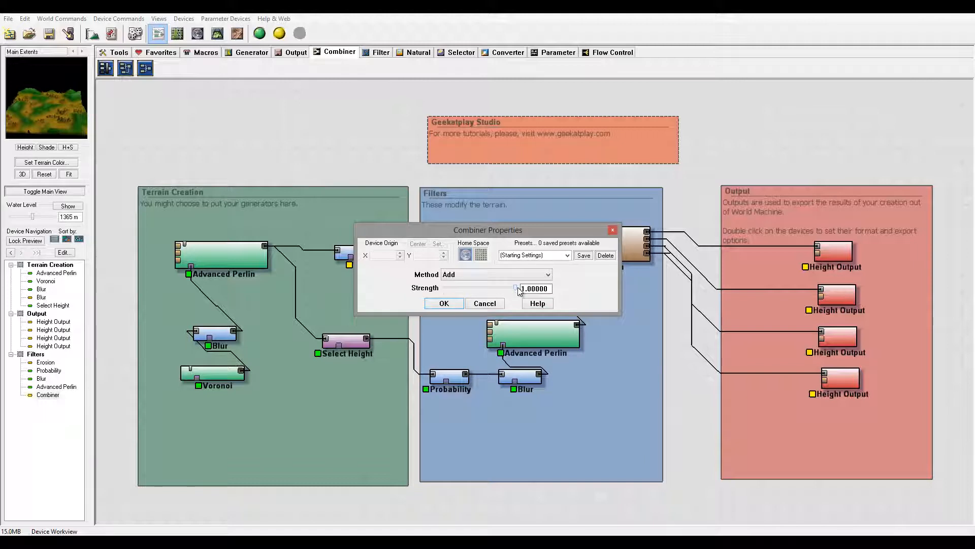
pyautogui.moveTo(518, 287); pyautogui.dragTo(476, 288)
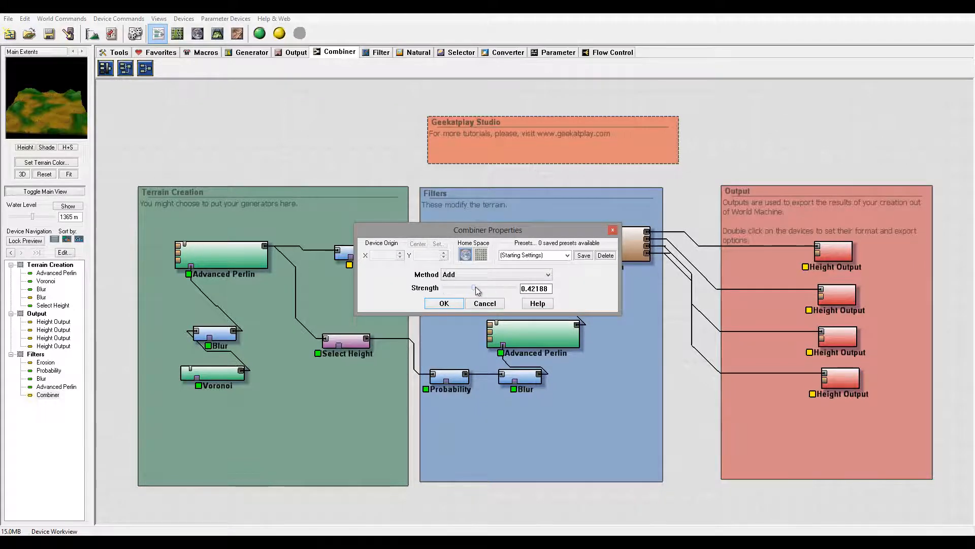
pyautogui.moveTo(476, 290); pyautogui.dragTo(489, 290)
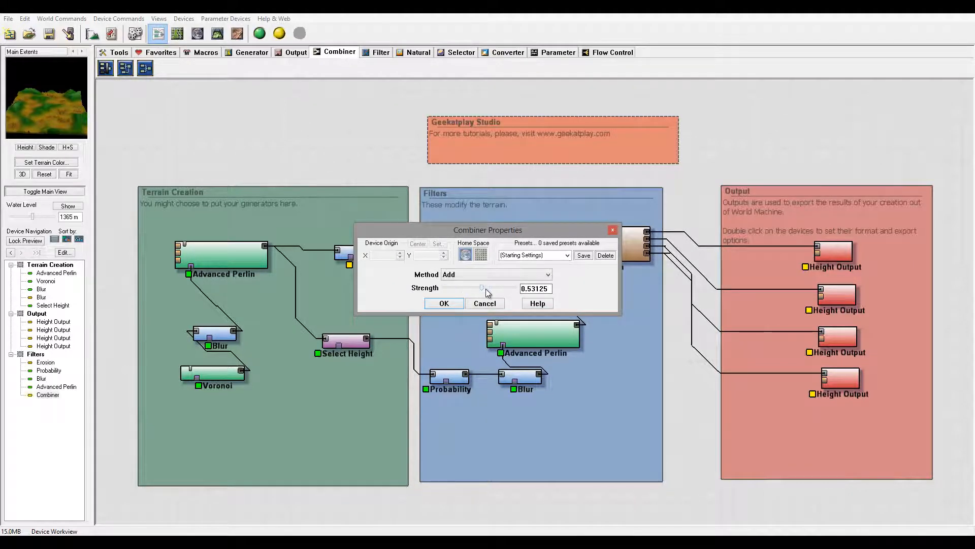
pyautogui.moveTo(480, 288); pyautogui.dragTo(489, 287)
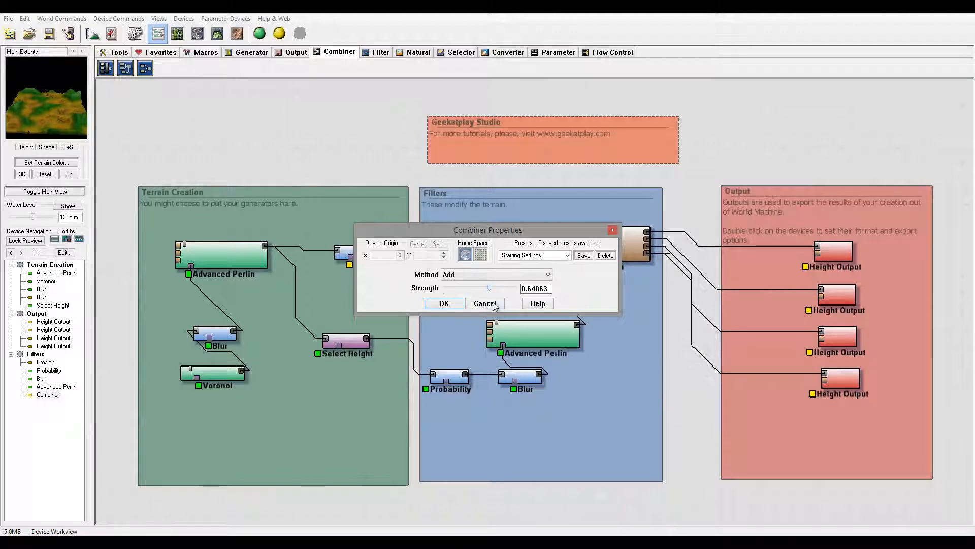
pyautogui.click(485, 302)
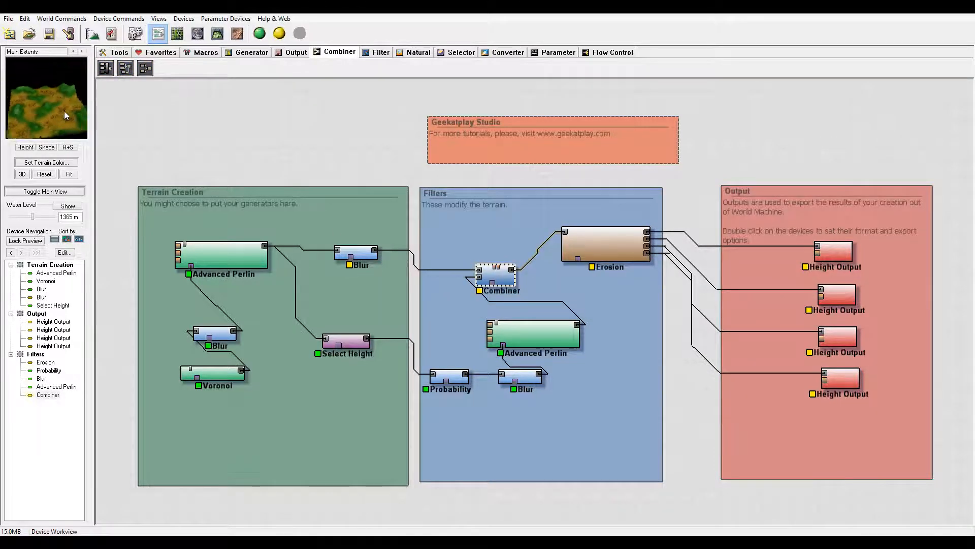
pyautogui.click(217, 33)
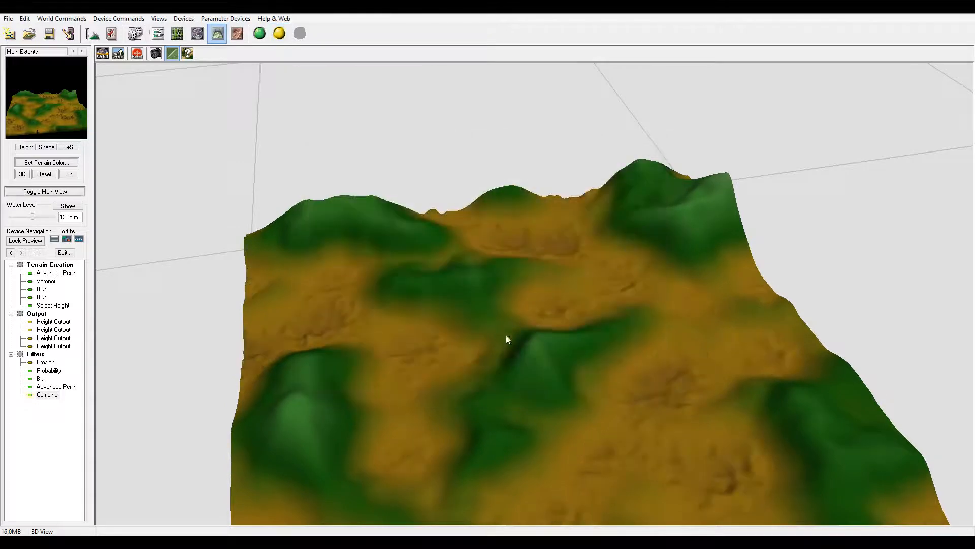
pyautogui.moveTo(507, 339); pyautogui.dragTo(536, 339)
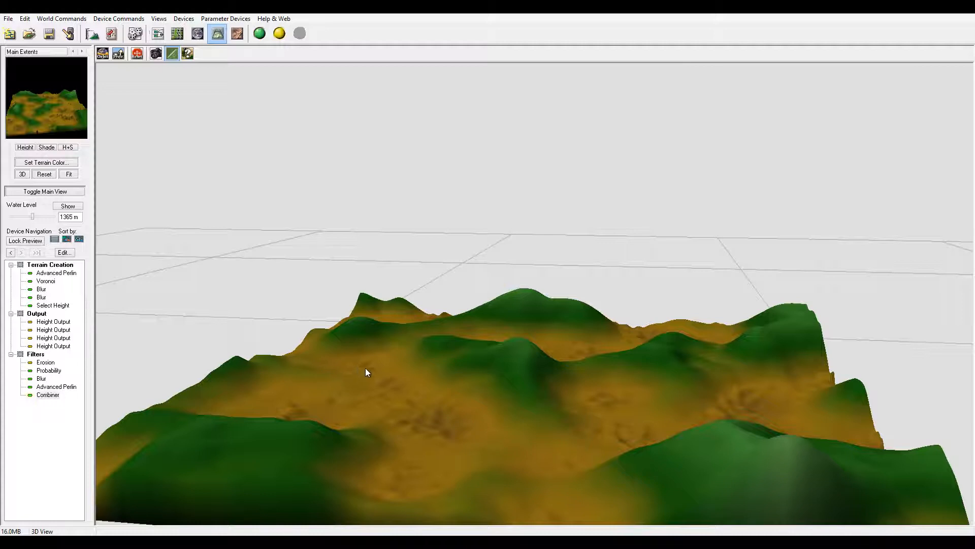
pyautogui.moveTo(457, 429)
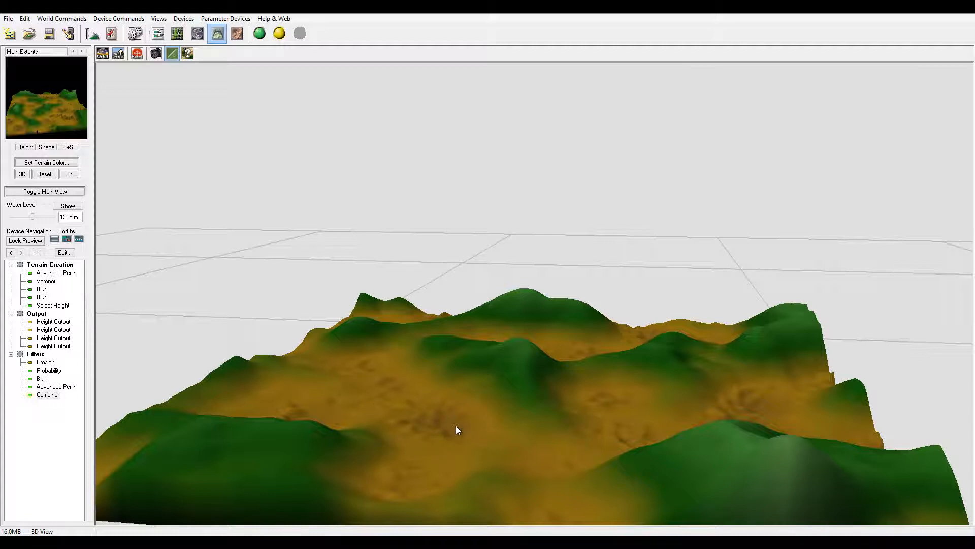
pyautogui.moveTo(457, 430); pyautogui.dragTo(583, 345)
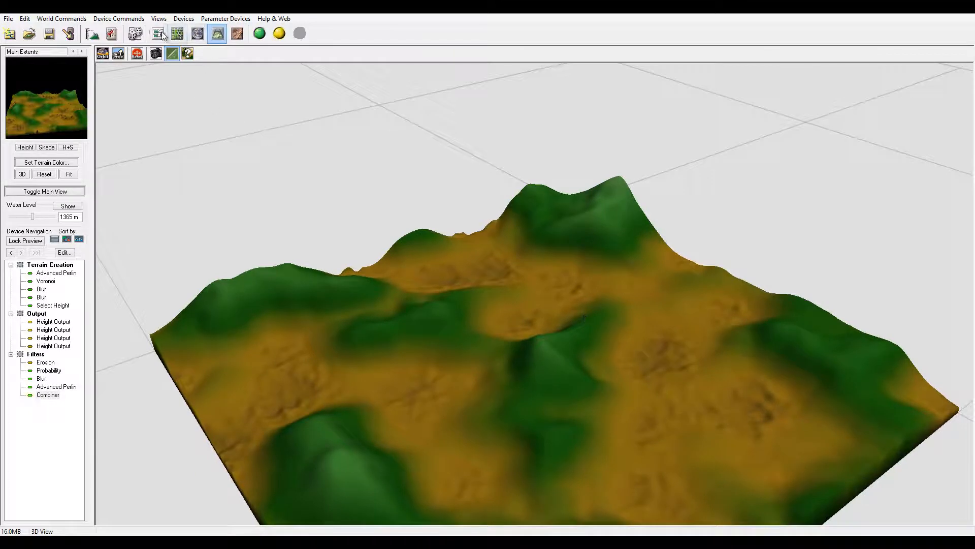
pyautogui.click(157, 32)
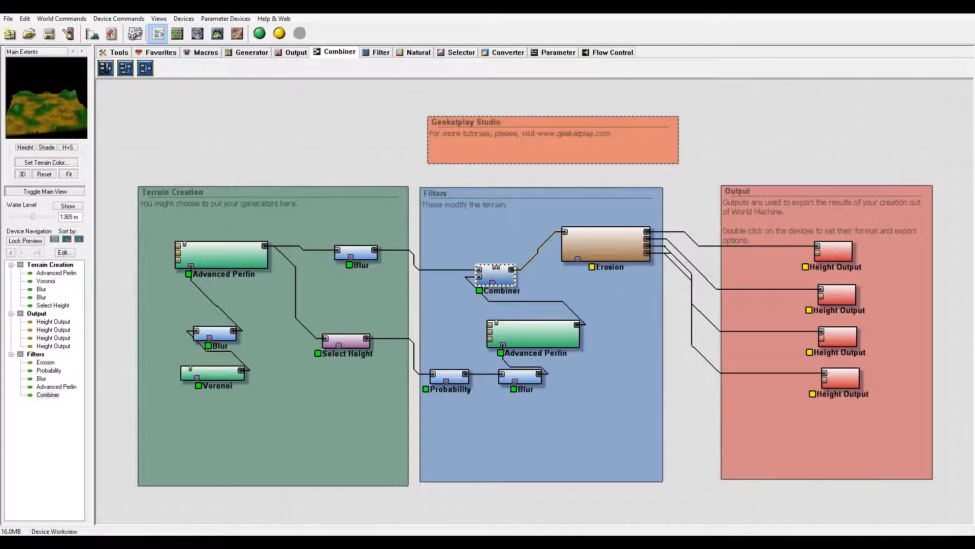
pyautogui.moveTo(891, 323)
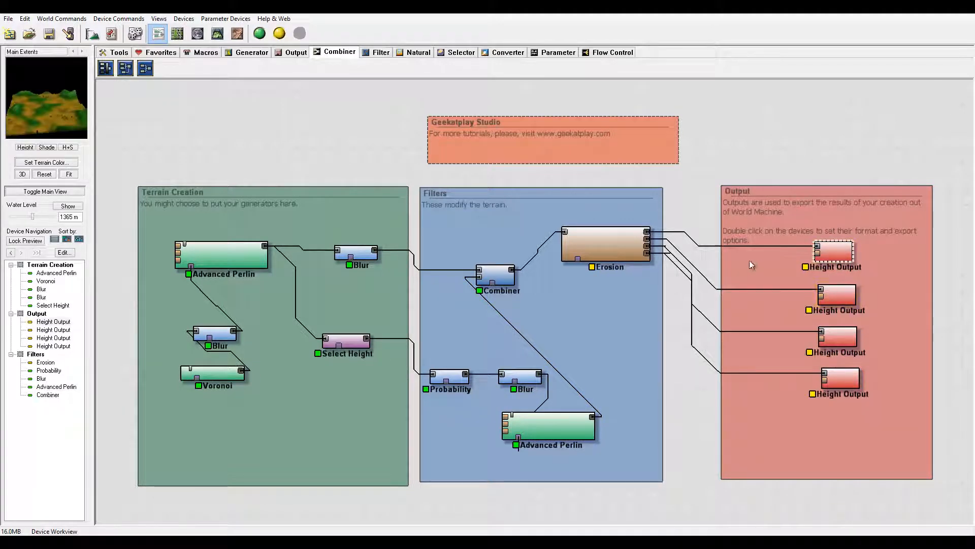
# Step: Review the Height Output devices and browse the Converter devices for a Colorizer
pyautogui.click(835, 296)
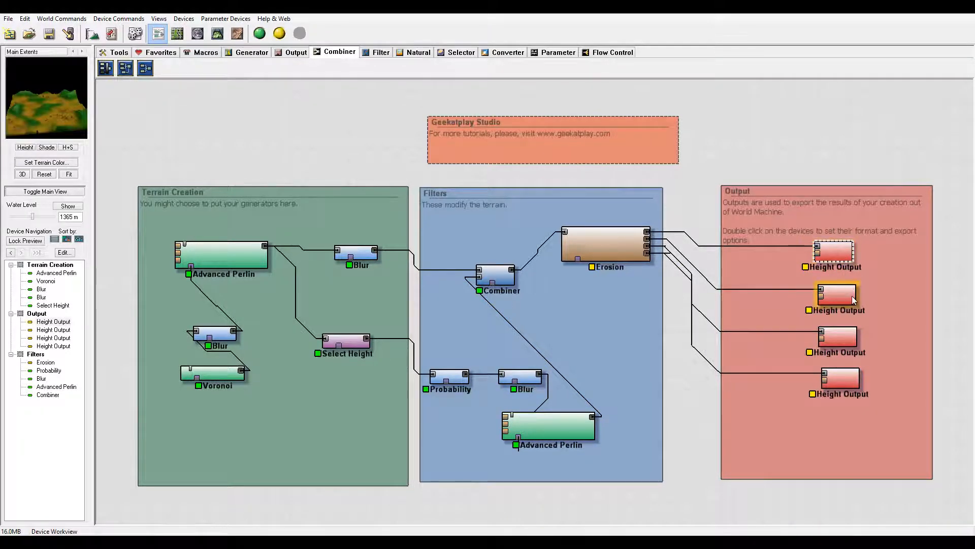
pyautogui.click(839, 379)
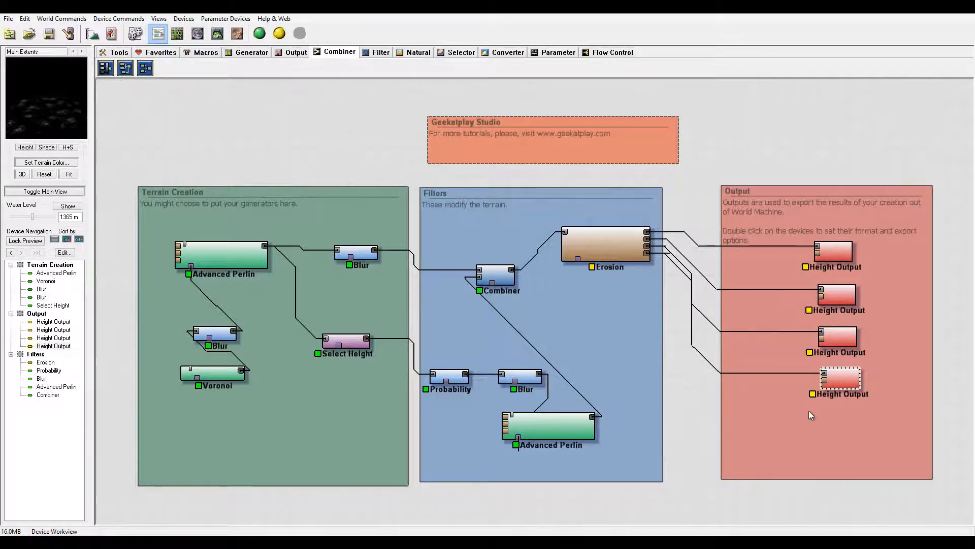
pyautogui.click(295, 52)
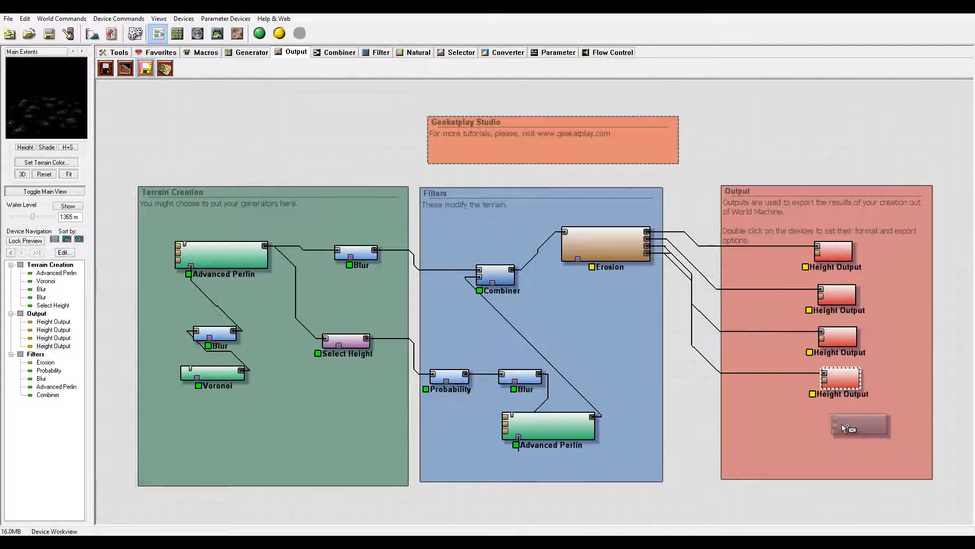
pyautogui.click(858, 425)
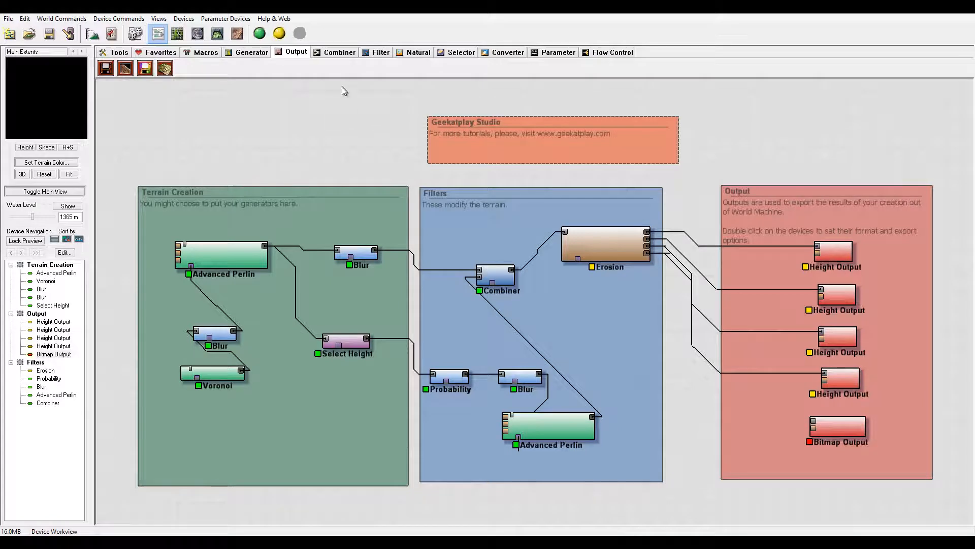
pyautogui.click(507, 52)
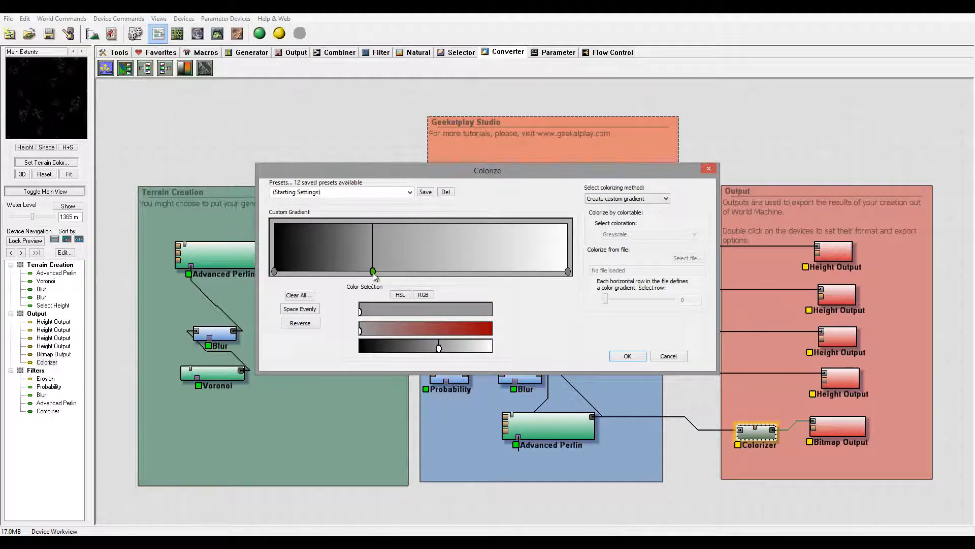
# Step: Move the gradient stop toward black, add a second stop and lighten its colour
pyautogui.moveTo(372, 273); pyautogui.dragTo(331, 271)
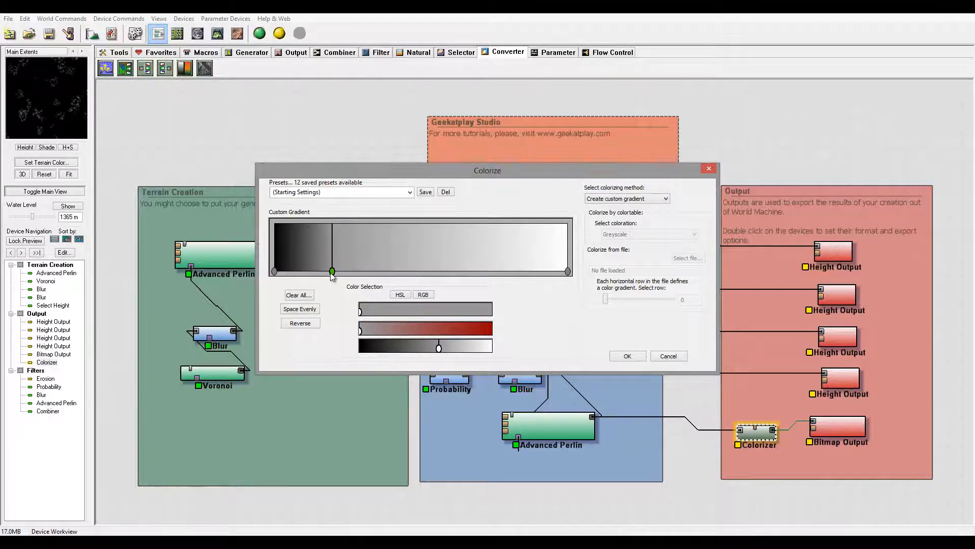
pyautogui.moveTo(331, 271); pyautogui.dragTo(317, 271)
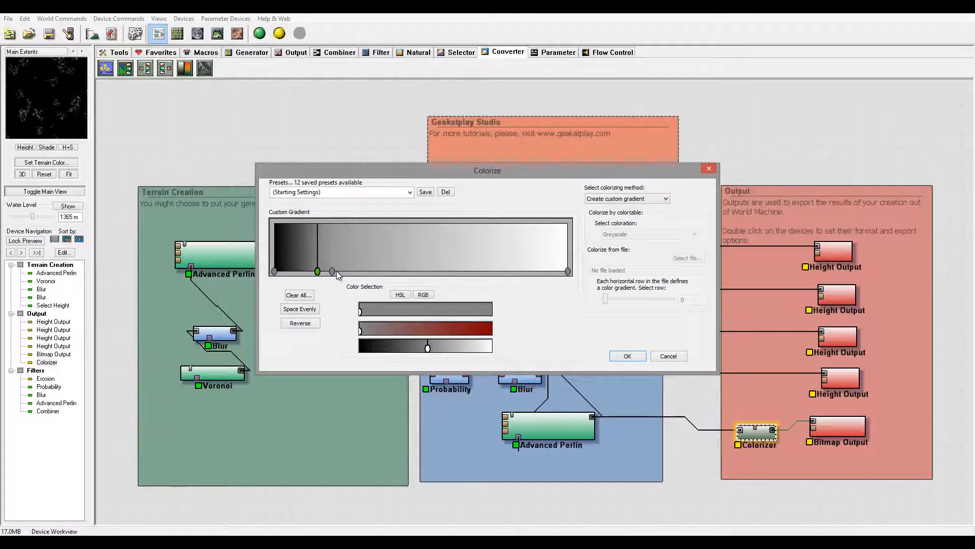
pyautogui.moveTo(336, 270); pyautogui.dragTo(354, 270)
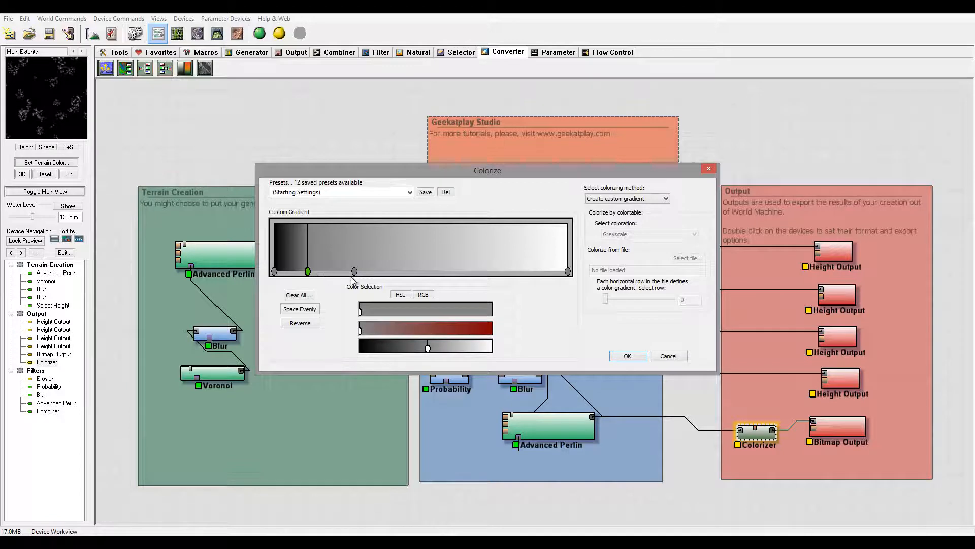
pyautogui.moveTo(355, 271); pyautogui.dragTo(357, 272)
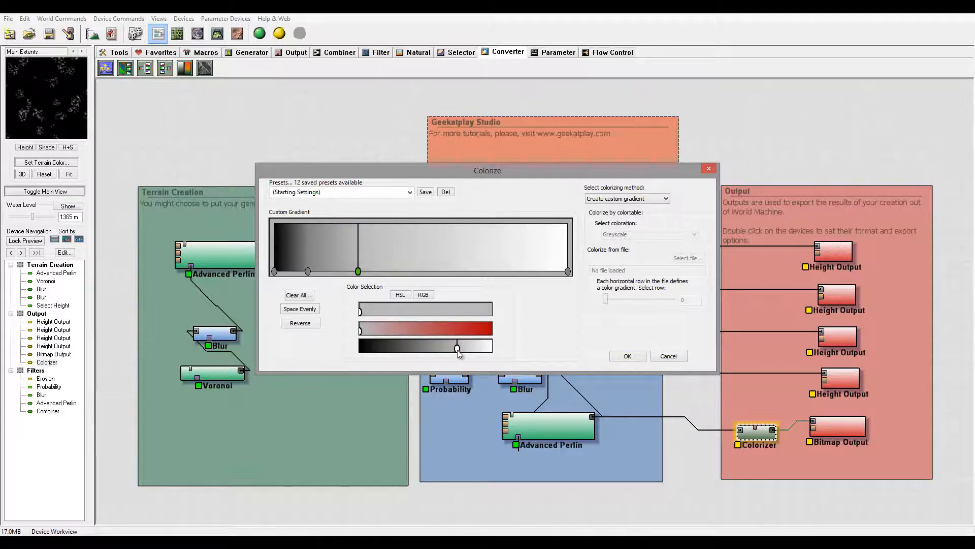
pyautogui.moveTo(358, 270); pyautogui.dragTo(386, 270)
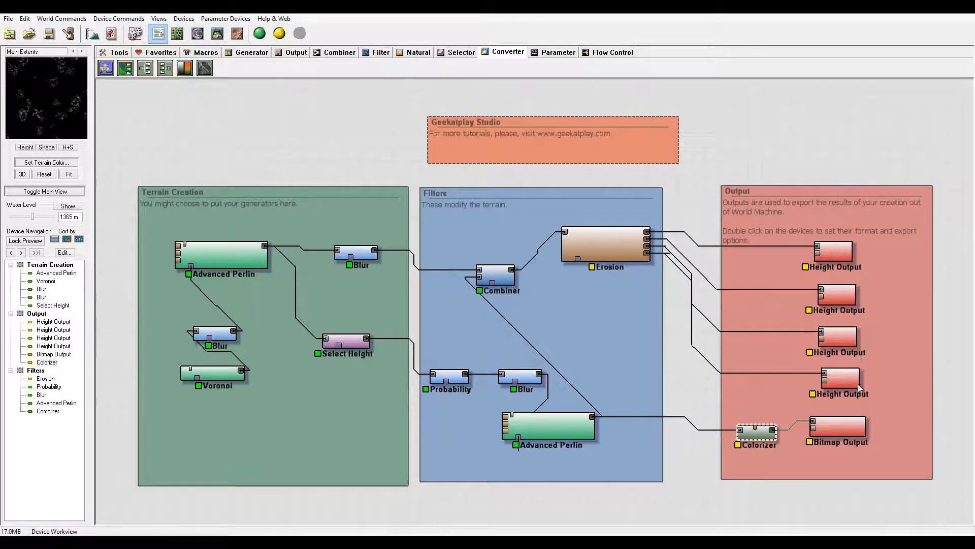
# Step: Name the second Height Output's file SWflow.tif
pyautogui.doubleClick(835, 251)
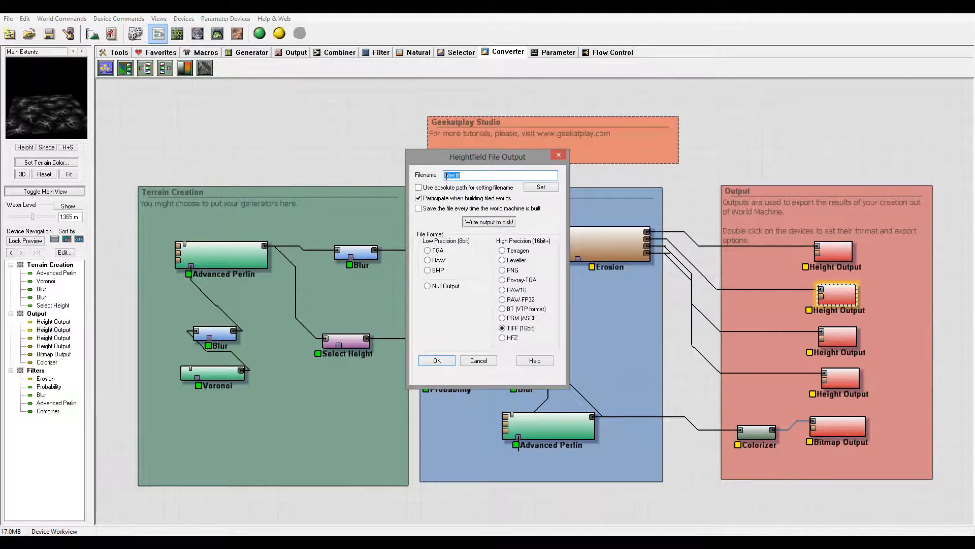
pyautogui.write('SWflow.tif')
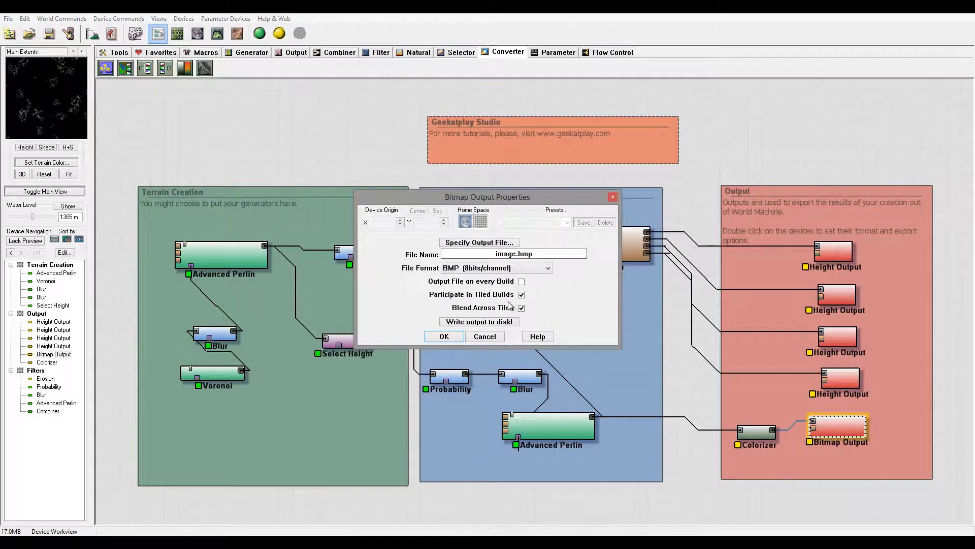
# Step: Export the Bitmap Output as 16-bit TIFF named SWwaterplants and confirm
pyautogui.click(495, 267)
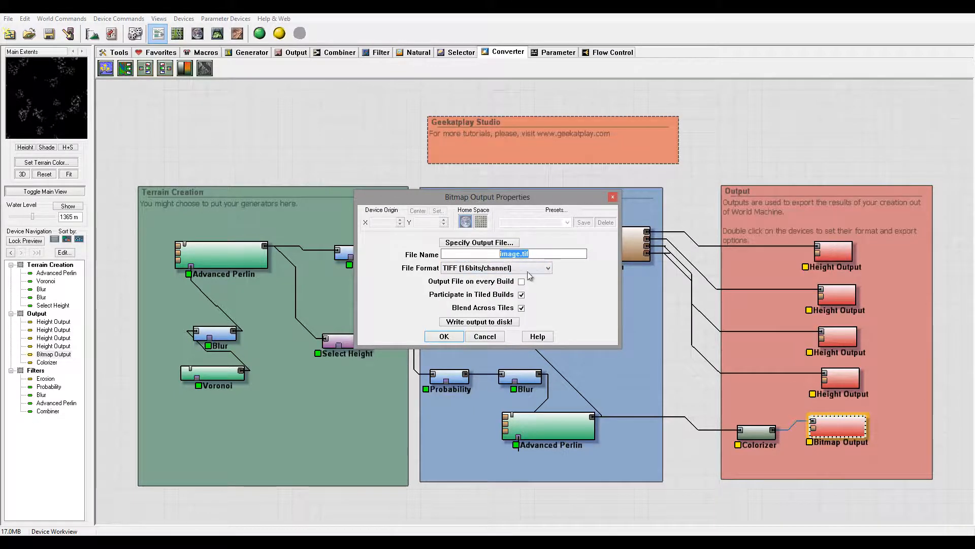
pyautogui.write('SW')
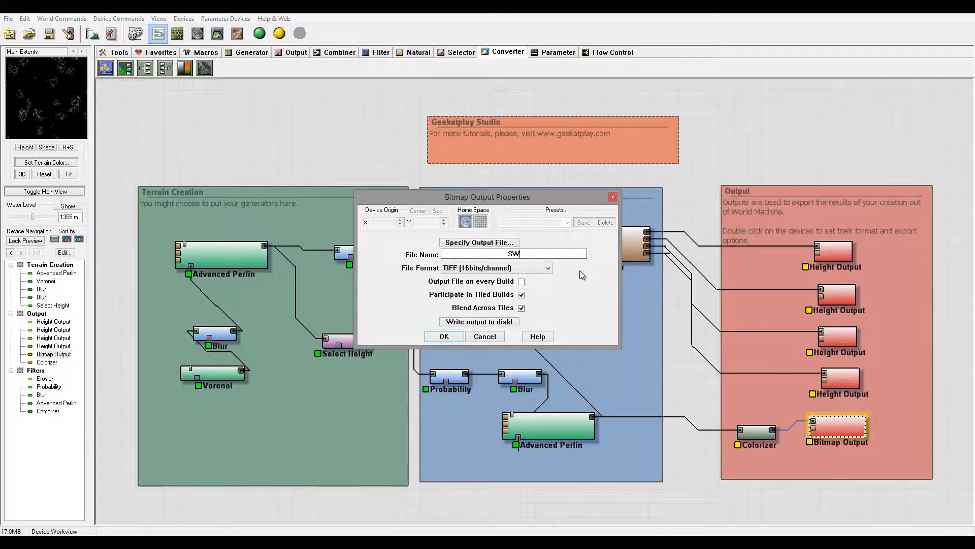
pyautogui.write('S')
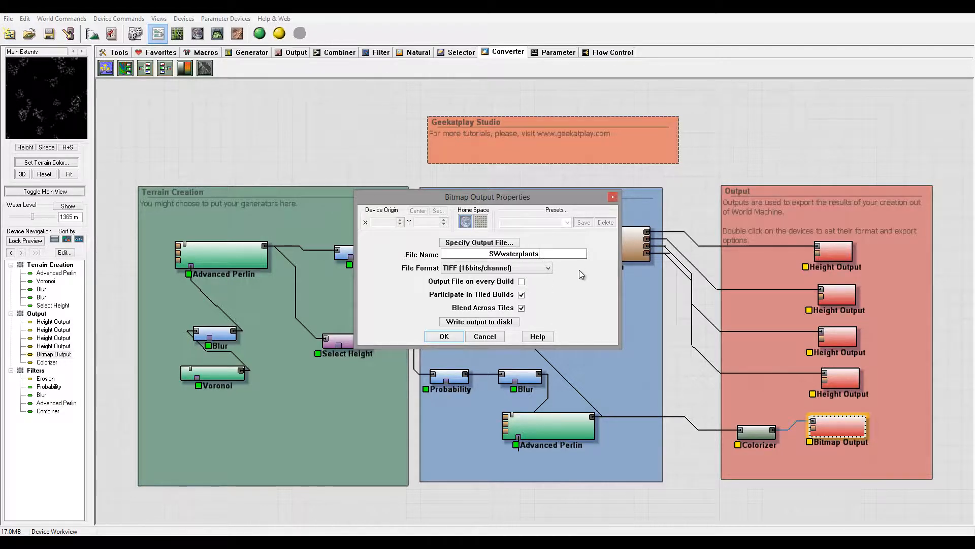
pyautogui.click(444, 336)
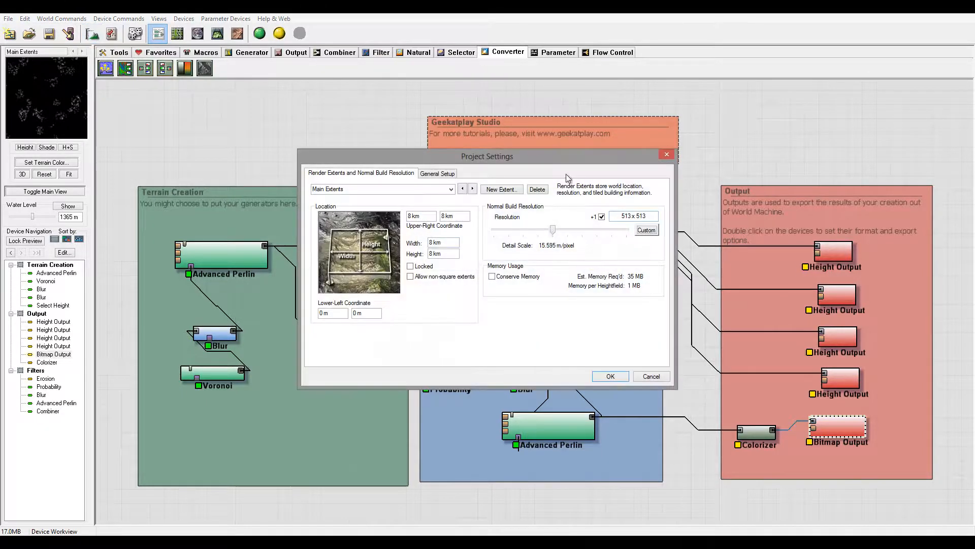
# Step: Set the project resolution to 2049 × 2049 and apply it
pyautogui.moveTo(552, 229); pyautogui.dragTo(583, 229)
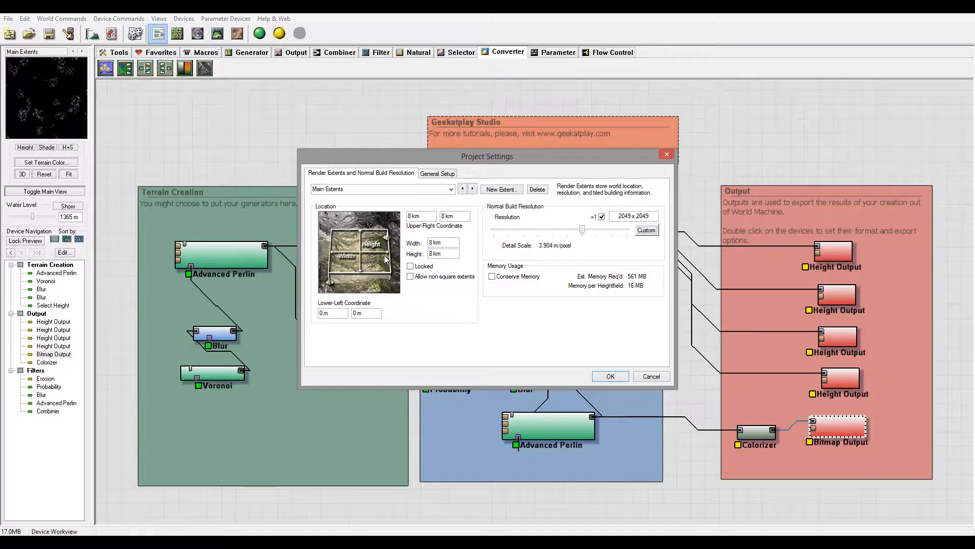
pyautogui.moveTo(631, 317)
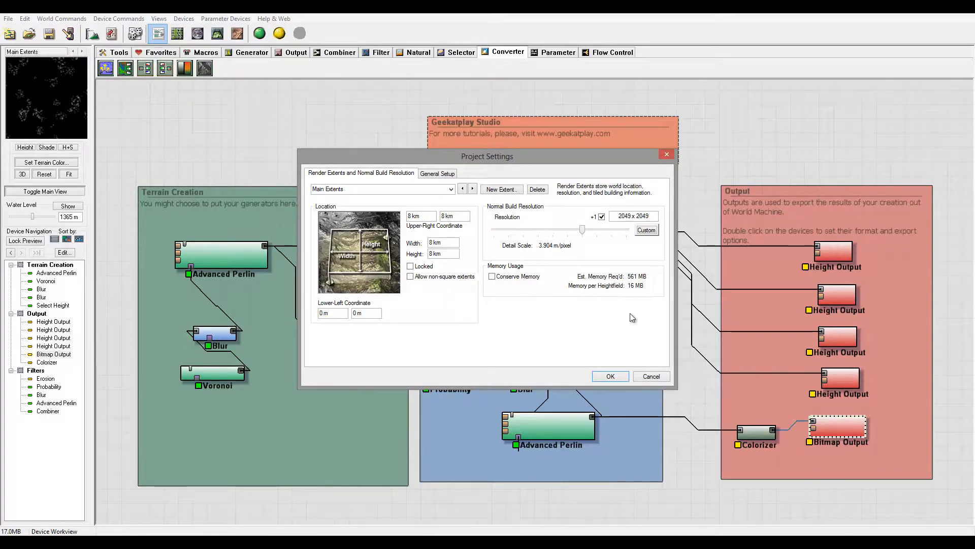
pyautogui.click(610, 375)
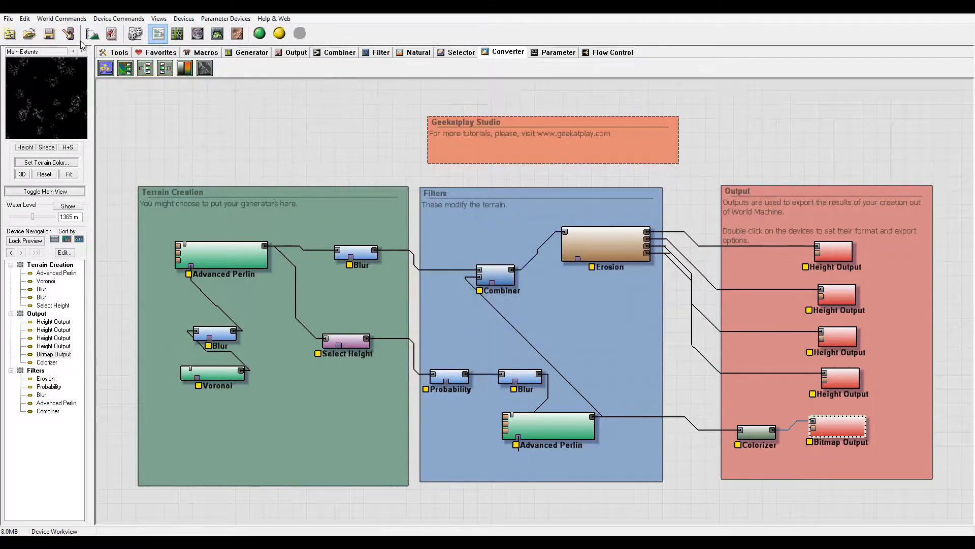
pyautogui.moveTo(259, 34)
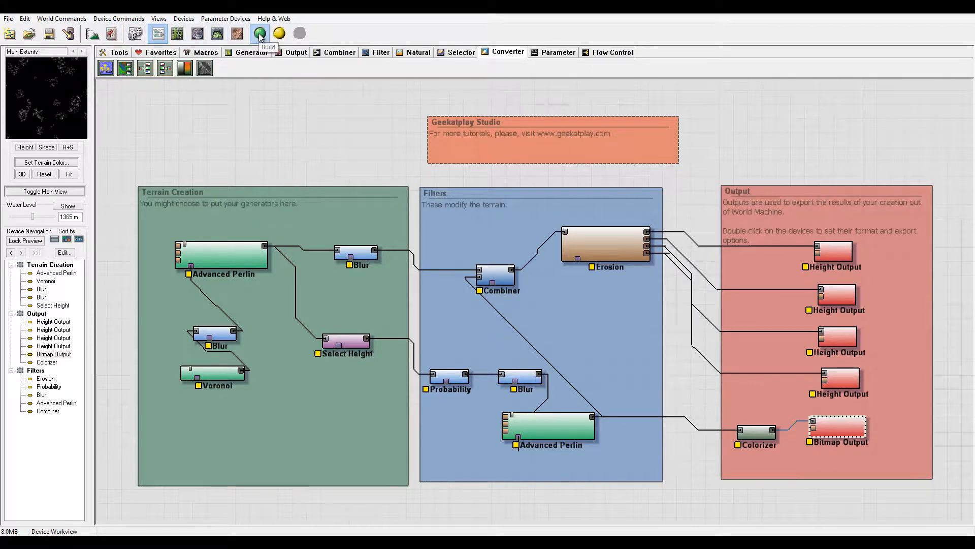
# Step: Run the full 2049 × 2049 build, dismiss the report and bring up the Output Manager
pyautogui.click(259, 33)
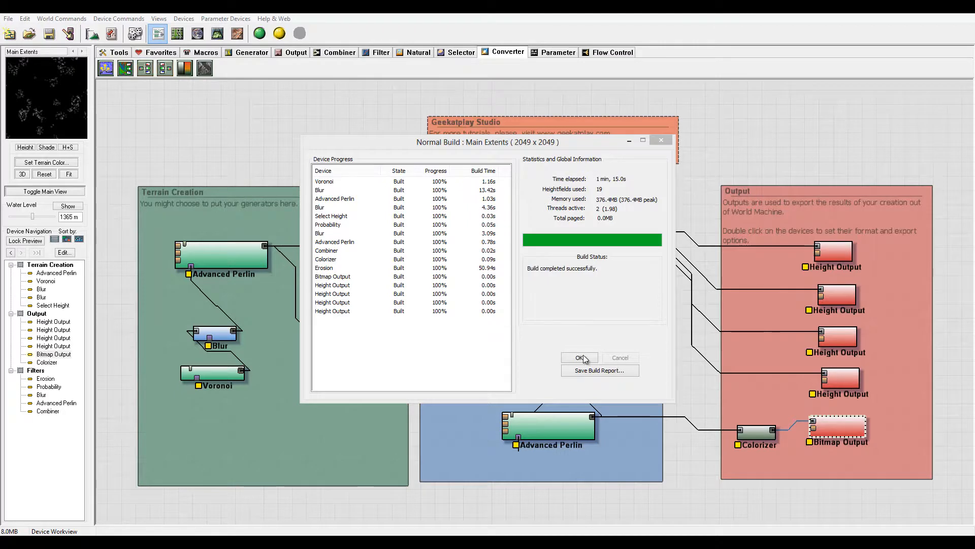
pyautogui.click(579, 357)
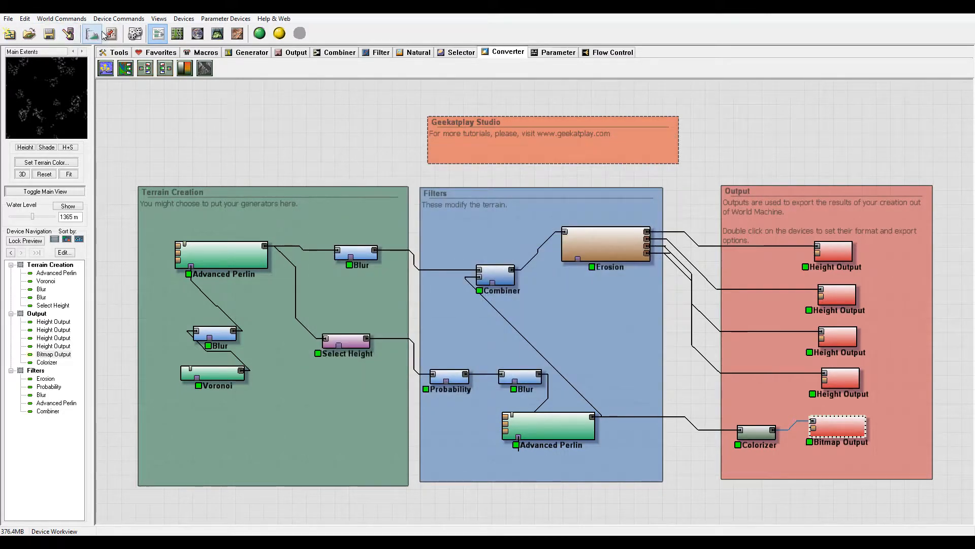
pyautogui.click(92, 34)
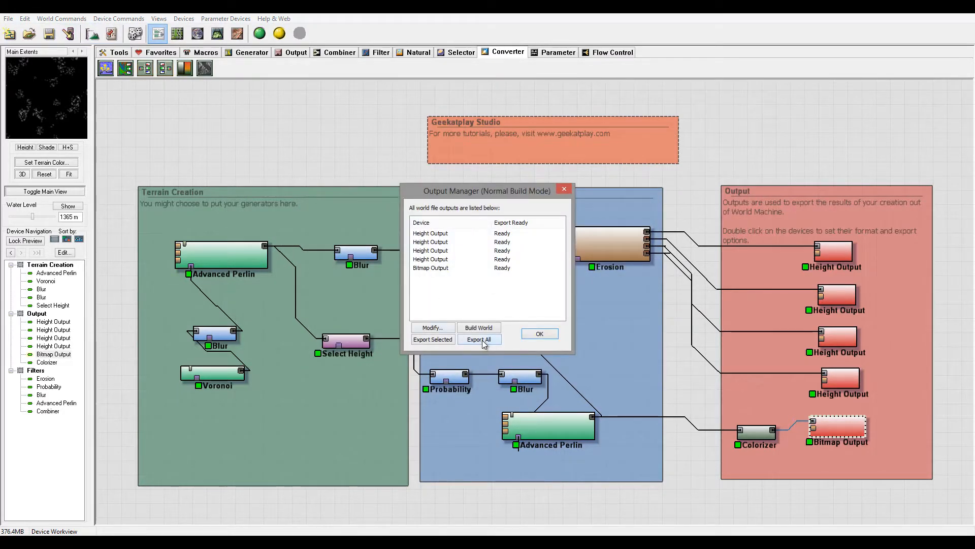
# Step: Export all five outputs, acknowledge success and close the Output Manager
pyautogui.click(479, 339)
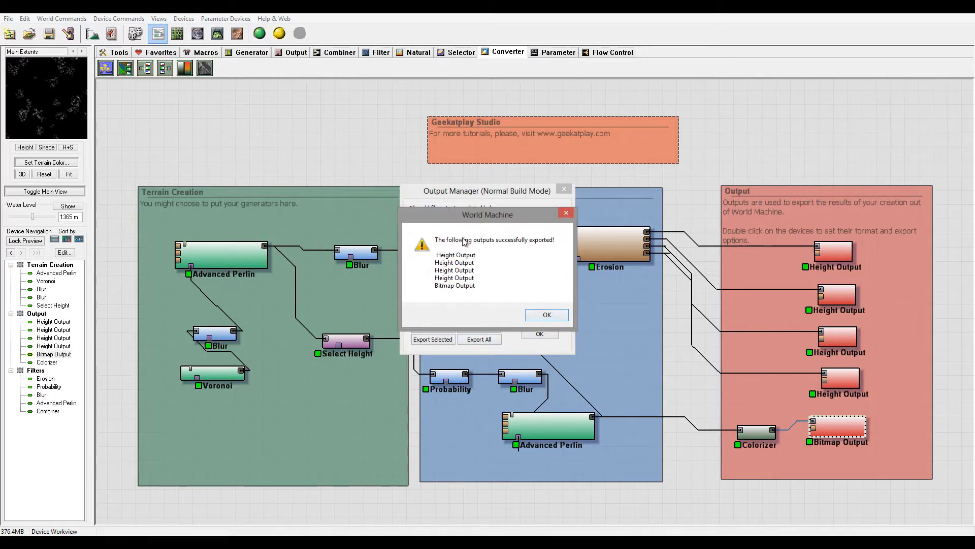
pyautogui.click(545, 315)
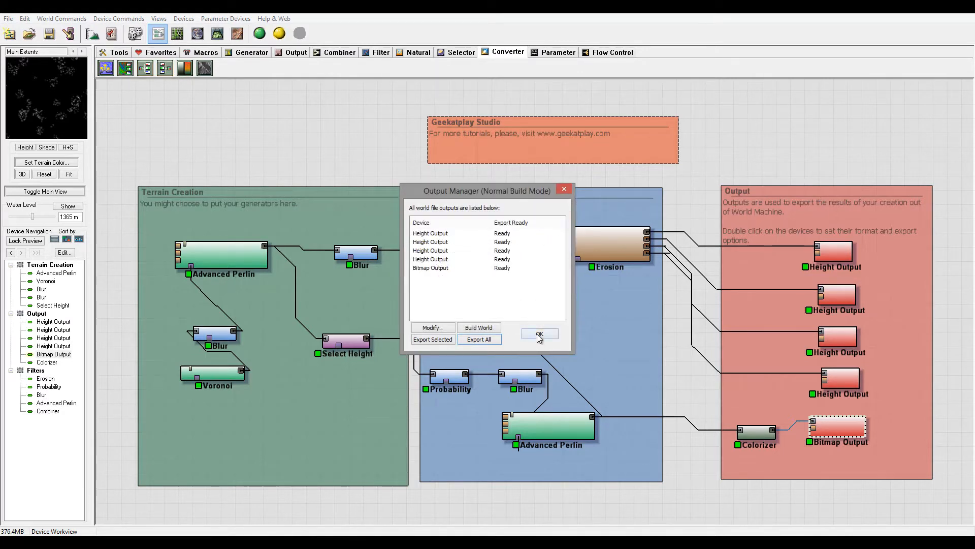
pyautogui.click(539, 335)
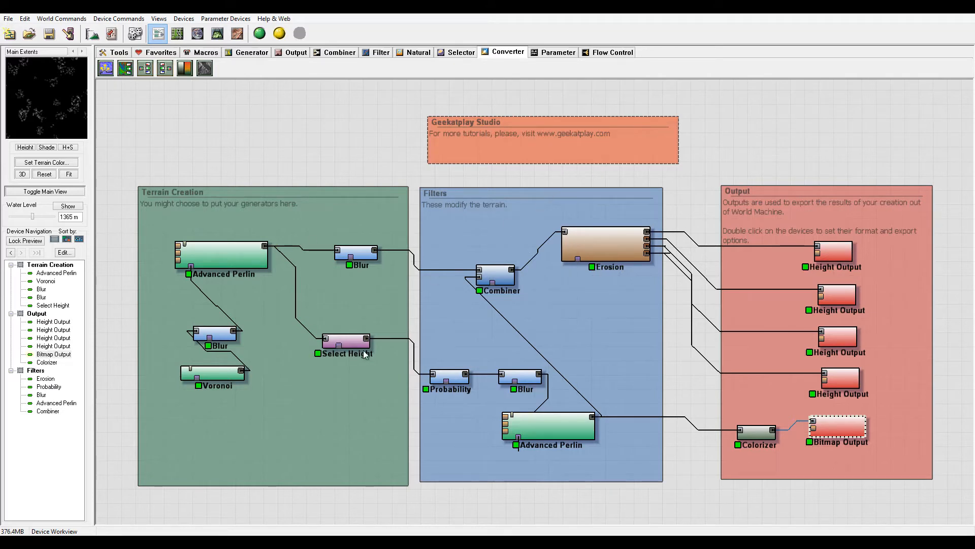
pyautogui.moveTo(753, 216)
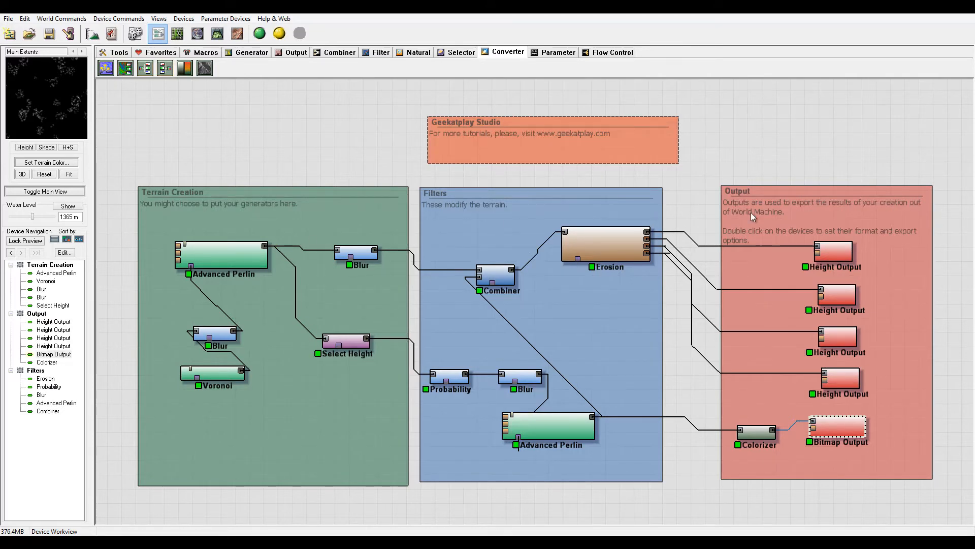